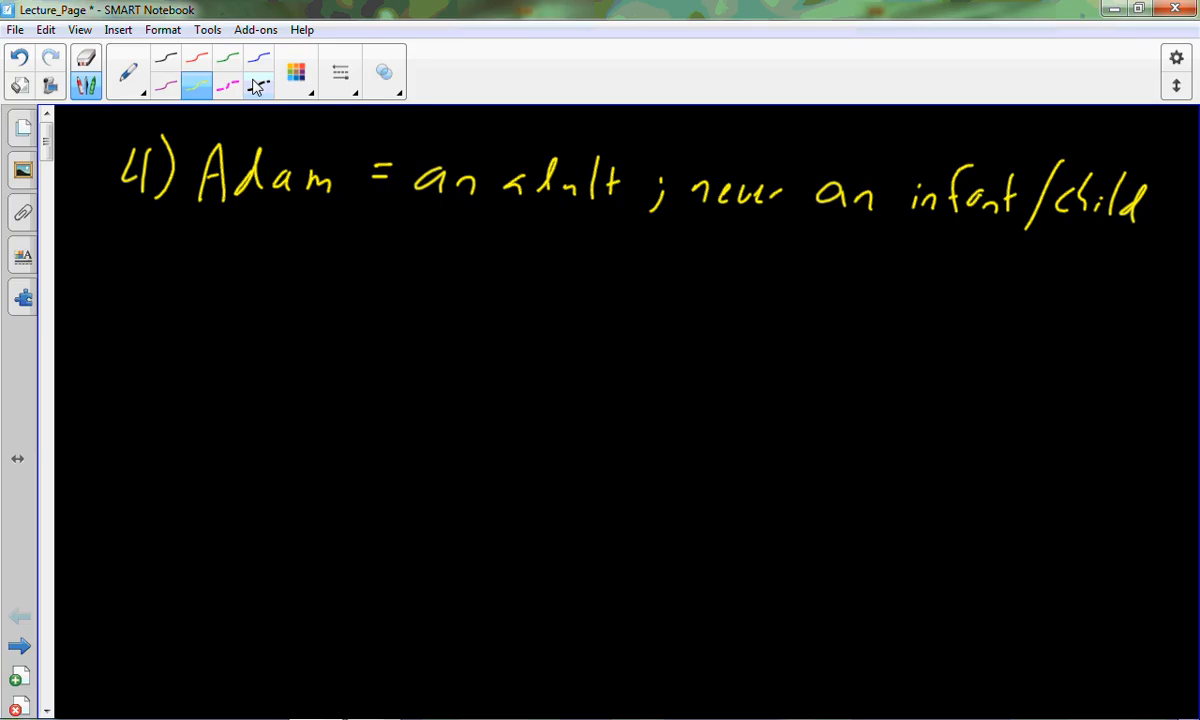
Handwrite sub-point 'a) Appeared older than he was; adult on his 1st' under point 4.
{"action": "left_click_drag", "start_coordinate": [220, 244], "coordinate": [204, 276]}
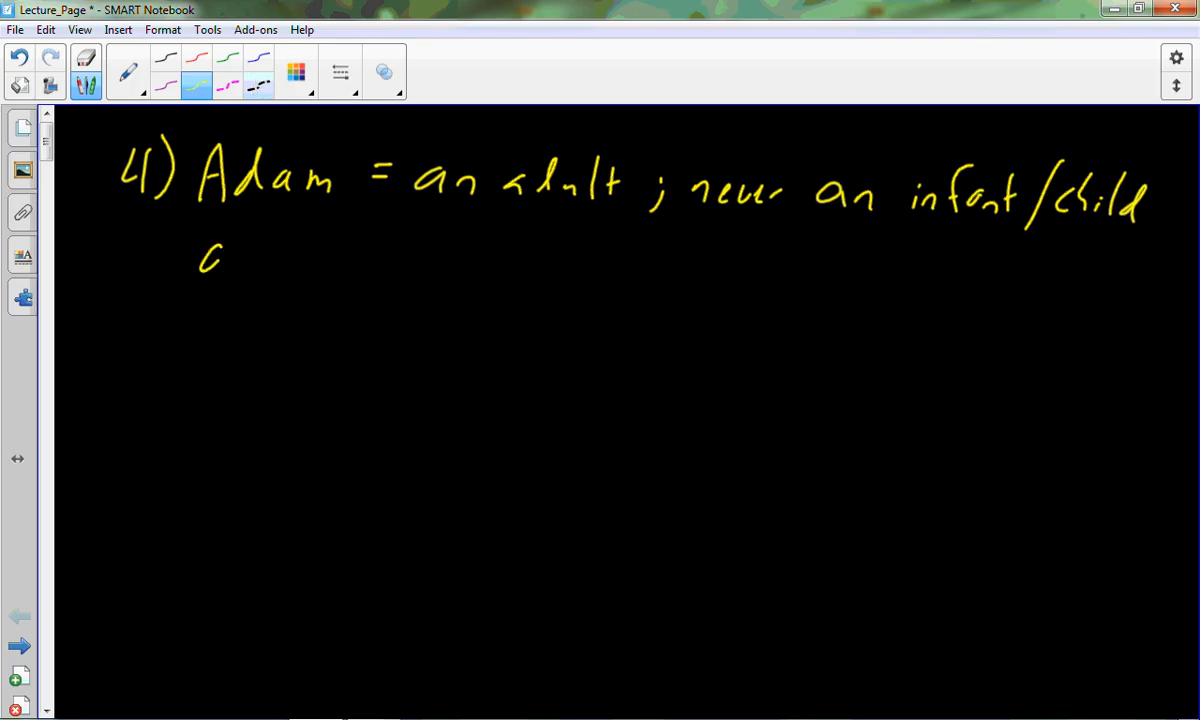
{"action": "left_click_drag", "start_coordinate": [210, 250], "coordinate": [330, 250]}
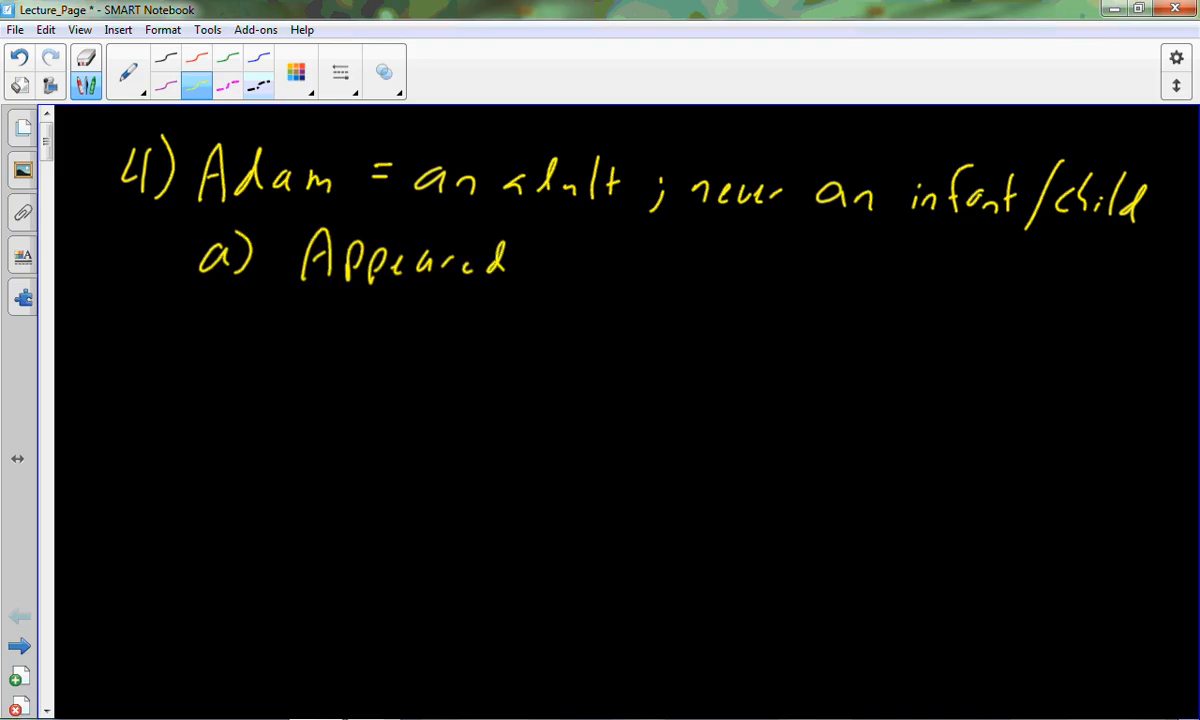
{"action": "left_click_drag", "start_coordinate": [576, 284], "coordinate": [716, 260]}
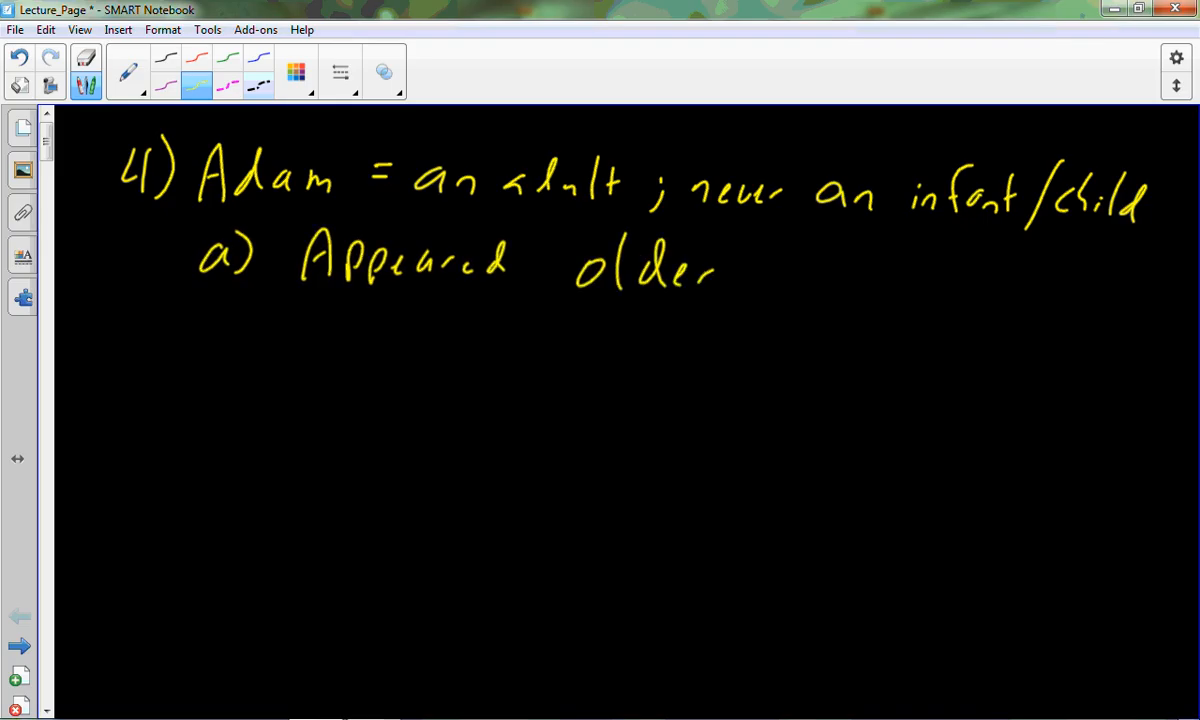
{"action": "left_click_drag", "start_coordinate": [760, 260], "coordinate": [810, 270]}
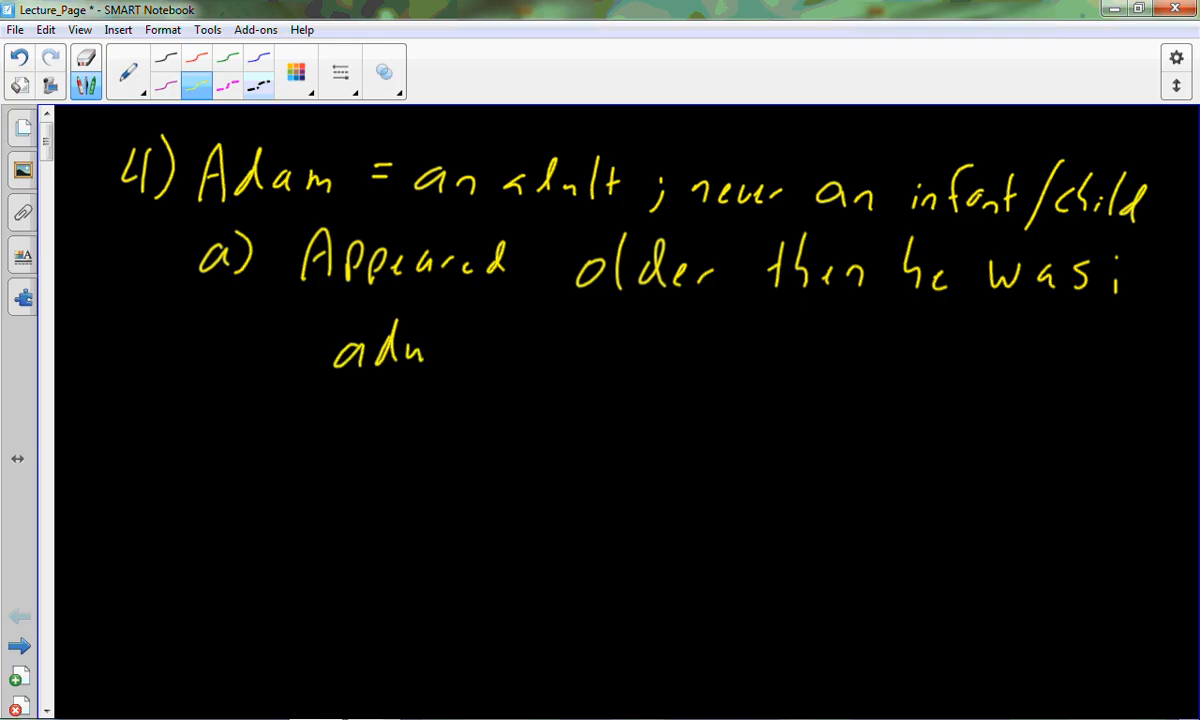
{"action": "left_click_drag", "start_coordinate": [430, 356], "coordinate": [540, 356]}
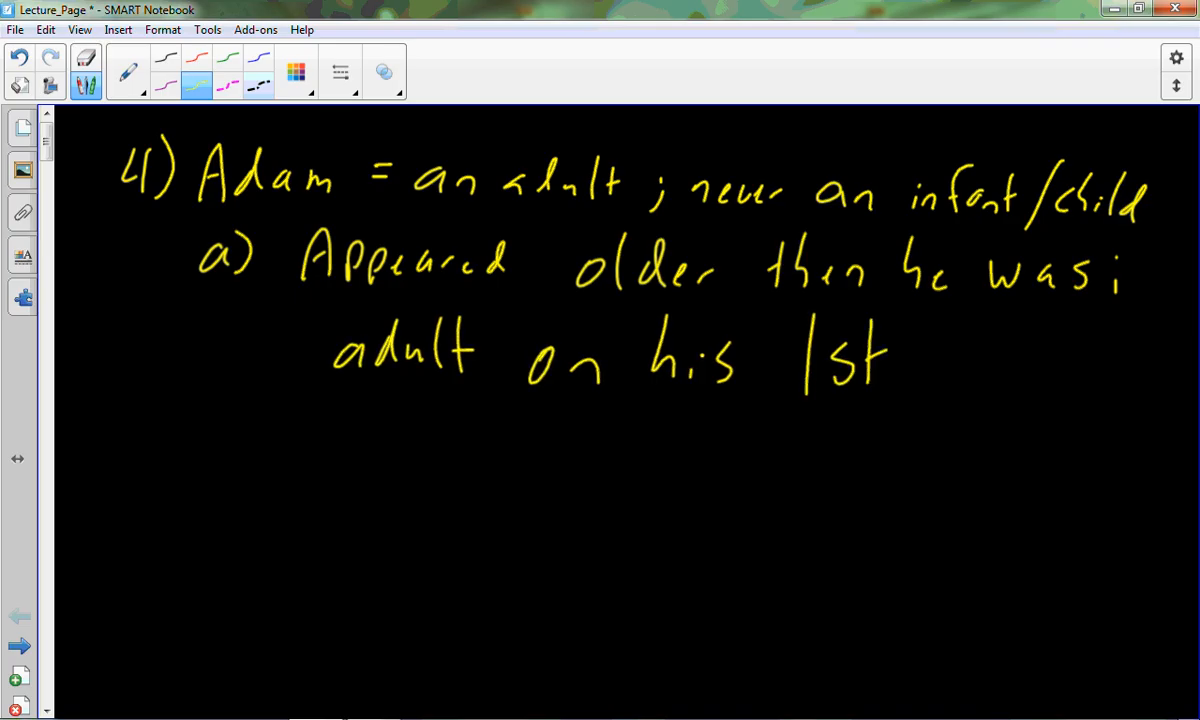
Finish 'birthday' and handwrite 'b) Apply to earth = also be older than appears'.
{"action": "left_click_drag", "start_coordinate": [910, 350], "coordinate": [1040, 360]}
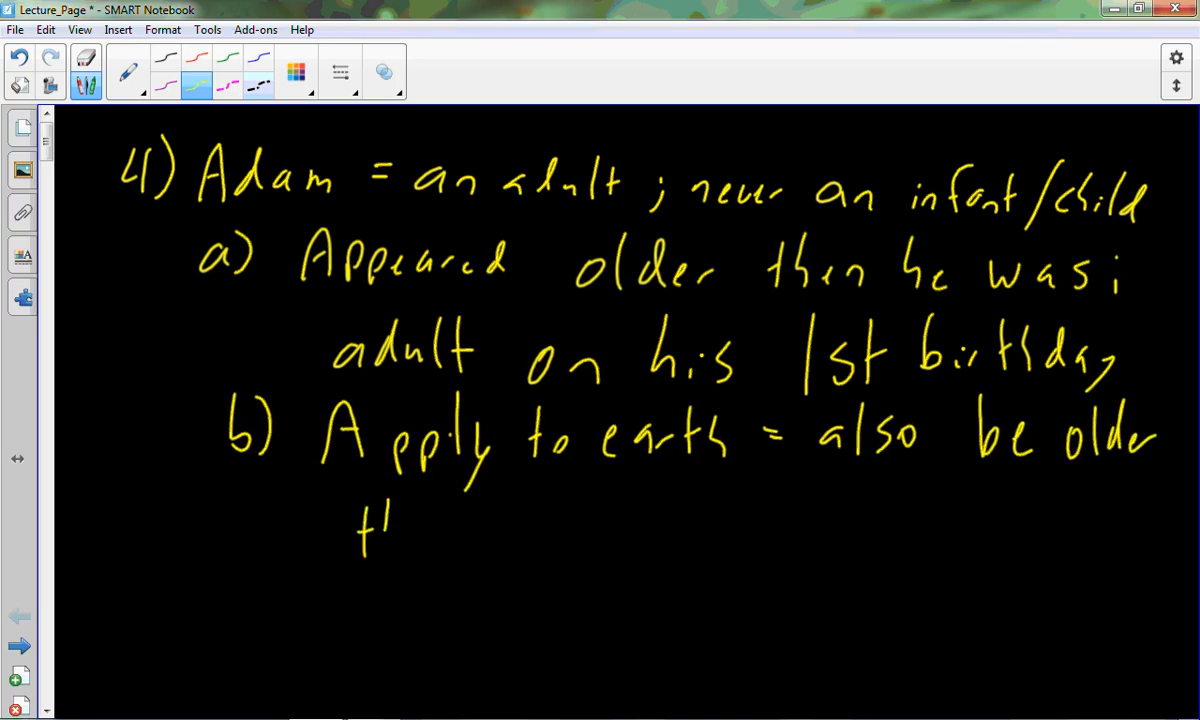
{"action": "left_click_drag", "start_coordinate": [390, 520], "coordinate": [550, 530]}
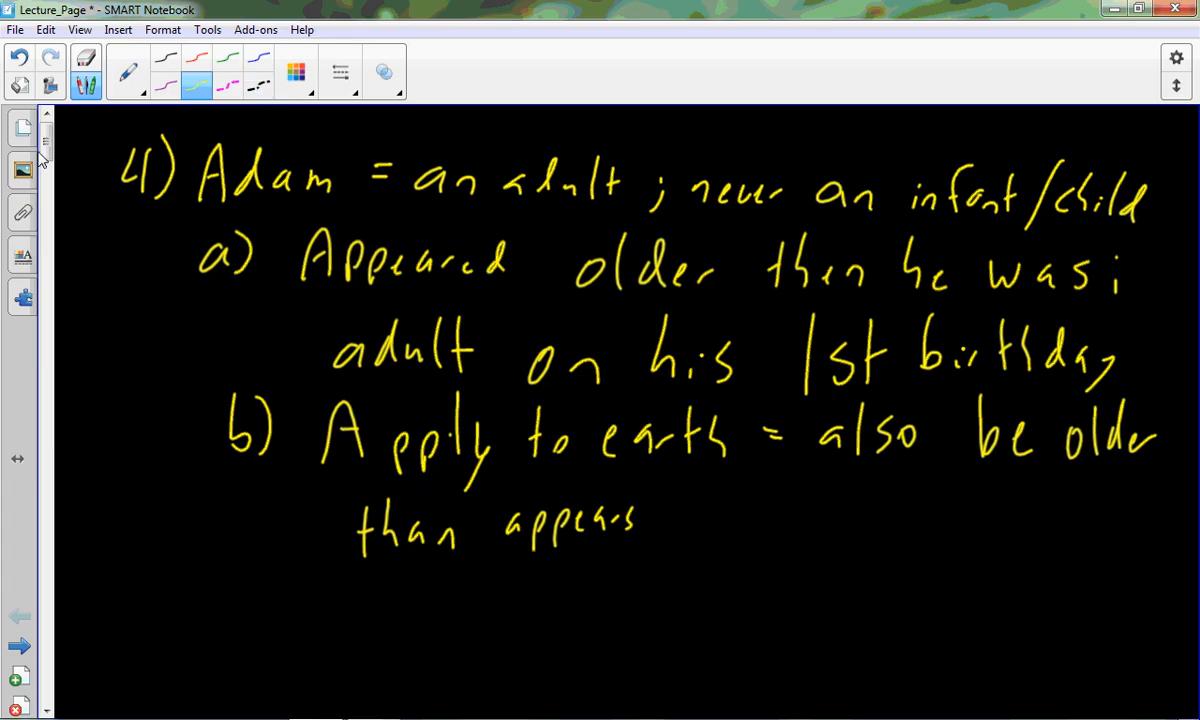
Handwrite '5) Evolution requires formation of RNA', 'a) Confirmed experimentally' and start '6) Bible: God'.
{"action": "scroll", "scroll_direction": "down", "scroll_amount": 3}
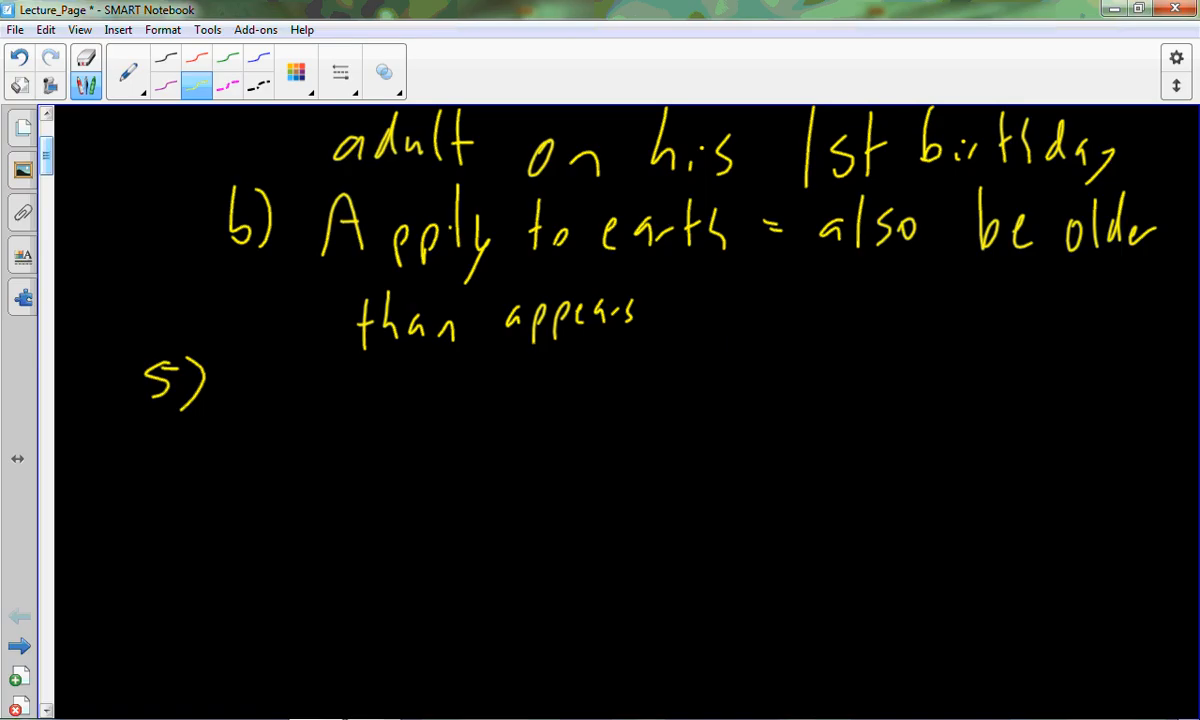
{"action": "left_click_drag", "start_coordinate": [236, 380], "coordinate": [316, 420]}
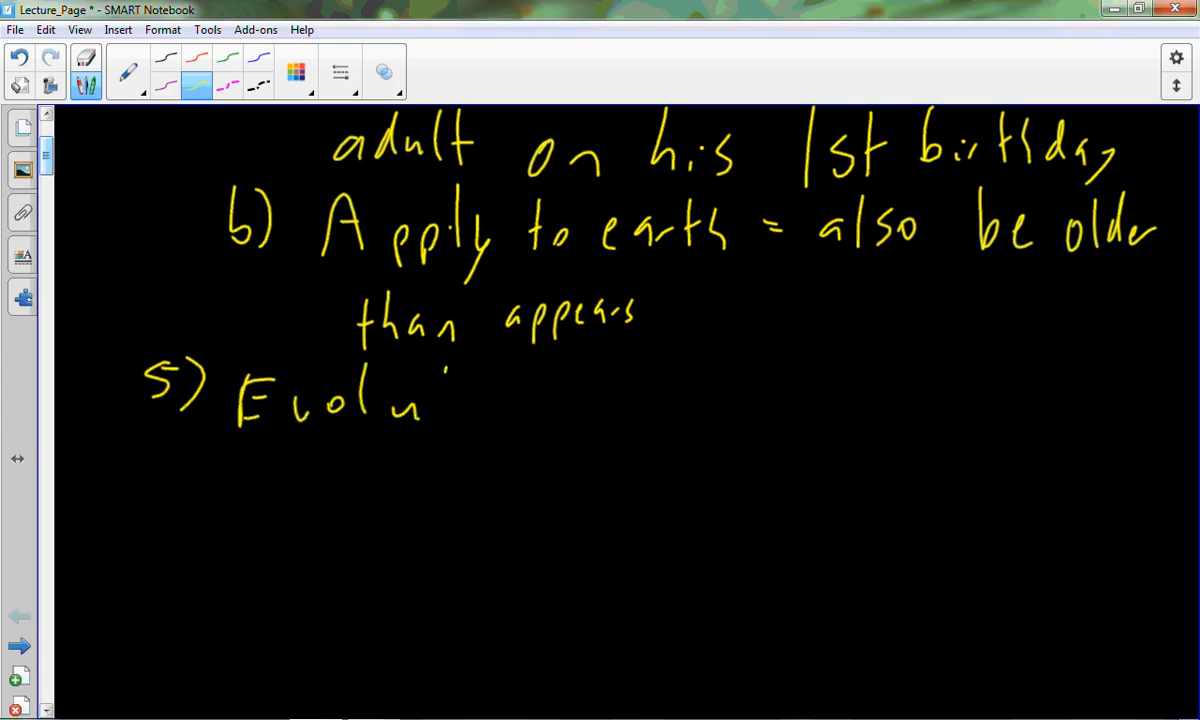
{"action": "left_click_drag", "start_coordinate": [460, 370], "coordinate": [540, 410]}
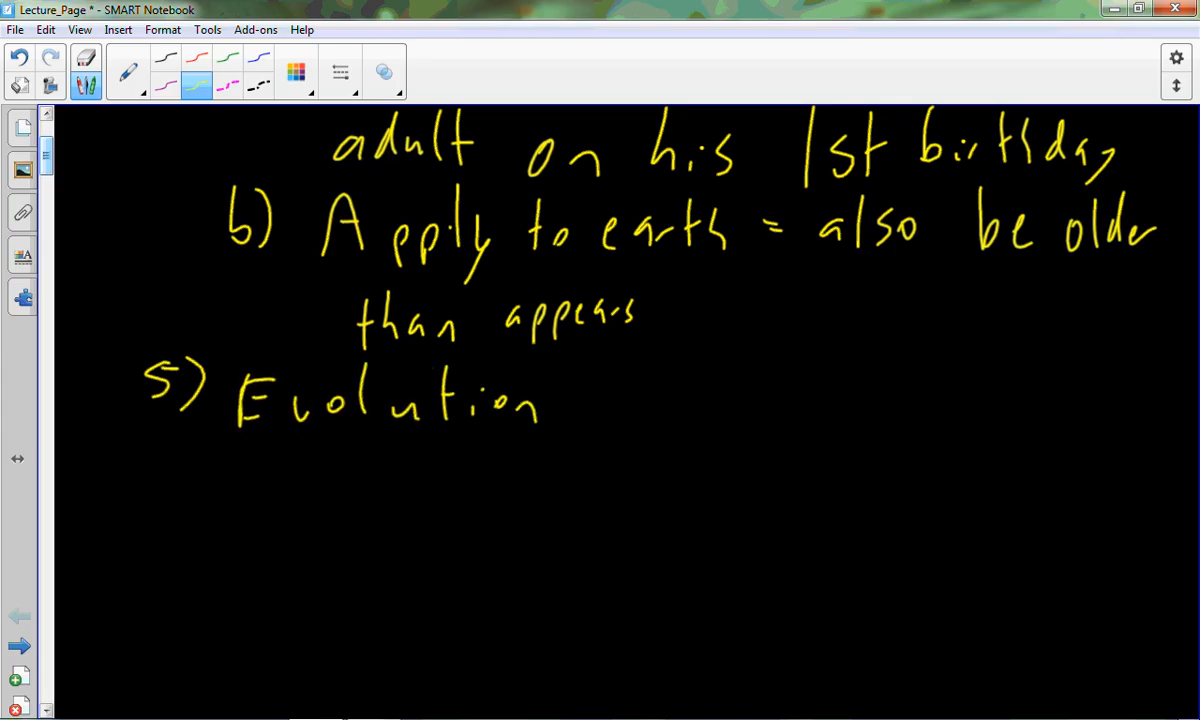
{"action": "left_click_drag", "start_coordinate": [610, 400], "coordinate": [684, 410]}
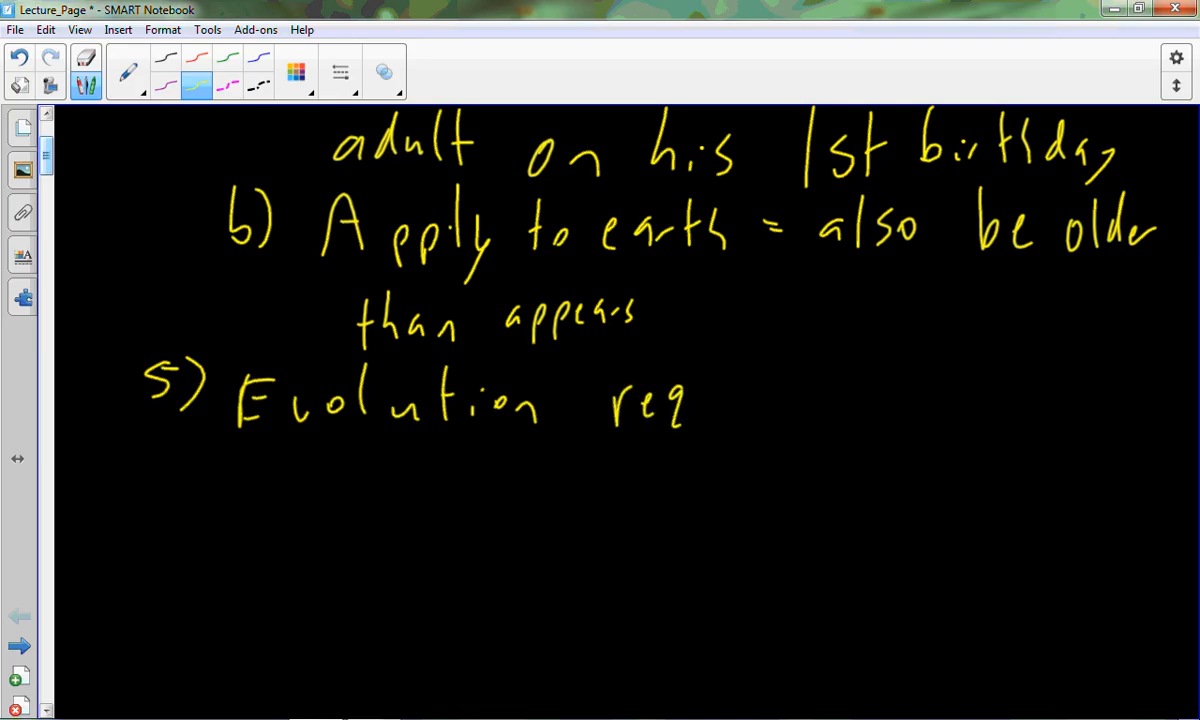
{"action": "left_click_drag", "start_coordinate": [690, 400], "coordinate": [800, 400]}
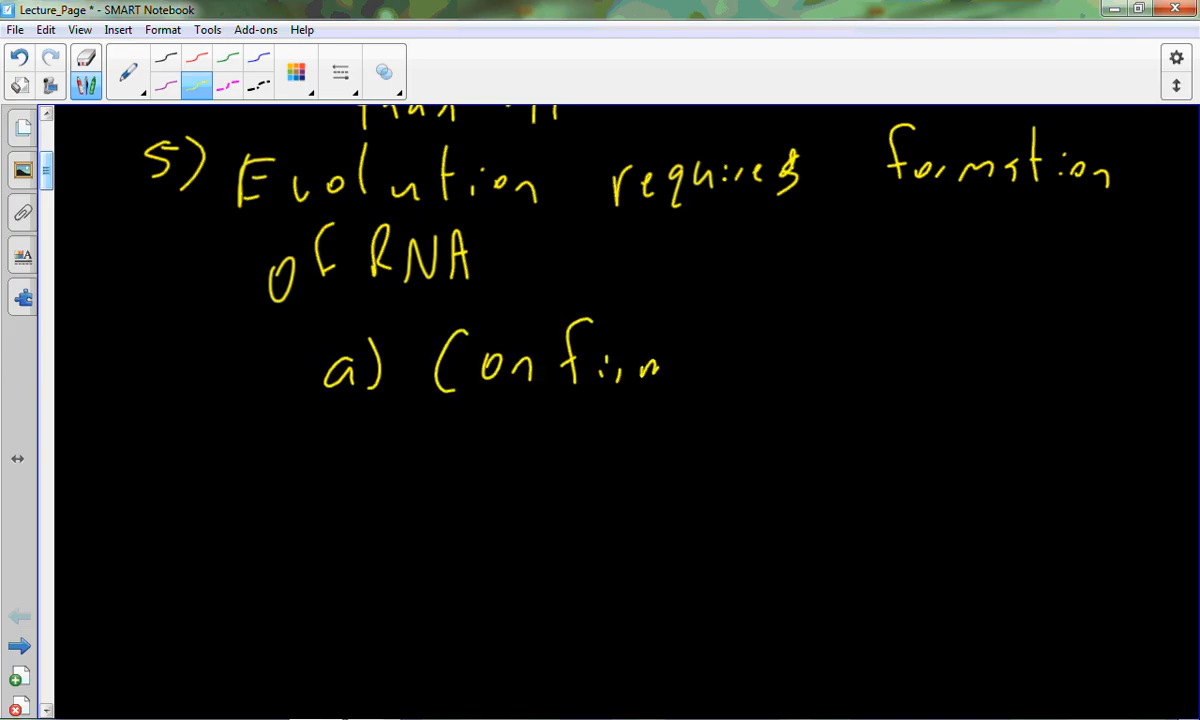
{"action": "left_click_drag", "start_coordinate": [660, 370], "coordinate": [724, 370]}
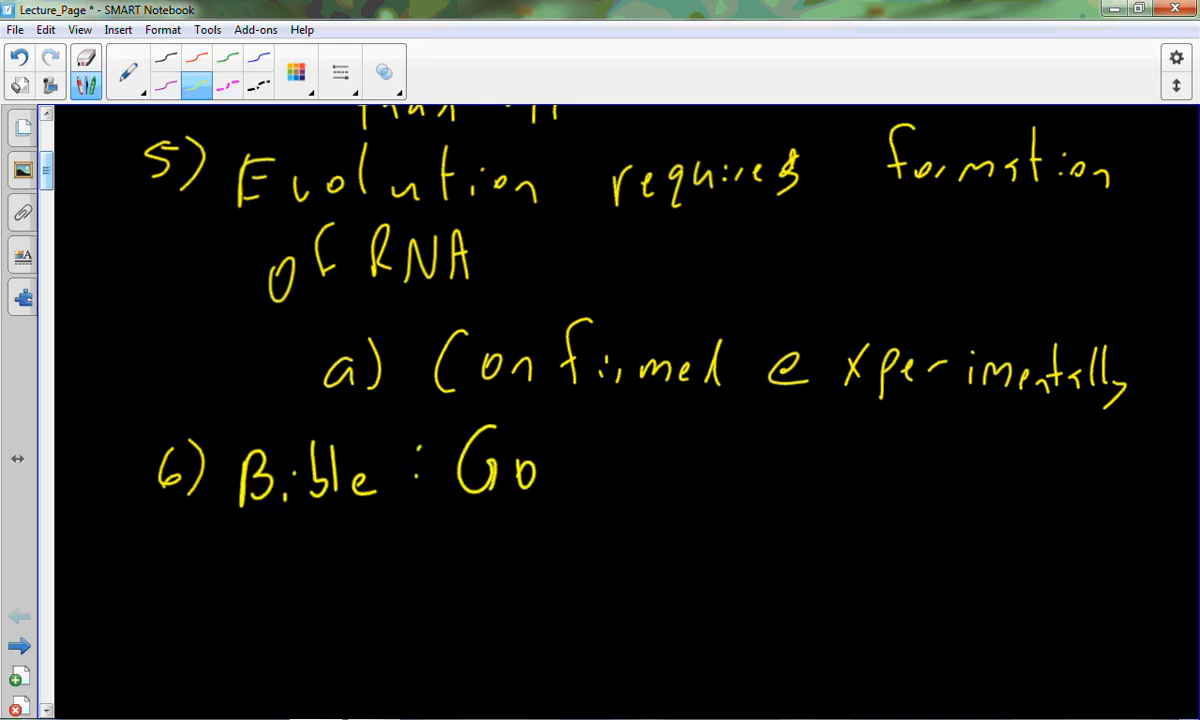
Finish point 6 'God created all things' and move down the page.
{"action": "left_click_drag", "start_coordinate": [536, 460], "coordinate": [570, 490]}
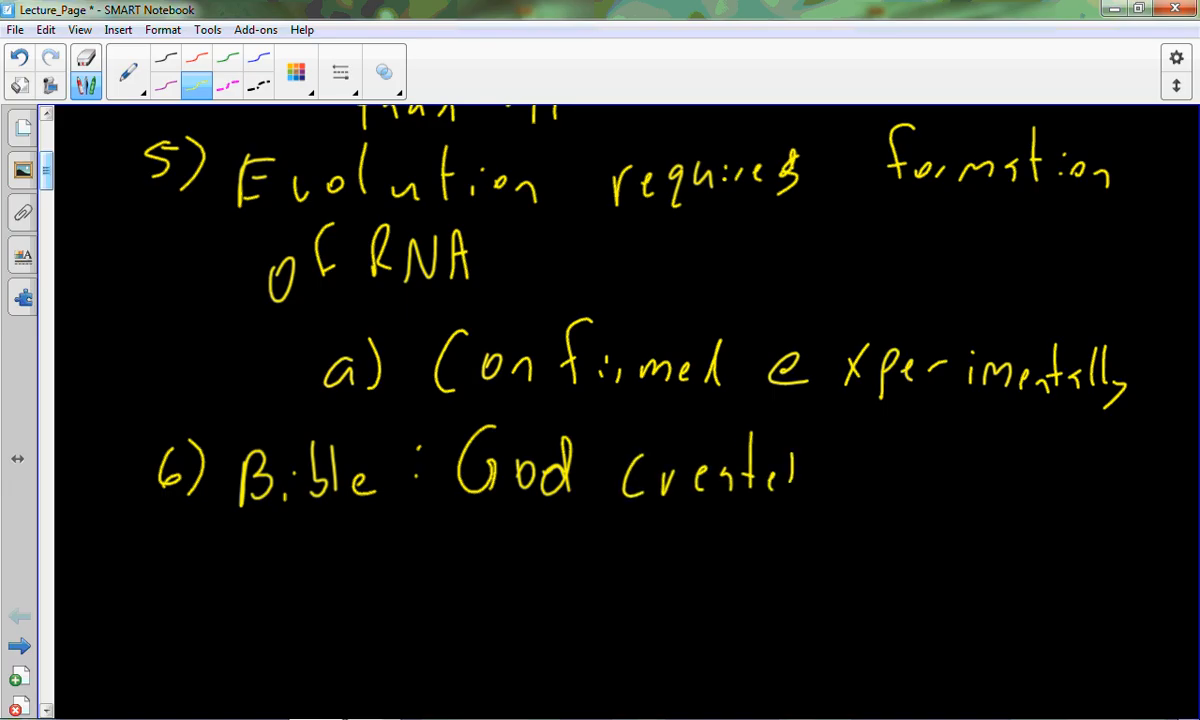
{"action": "left_click_drag", "start_coordinate": [820, 470], "coordinate": [950, 470]}
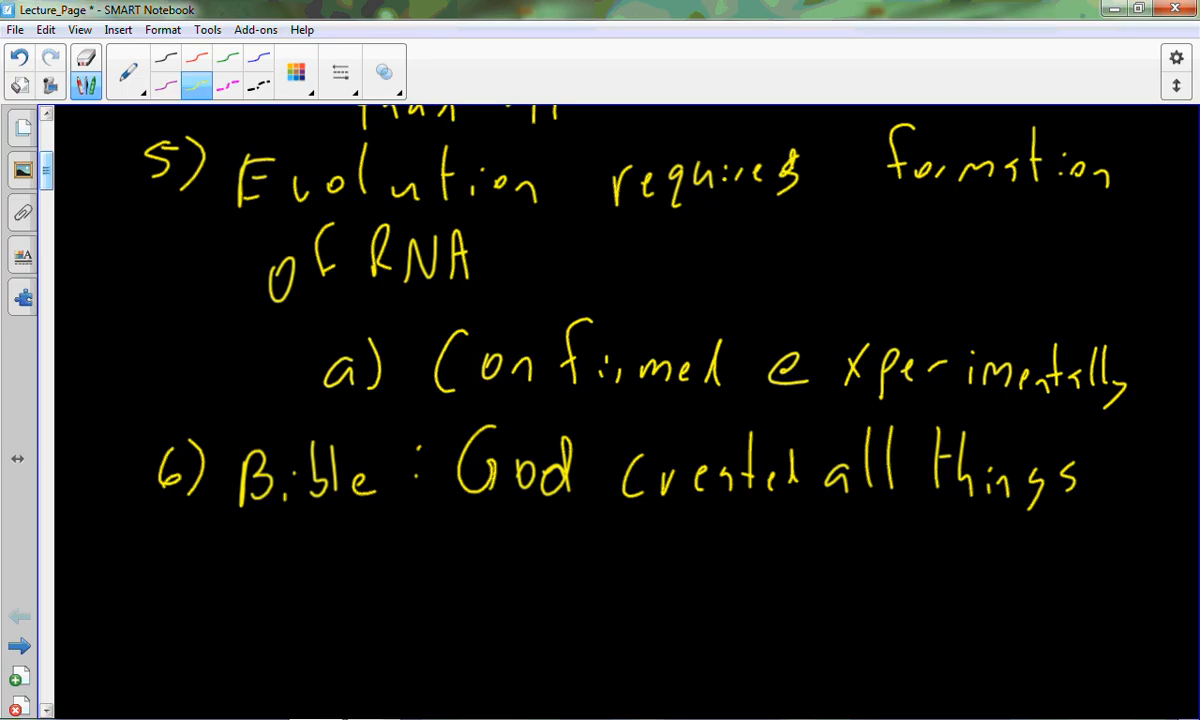
{"action": "scroll", "scroll_direction": "down", "scroll_amount": 3}
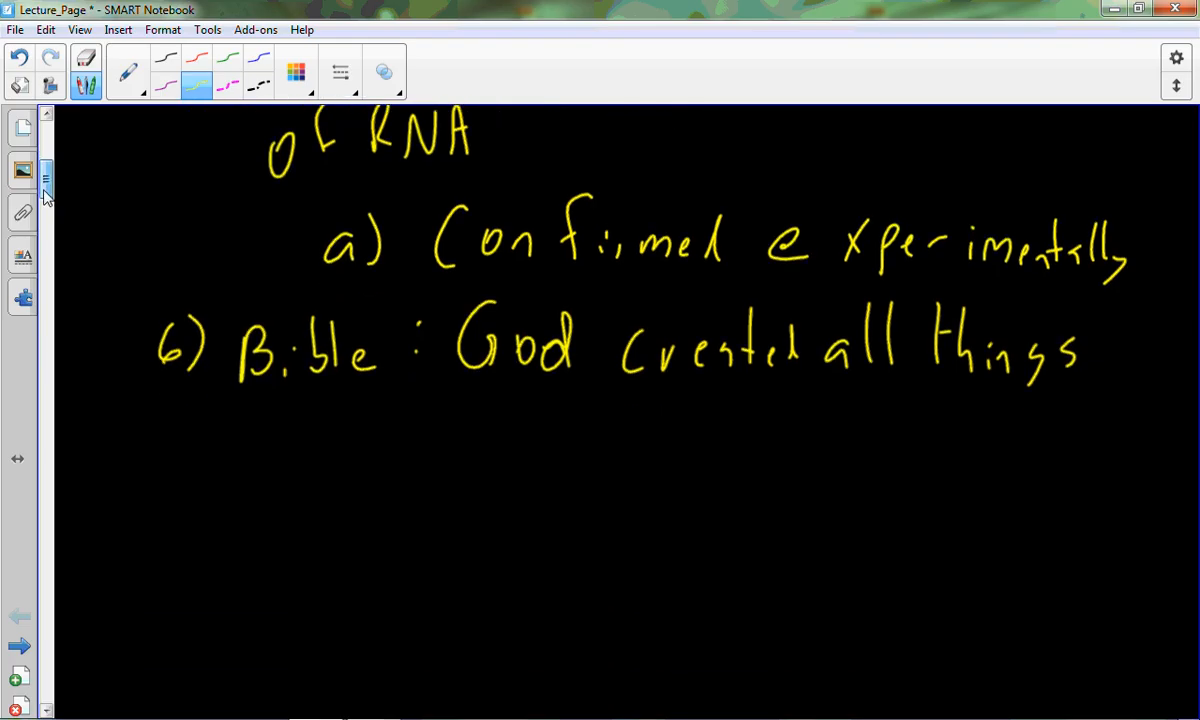
{"action": "scroll", "scroll_direction": "down", "scroll_amount": 3}
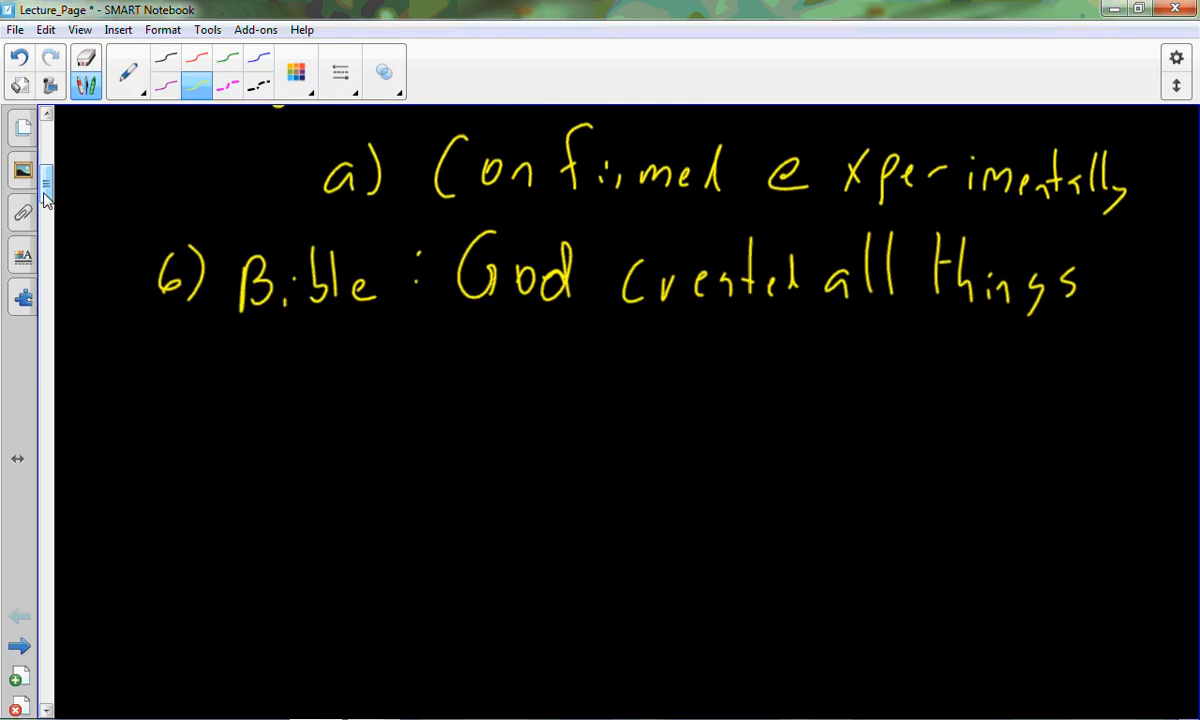
Handwrite sub-point 'a) Significant overstatement' under point 6 and start item 1).
{"action": "left_click_drag", "start_coordinate": [290, 360], "coordinate": [340, 410]}
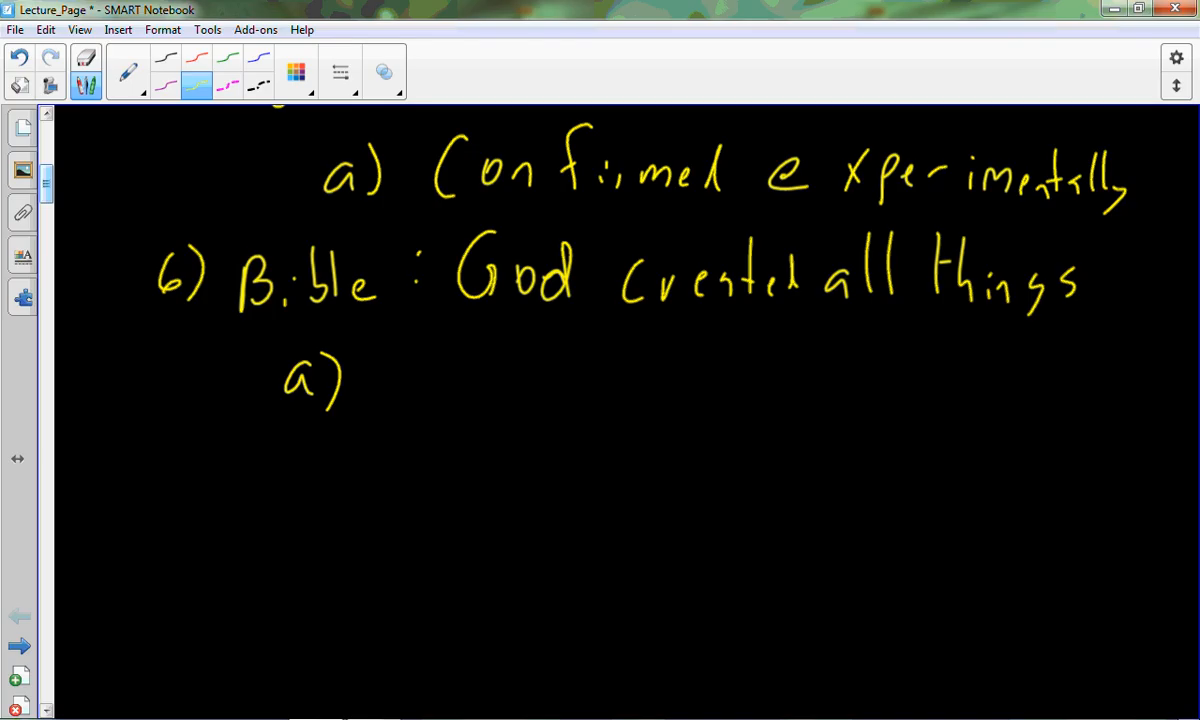
{"action": "left_click_drag", "start_coordinate": [404, 344], "coordinate": [386, 376]}
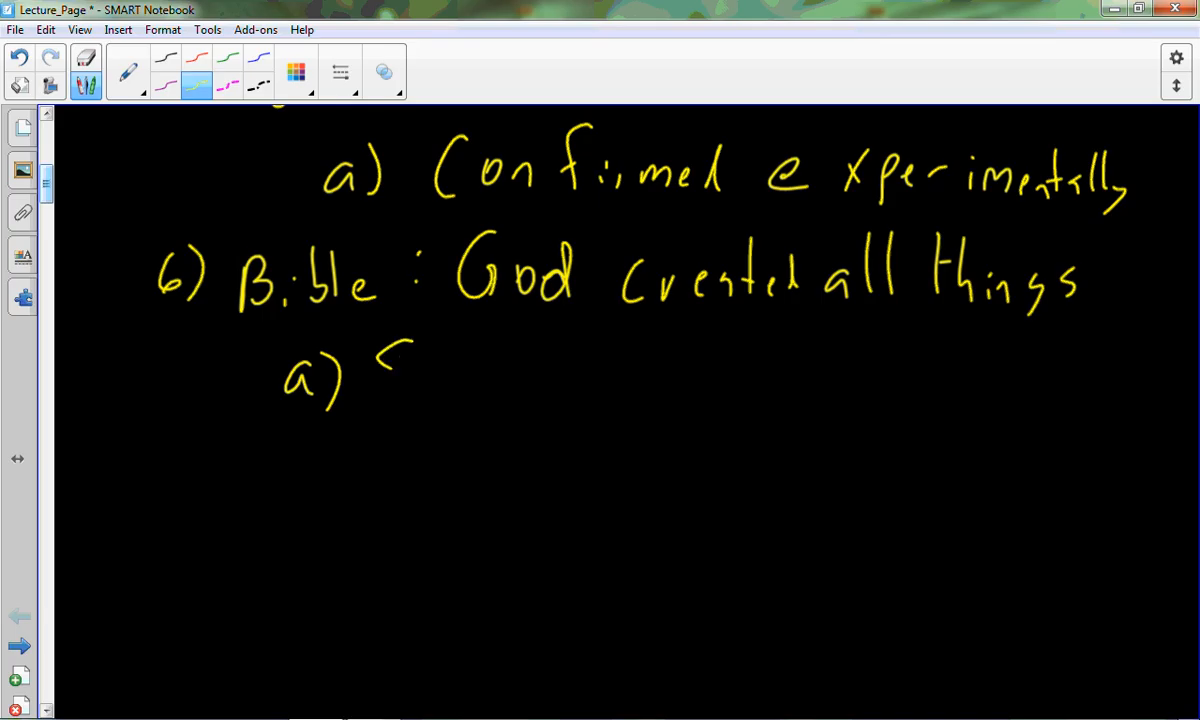
{"action": "left_click_drag", "start_coordinate": [386, 380], "coordinate": [510, 396]}
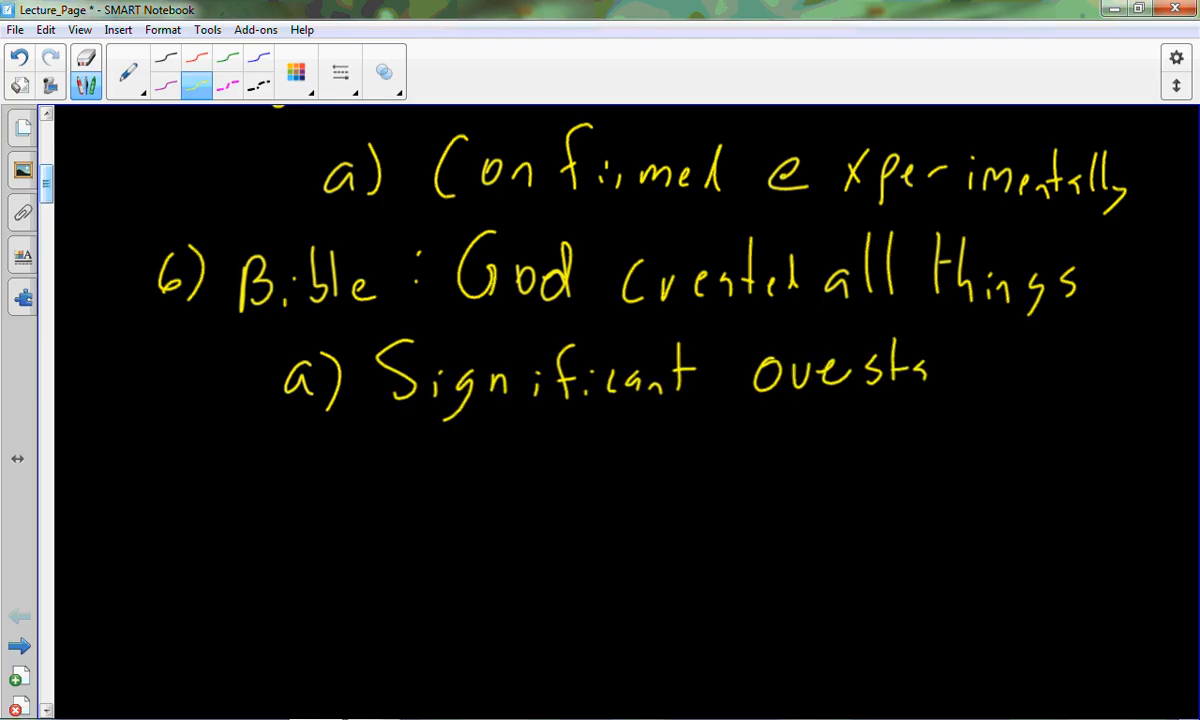
{"action": "left_click_drag", "start_coordinate": [930, 376], "coordinate": [1060, 384]}
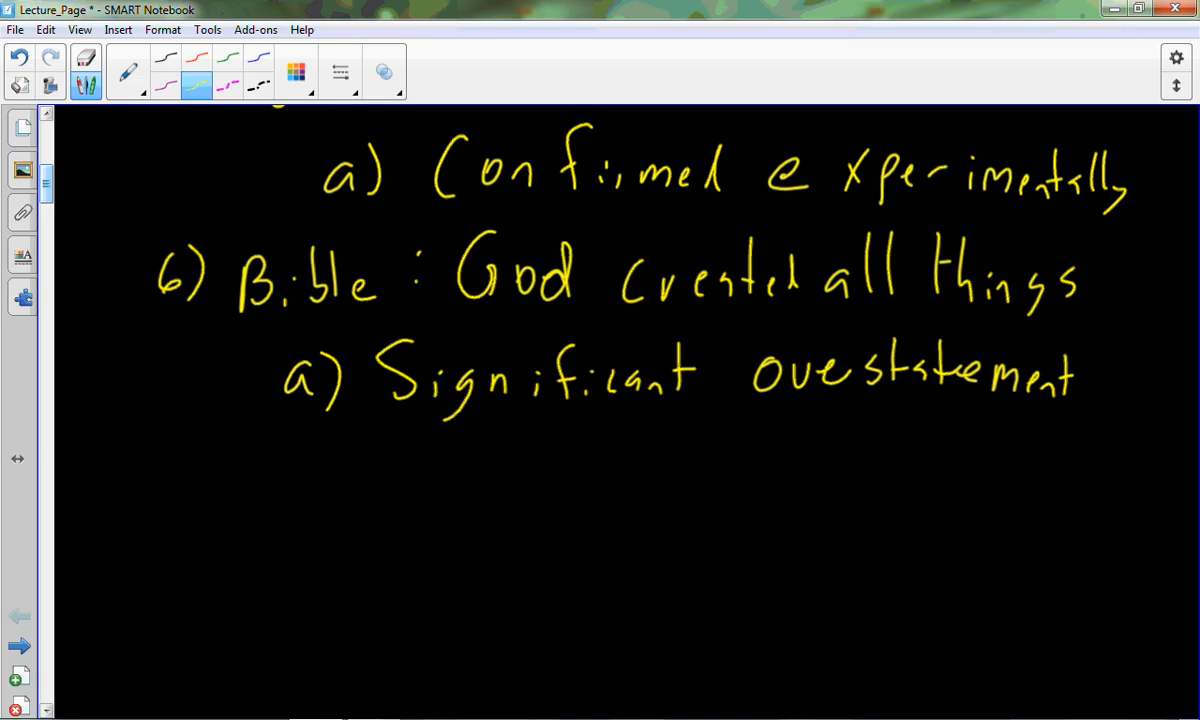
{"action": "left_click_drag", "start_coordinate": [386, 444], "coordinate": [420, 490]}
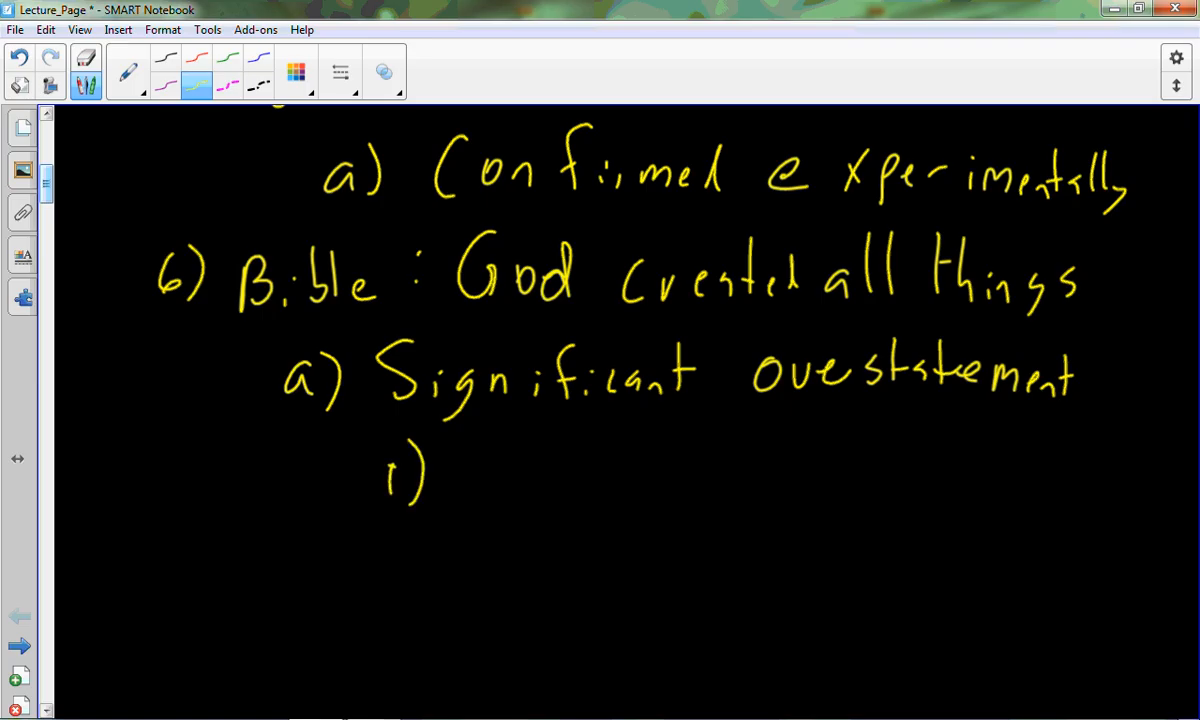
Handwrite '1) Needed to be complex → code proteins' and start ii) below it.
{"action": "scroll", "scroll_direction": "down", "scroll_amount": 3}
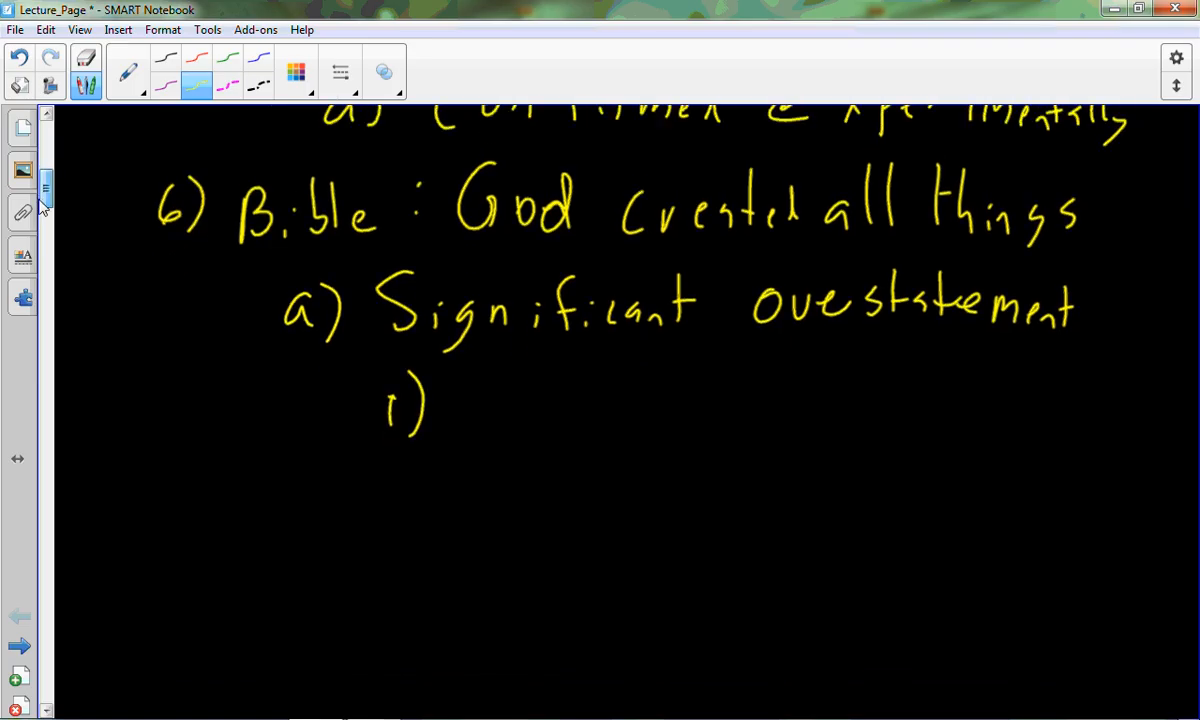
{"action": "scroll", "scroll_direction": "down", "scroll_amount": 3}
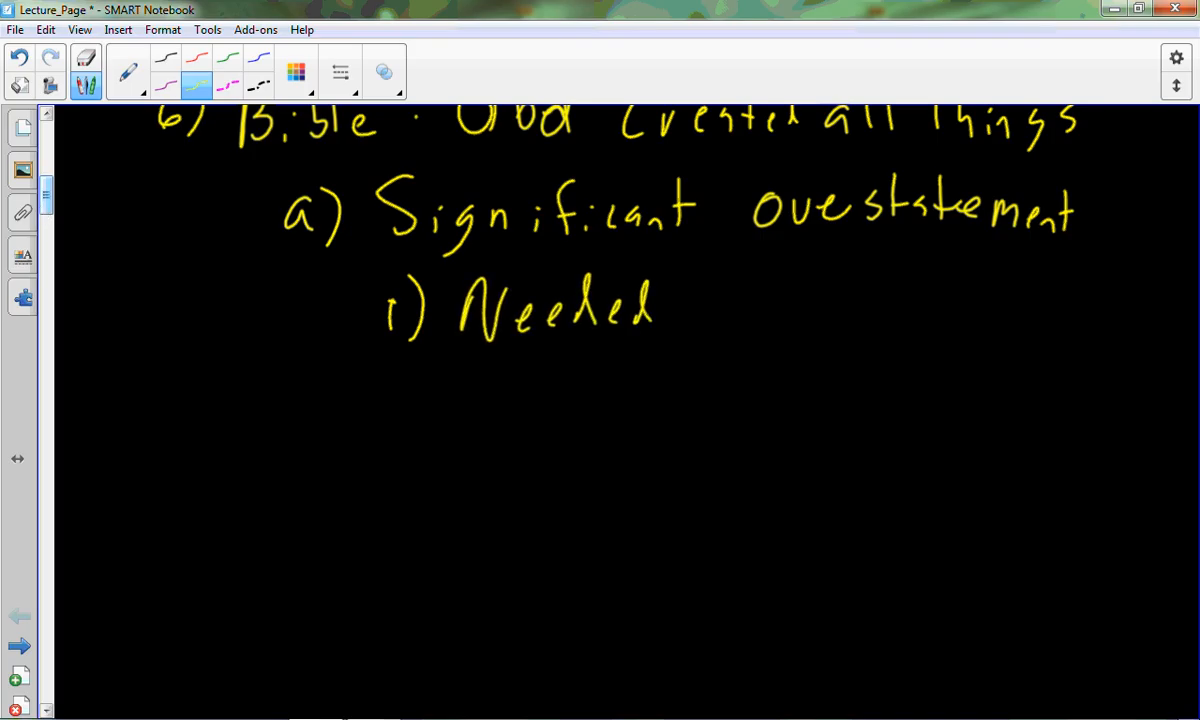
{"action": "mouse_move", "coordinate": [44, 190]}
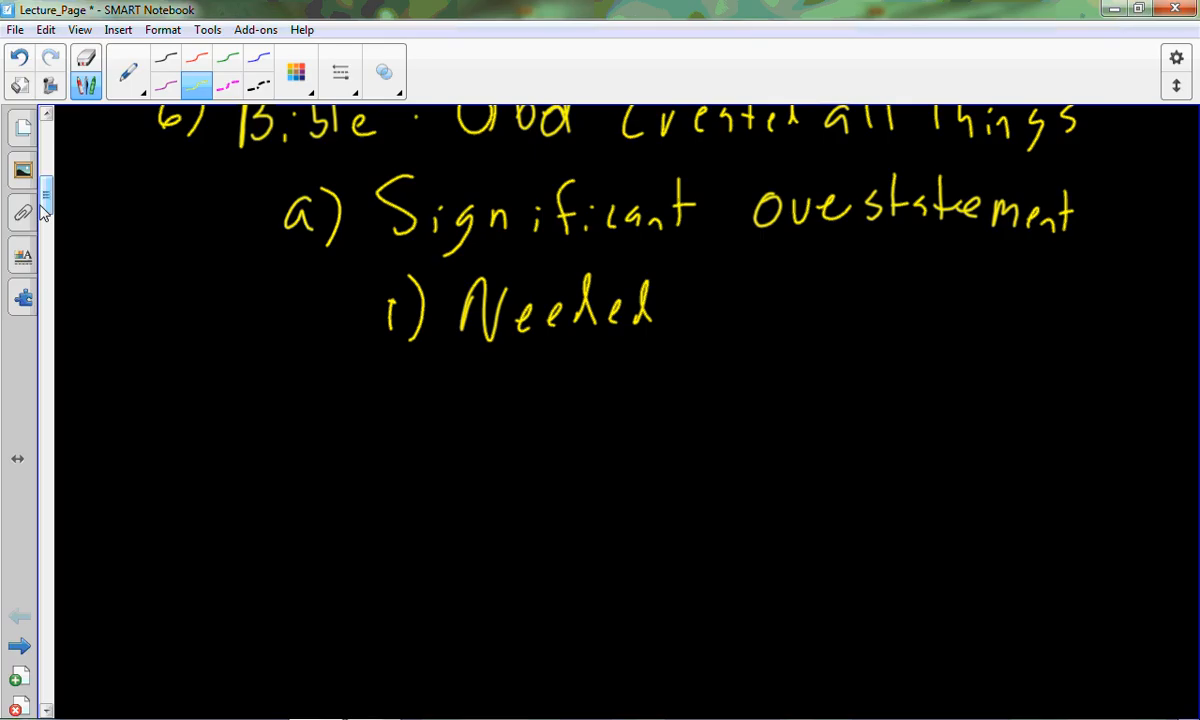
{"action": "left_click_drag", "start_coordinate": [710, 300], "coordinate": [804, 300]}
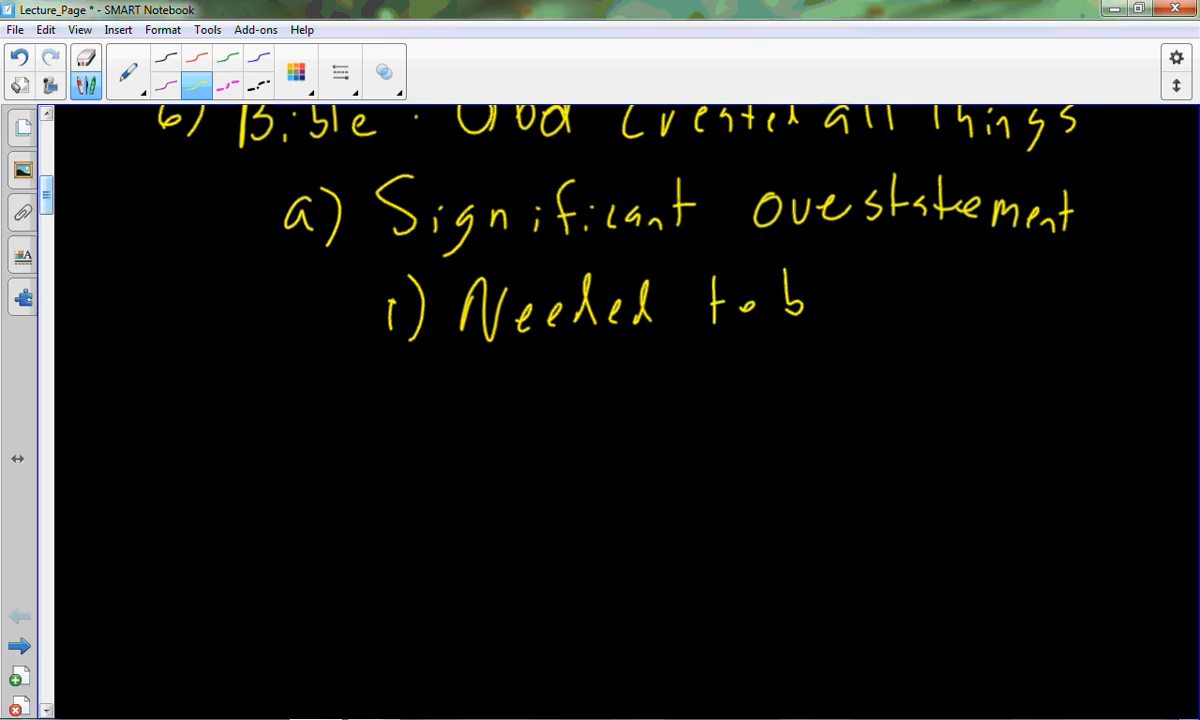
{"action": "left_click_drag", "start_coordinate": [780, 300], "coordinate": [970, 310]}
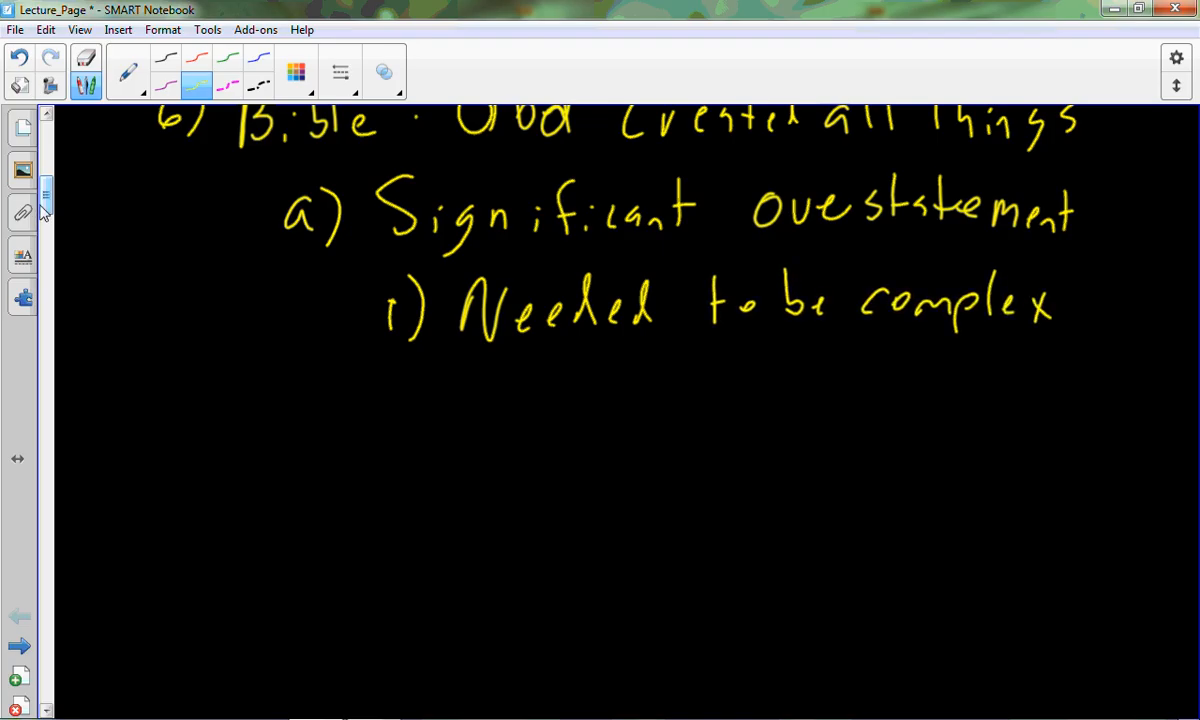
{"action": "left_click_drag", "start_coordinate": [1080, 298], "coordinate": [1156, 298]}
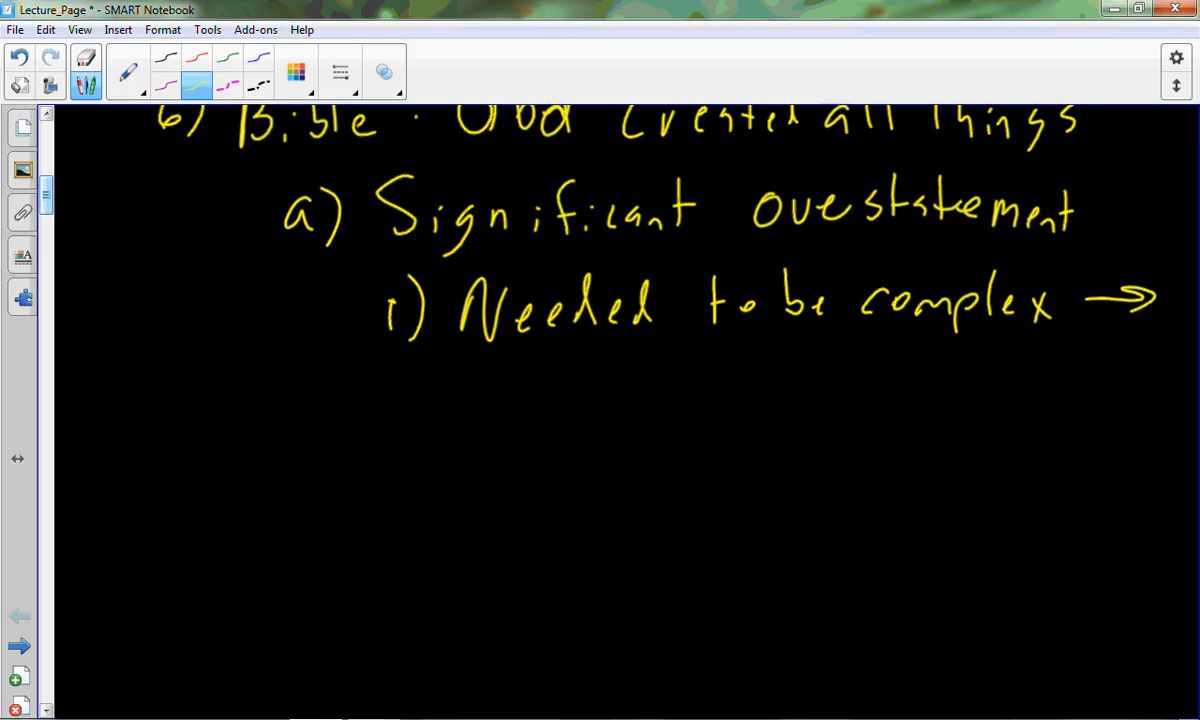
{"action": "left_click_drag", "start_coordinate": [464, 410], "coordinate": [584, 400]}
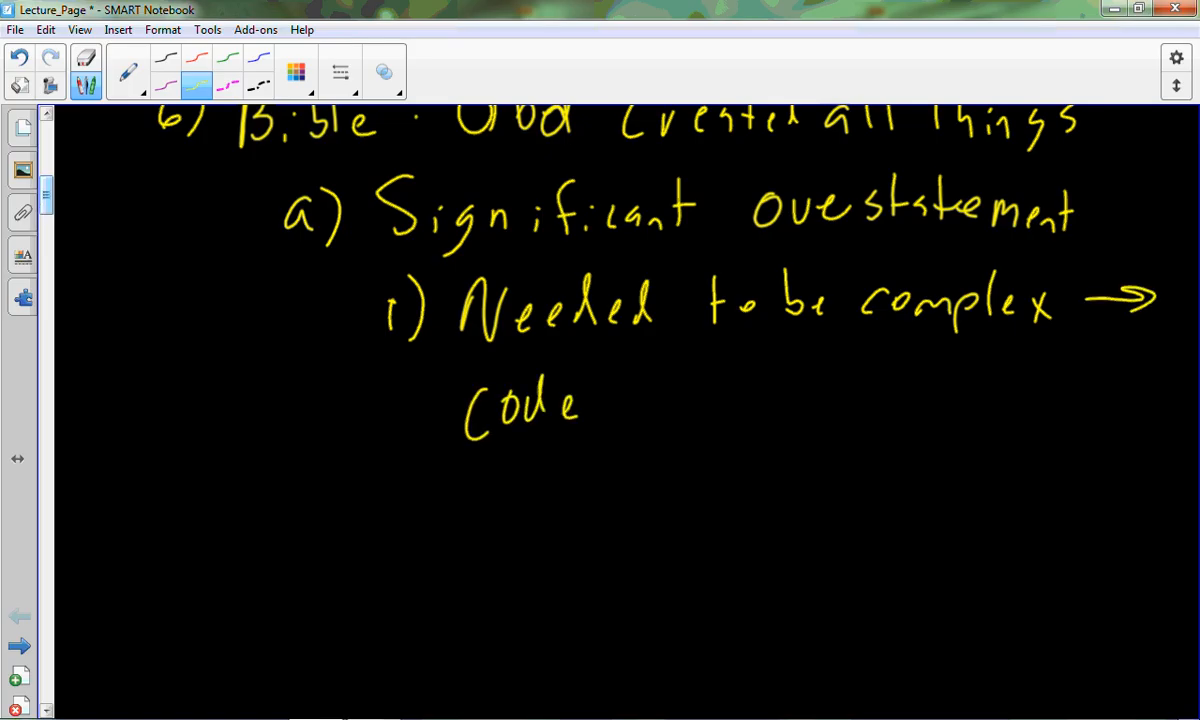
{"action": "left_click_drag", "start_coordinate": [624, 400], "coordinate": [760, 400]}
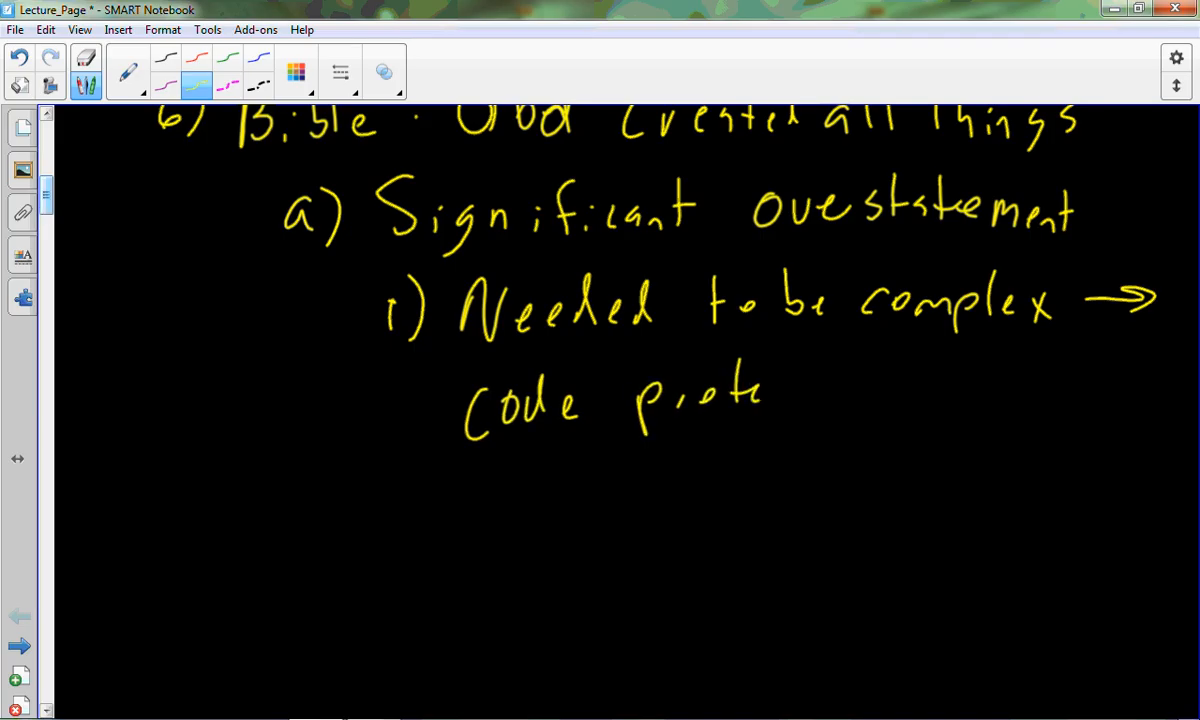
{"action": "left_click_drag", "start_coordinate": [730, 400], "coordinate": [830, 400]}
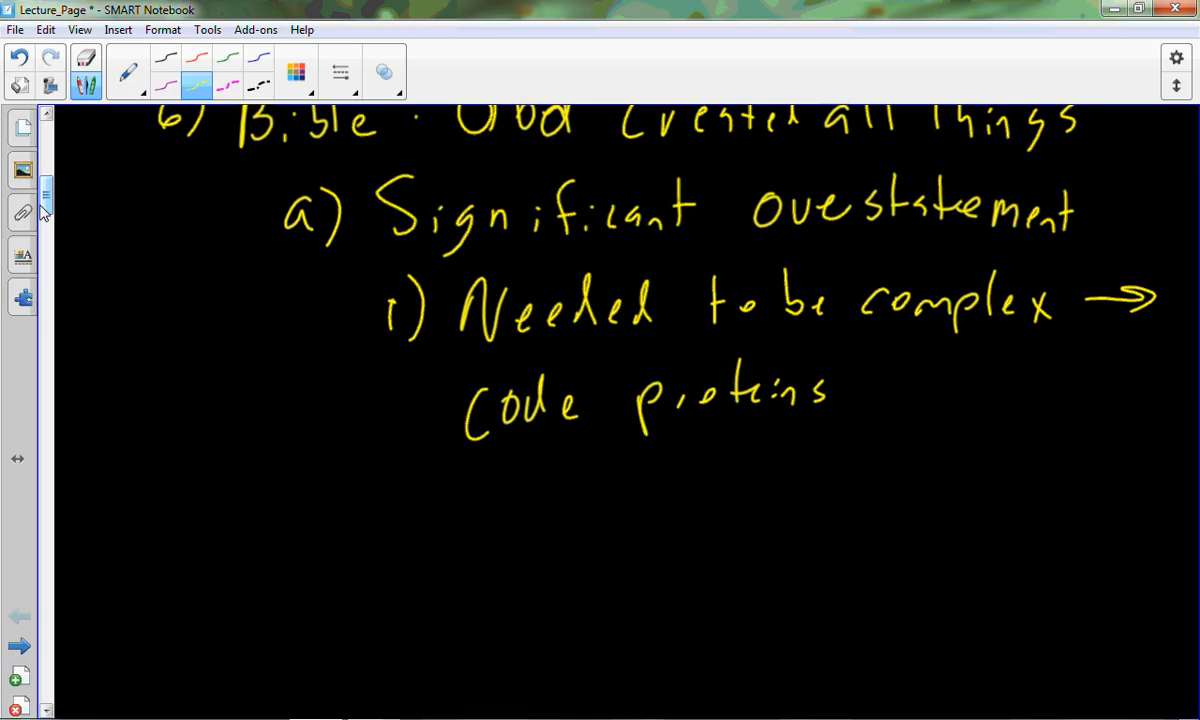
{"action": "left_click_drag", "start_coordinate": [390, 470], "coordinate": [440, 510]}
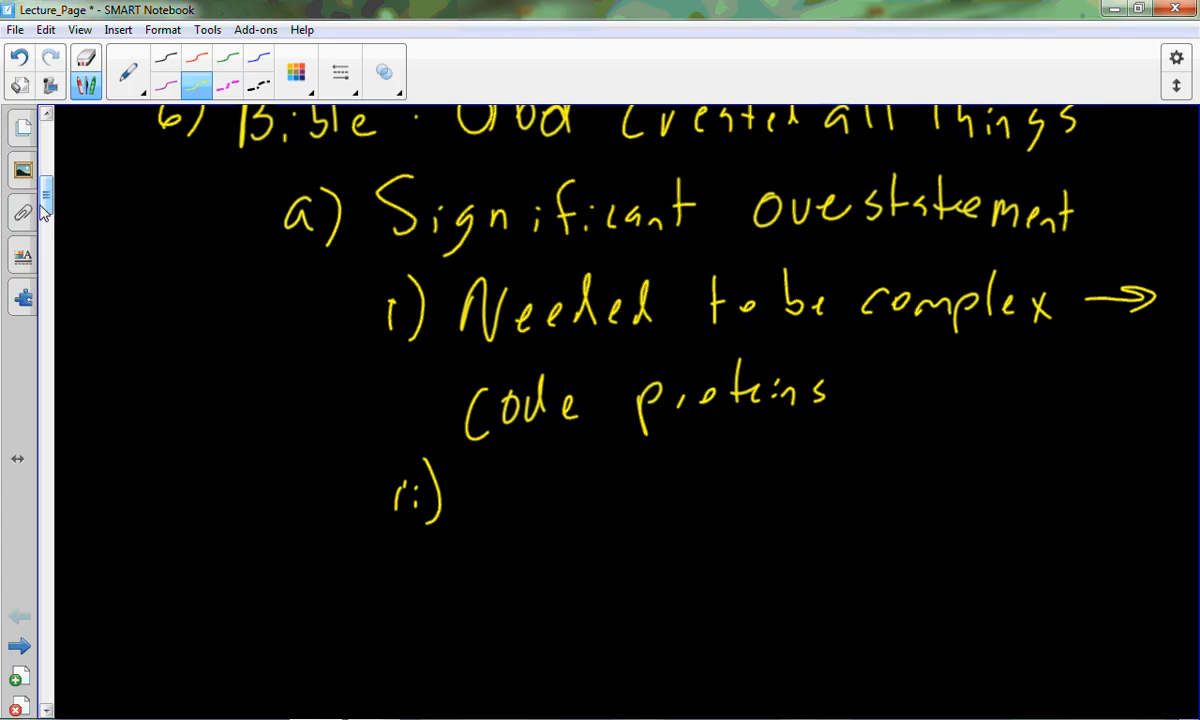
Handwrite 'Simple formation =' after ii) and begin the word 'irrelevant'.
{"action": "left_click_drag", "start_coordinate": [470, 510], "coordinate": [576, 520]}
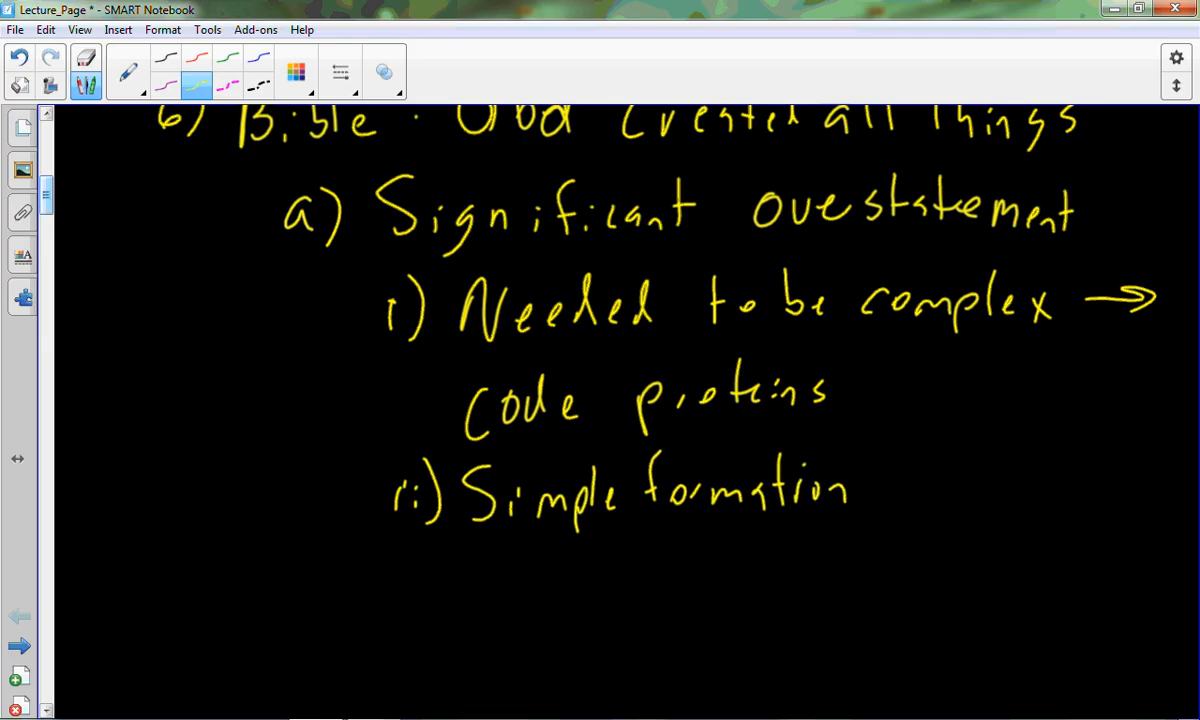
{"action": "mouse_move", "coordinate": [44, 212]}
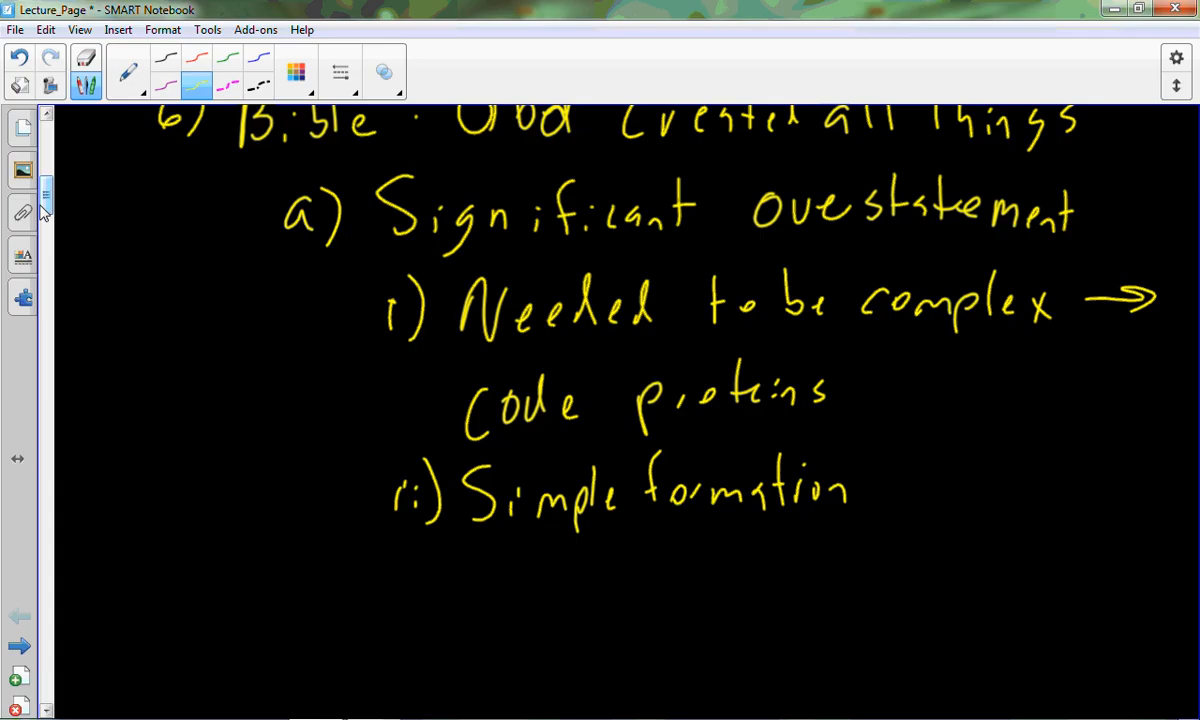
{"action": "left_click_drag", "start_coordinate": [870, 486], "coordinate": [884, 496]}
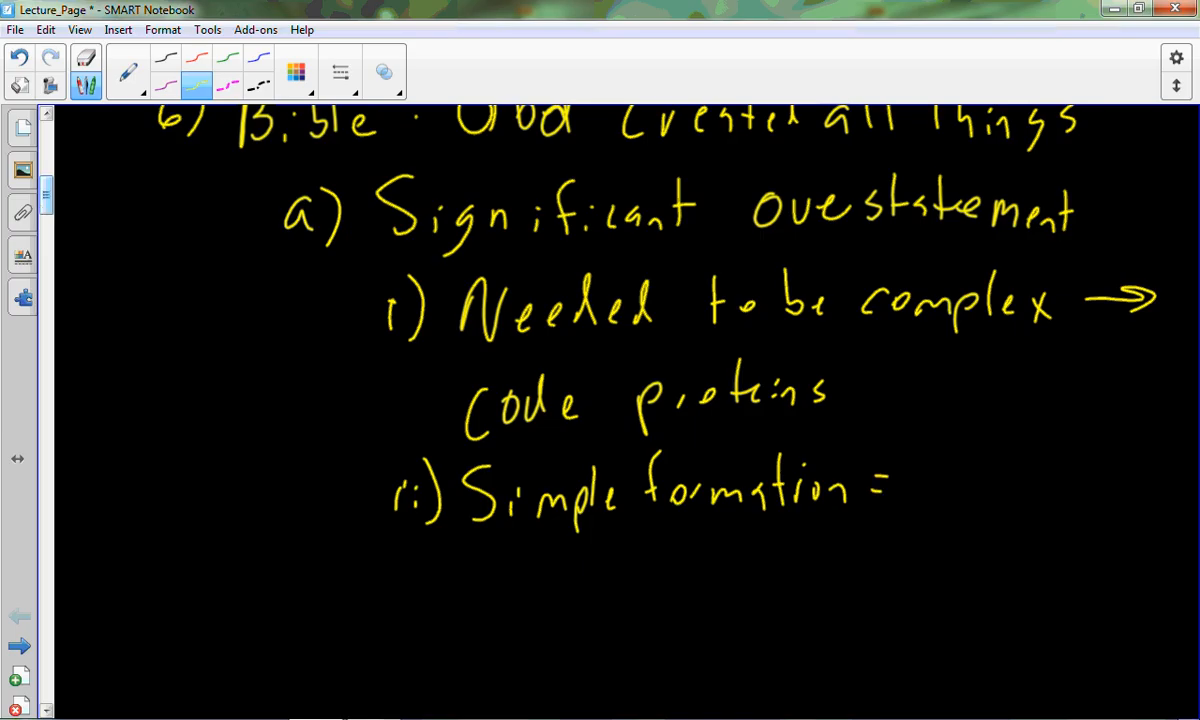
{"action": "mouse_move", "coordinate": [44, 210]}
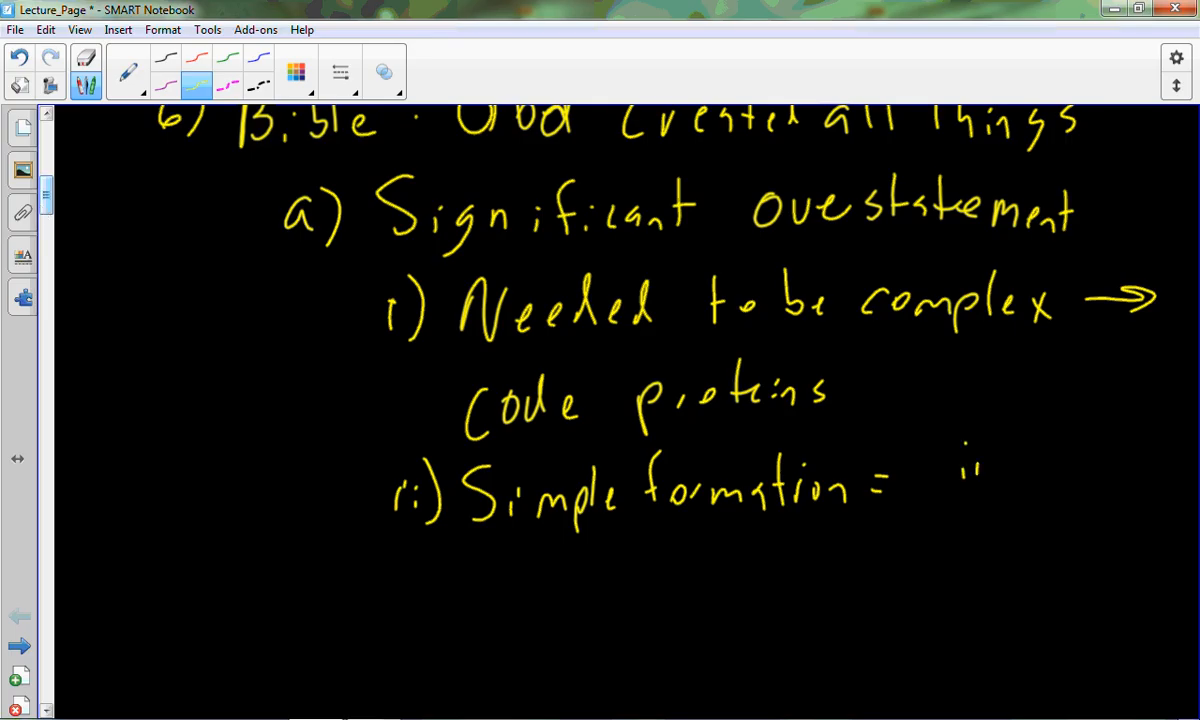
{"action": "left_click_drag", "start_coordinate": [960, 470], "coordinate": [1050, 470]}
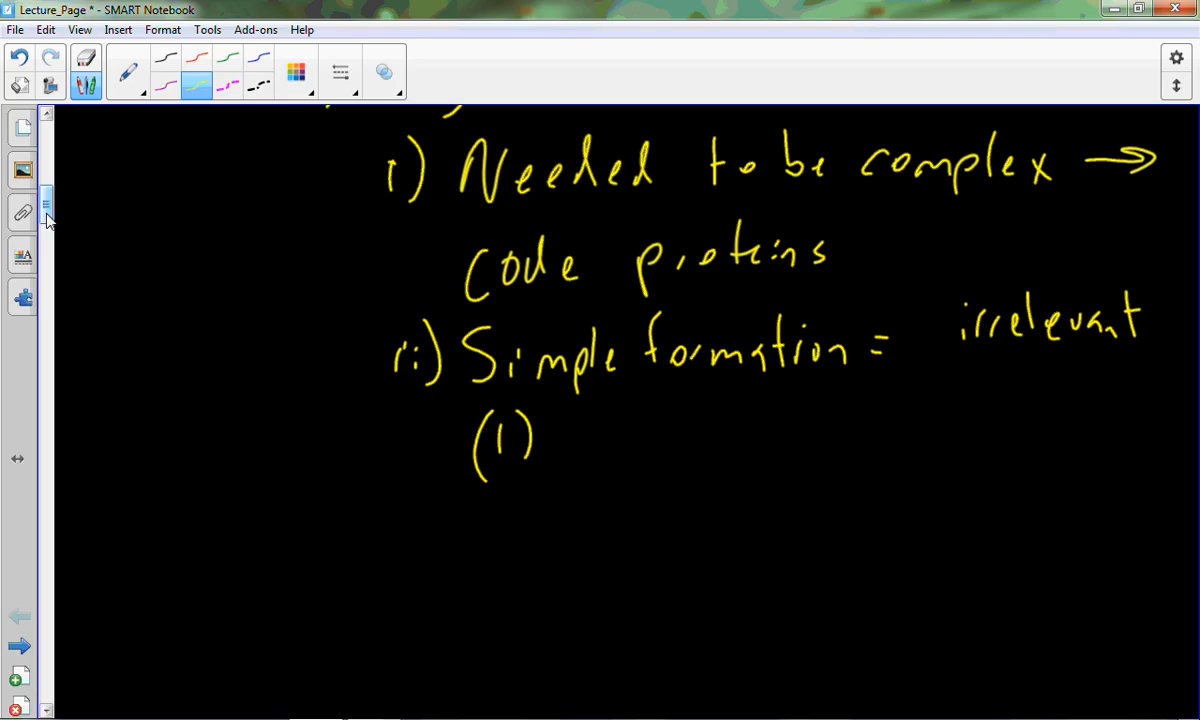
Handwrite 'Need to result in extreme complexity' after (1) and move down the page.
{"action": "left_click_drag", "start_coordinate": [570, 430], "coordinate": [620, 460]}
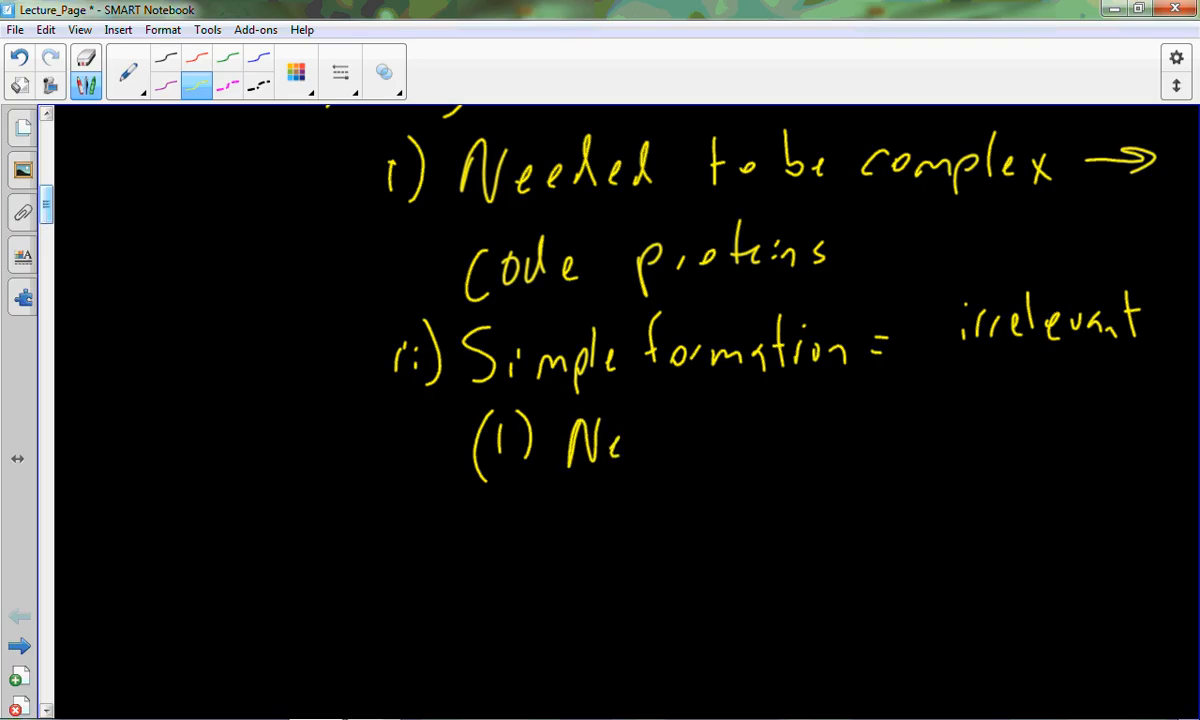
{"action": "left_click_drag", "start_coordinate": [610, 444], "coordinate": [664, 440]}
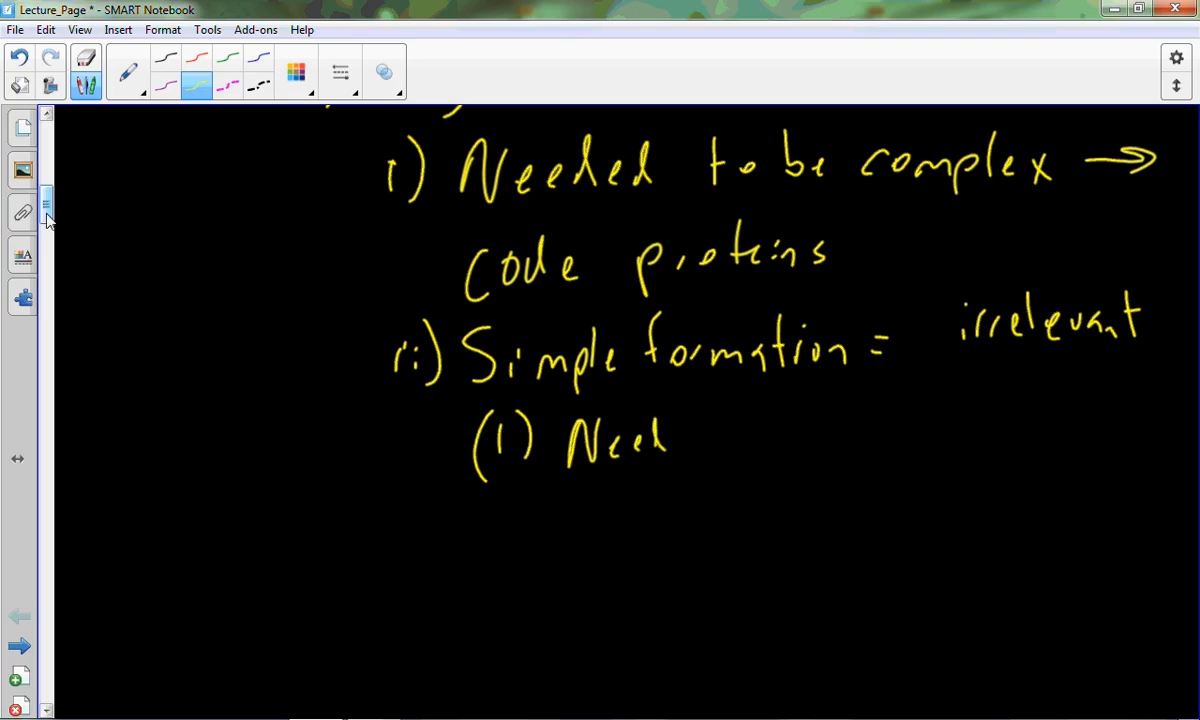
{"action": "left_click_drag", "start_coordinate": [690, 430], "coordinate": [840, 430]}
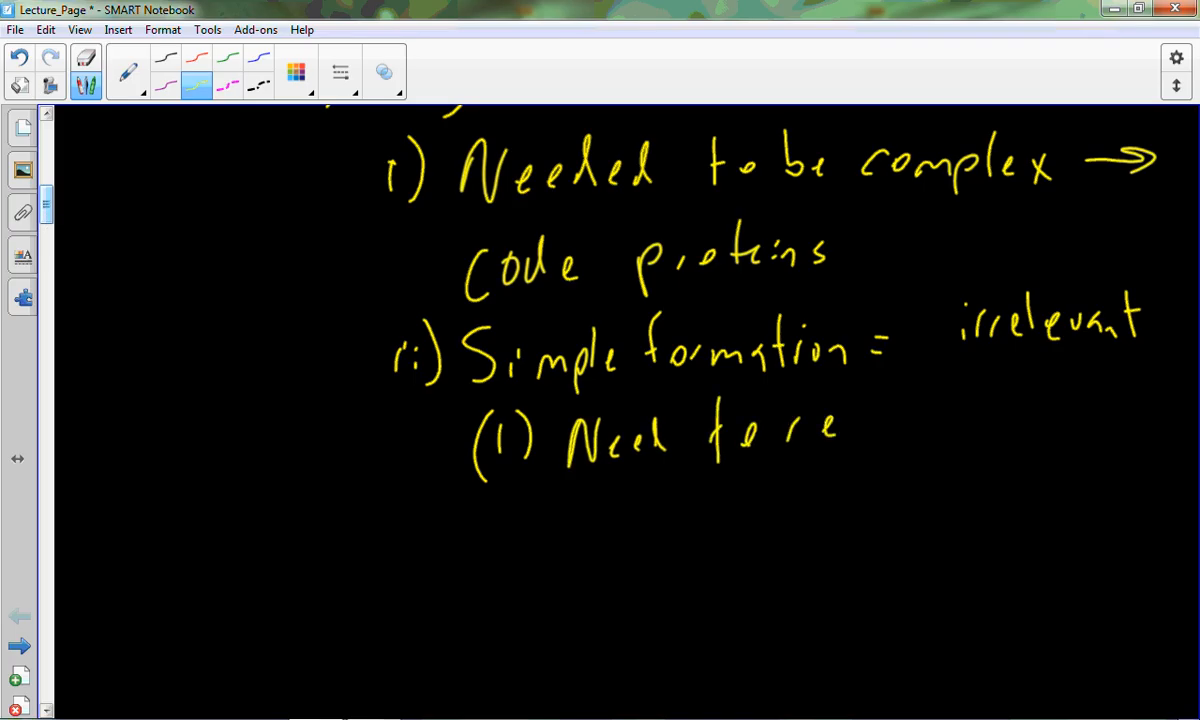
{"action": "left_click_drag", "start_coordinate": [846, 440], "coordinate": [880, 420]}
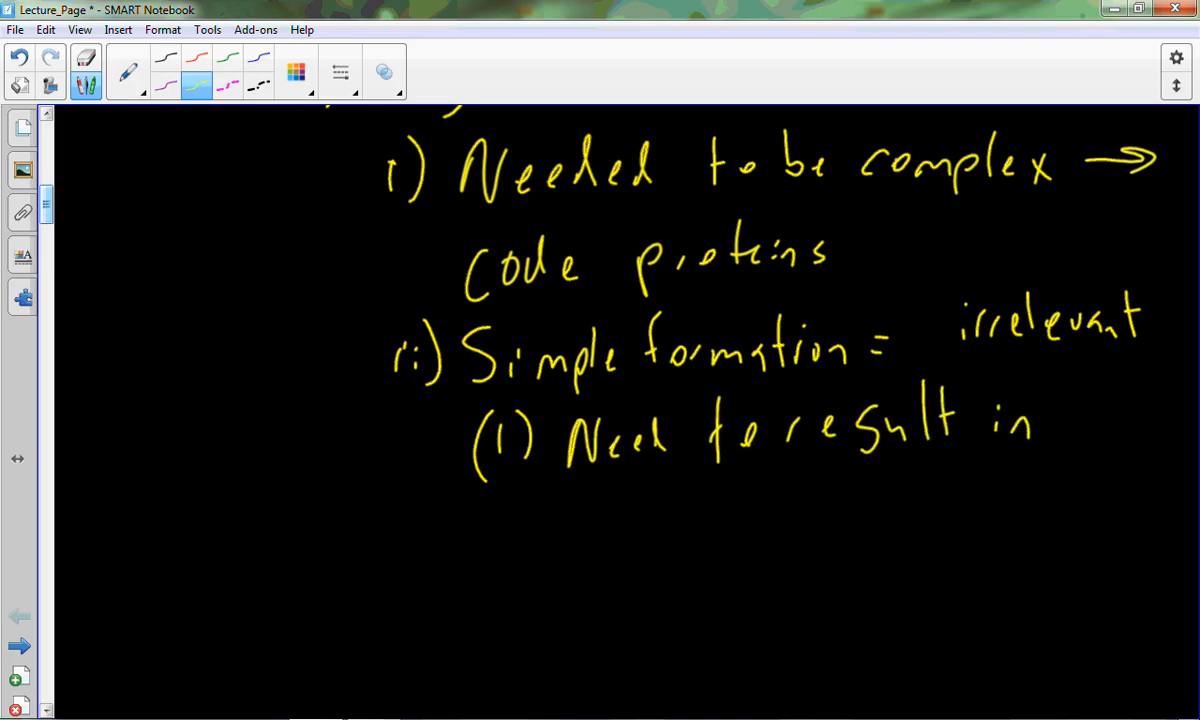
{"action": "left_click_drag", "start_coordinate": [578, 504], "coordinate": [660, 524]}
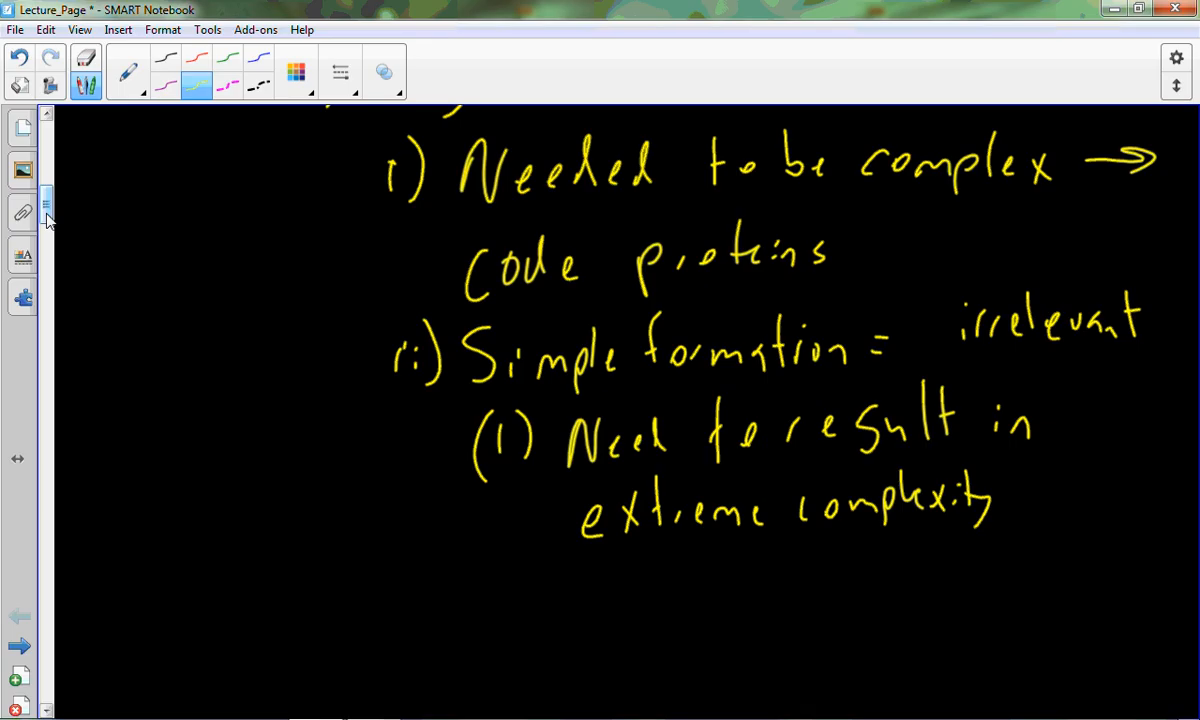
{"action": "scroll", "scroll_direction": "down", "scroll_amount": 3}
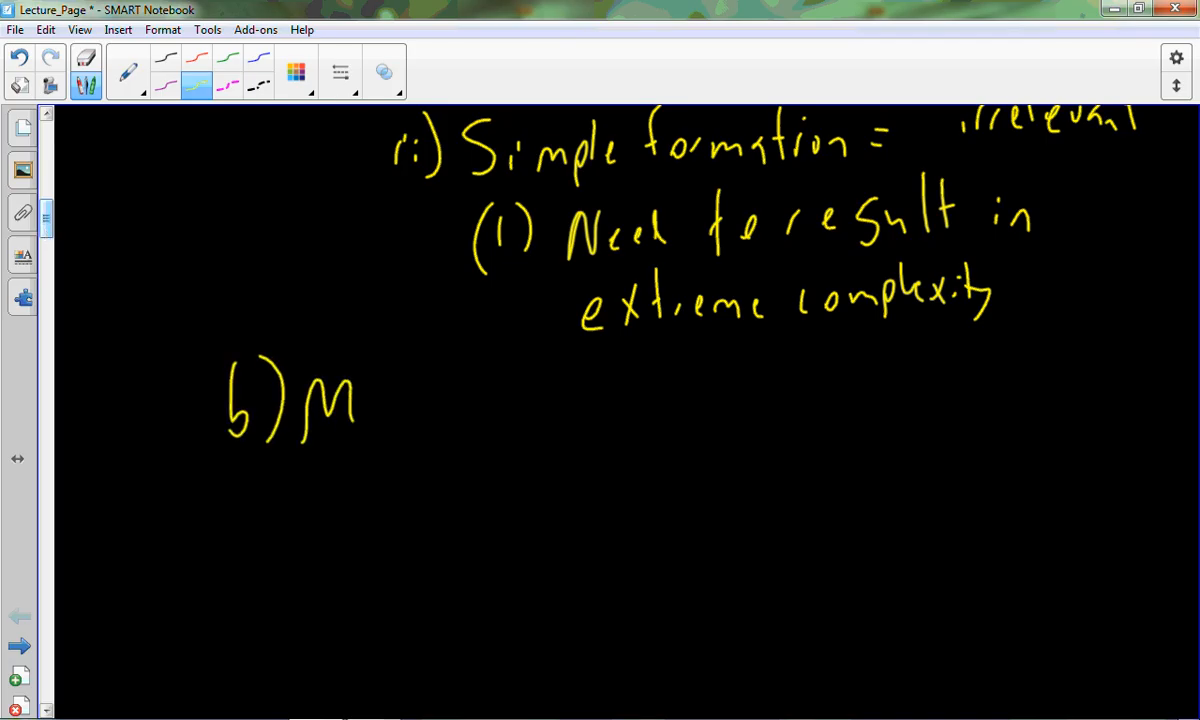
Handwrite the heading 'Mathematically' after sub-point b).
{"action": "left_click_drag", "start_coordinate": [360, 400], "coordinate": [450, 420]}
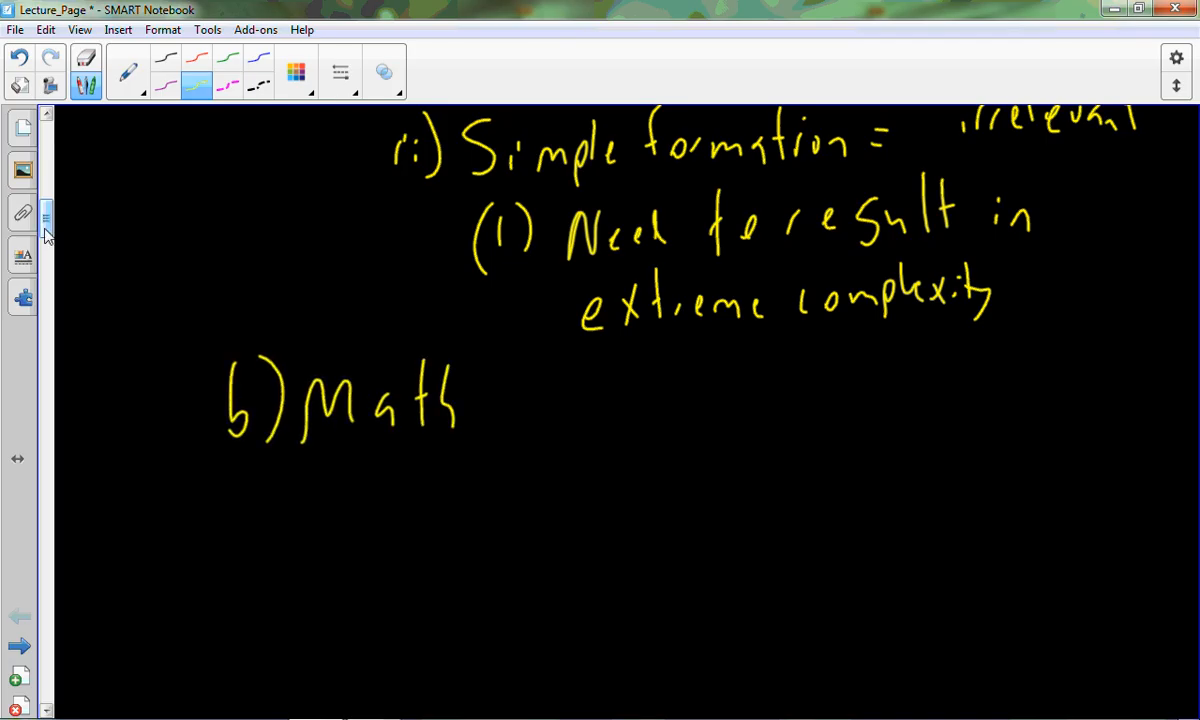
{"action": "left_click_drag", "start_coordinate": [456, 400], "coordinate": [620, 400]}
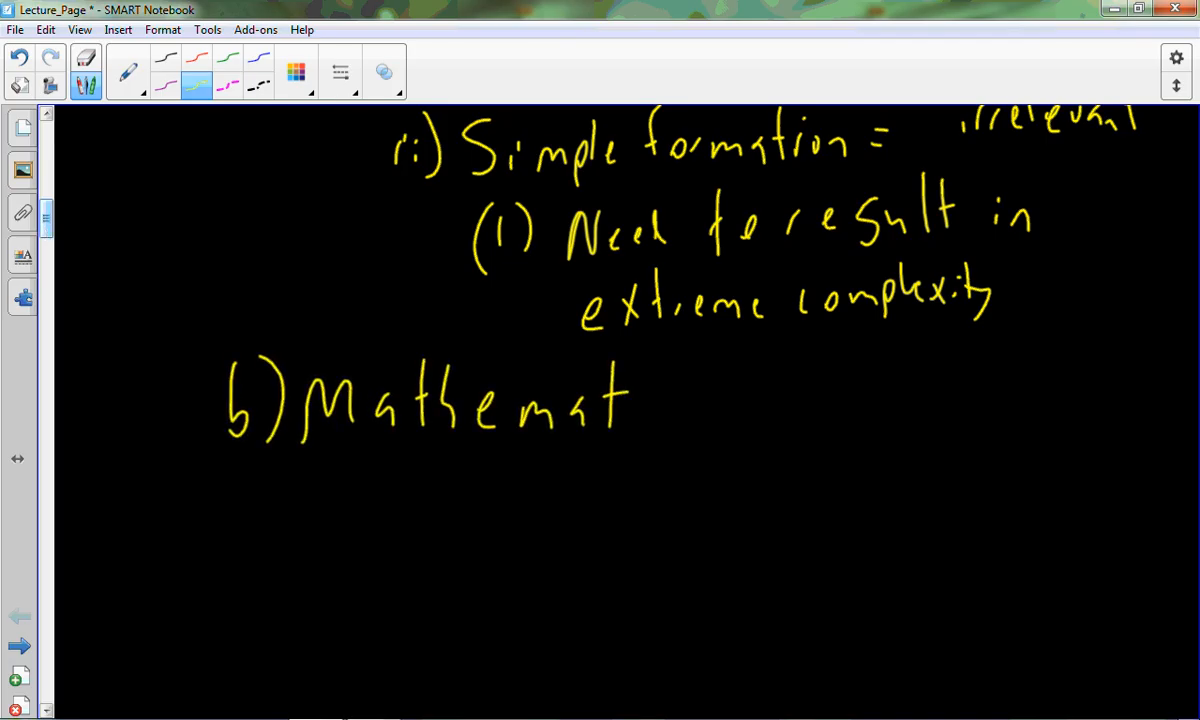
{"action": "left_click_drag", "start_coordinate": [624, 400], "coordinate": [730, 420]}
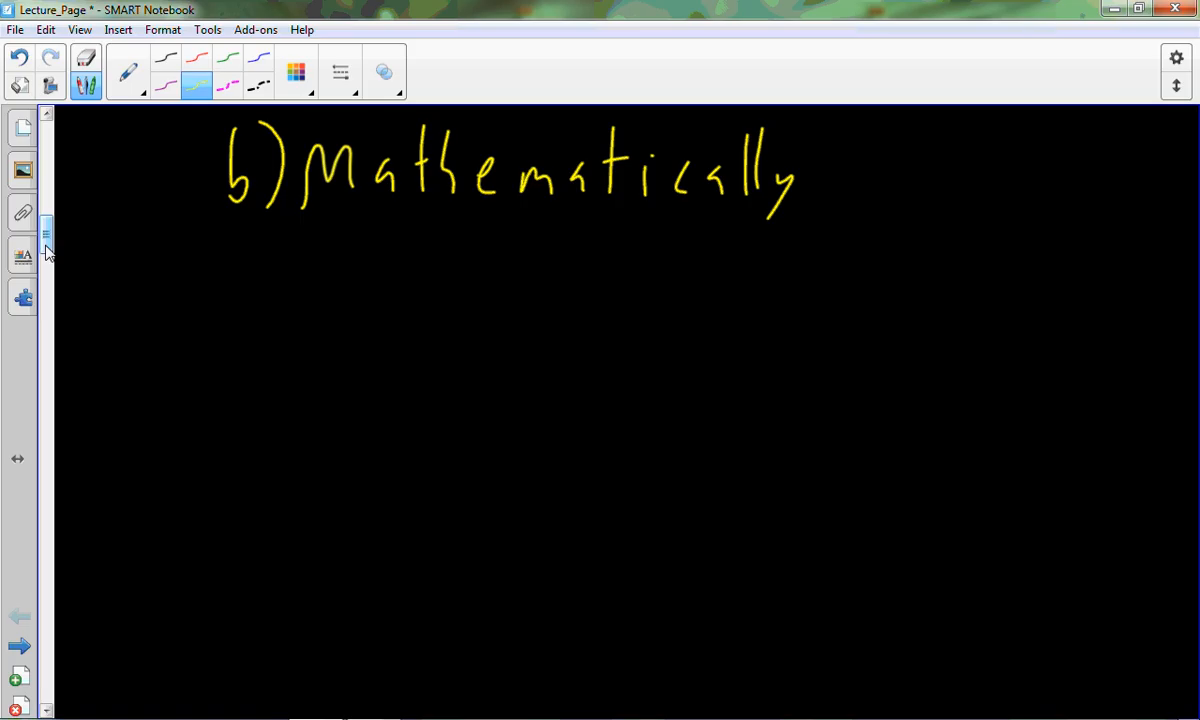
Handwrite 'i) Smallest self replicating genome = 552 genes and 490,885 nucleotides'.
{"action": "left_click_drag", "start_coordinate": [330, 250], "coordinate": [450, 260]}
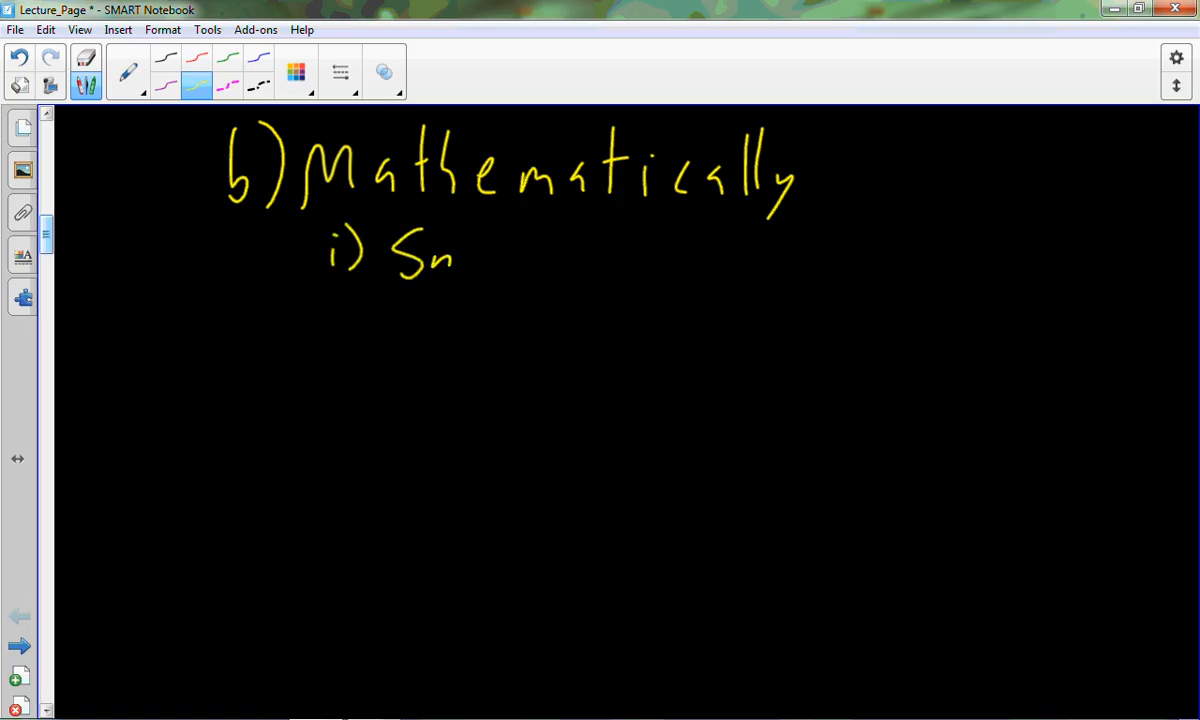
{"action": "left_click_drag", "start_coordinate": [450, 256], "coordinate": [620, 256]}
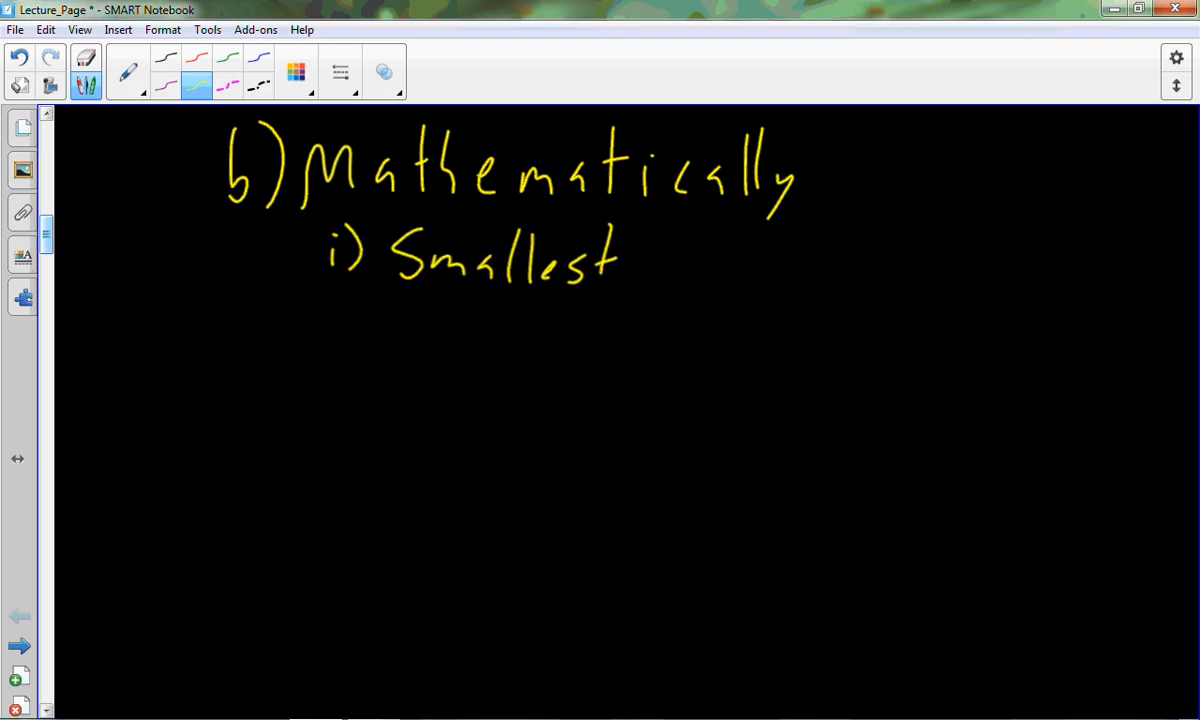
{"action": "left_click_drag", "start_coordinate": [664, 256], "coordinate": [810, 256]}
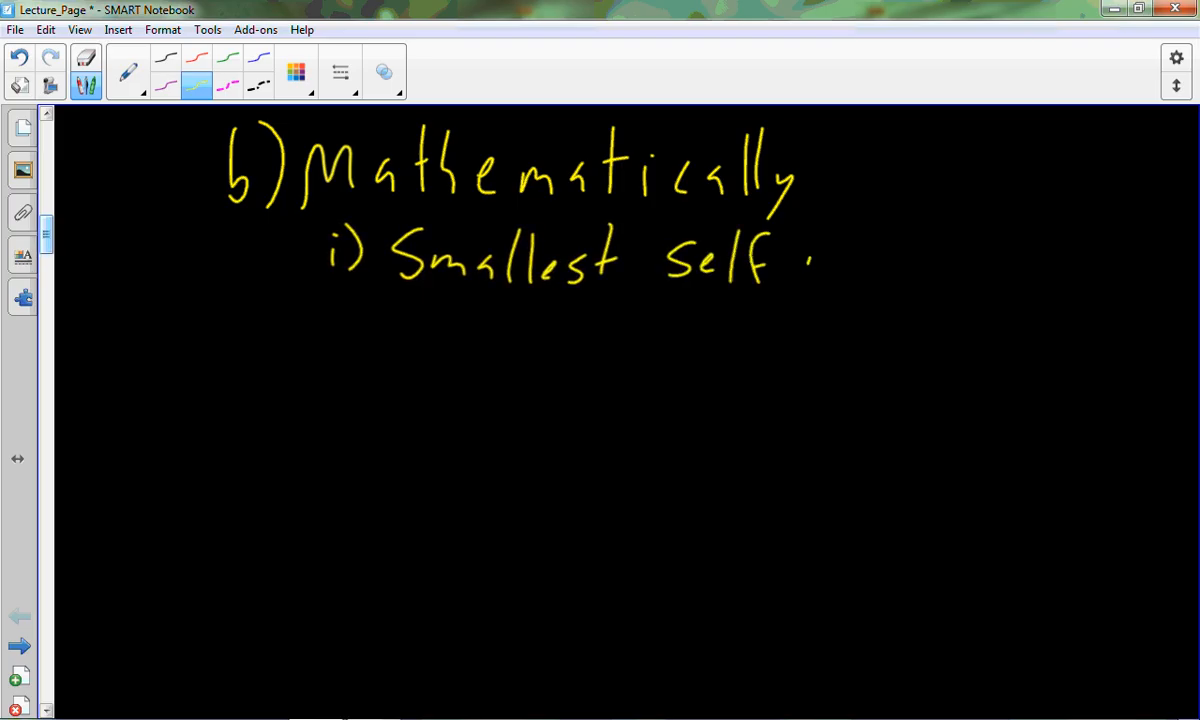
{"action": "left_click_drag", "start_coordinate": [800, 260], "coordinate": [990, 260]}
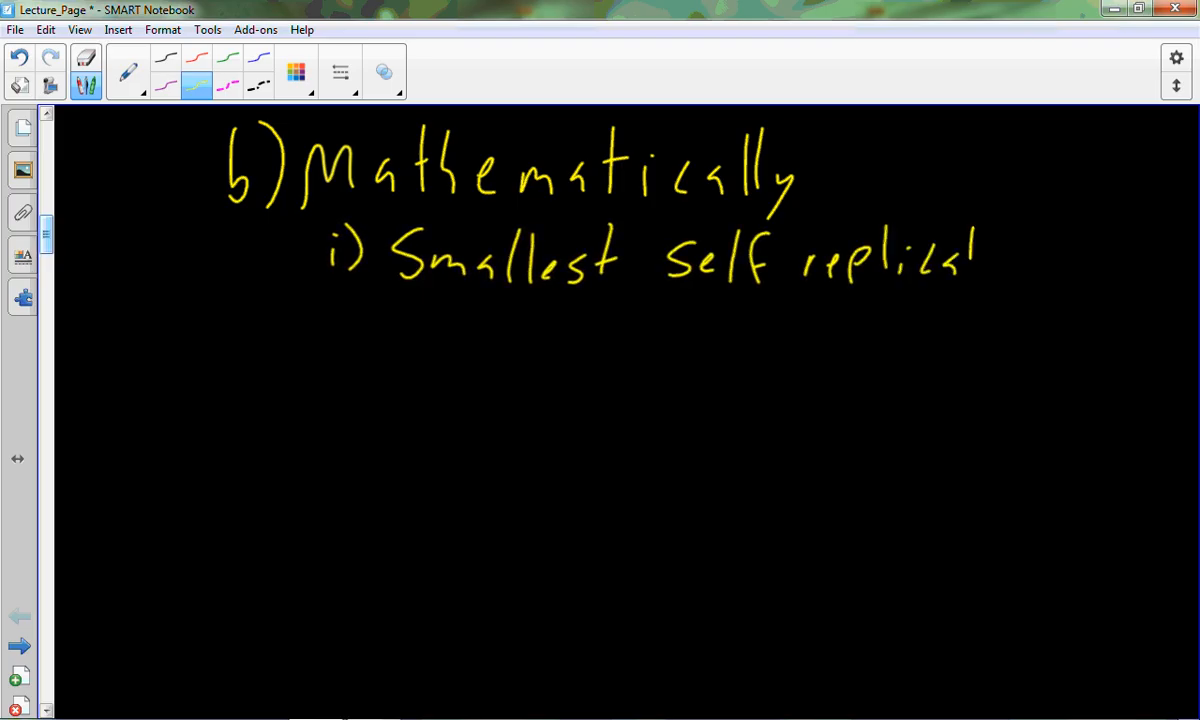
{"action": "left_click_drag", "start_coordinate": [984, 250], "coordinate": [1050, 290]}
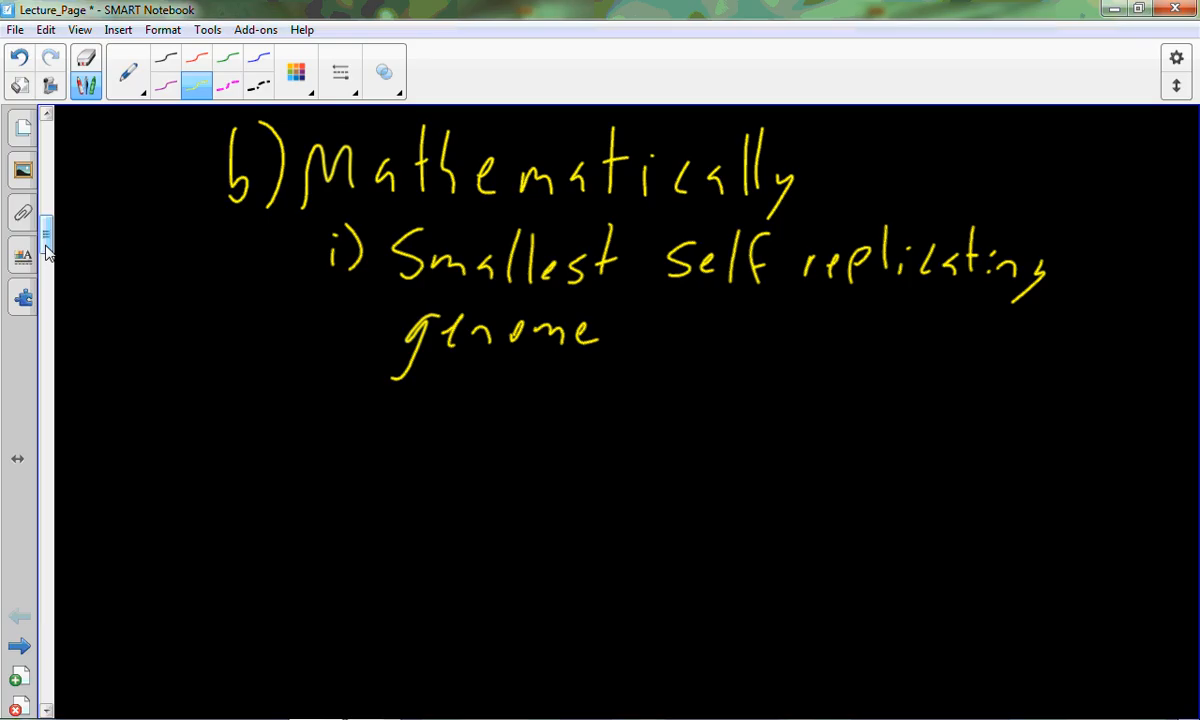
{"action": "left_click_drag", "start_coordinate": [624, 330], "coordinate": [648, 324]}
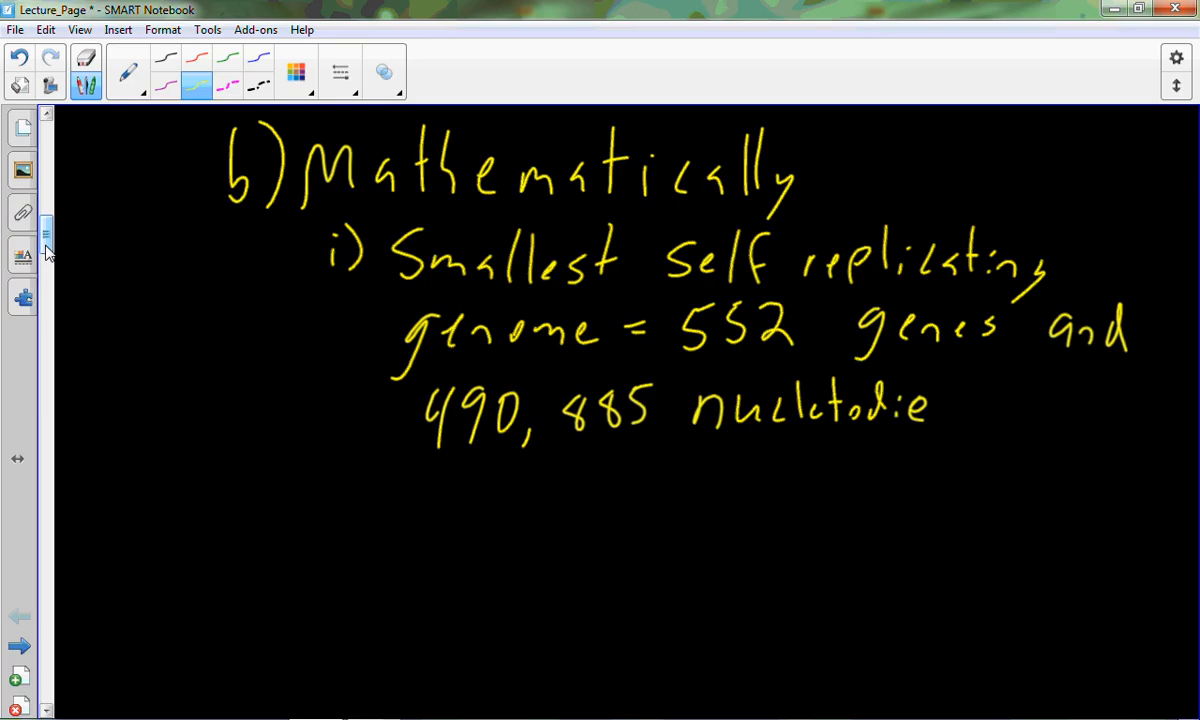
Erase the misspelled ending and rewrite it so the line ends '490,885 nucleotides'.
{"action": "left_click", "coordinate": [84, 72]}
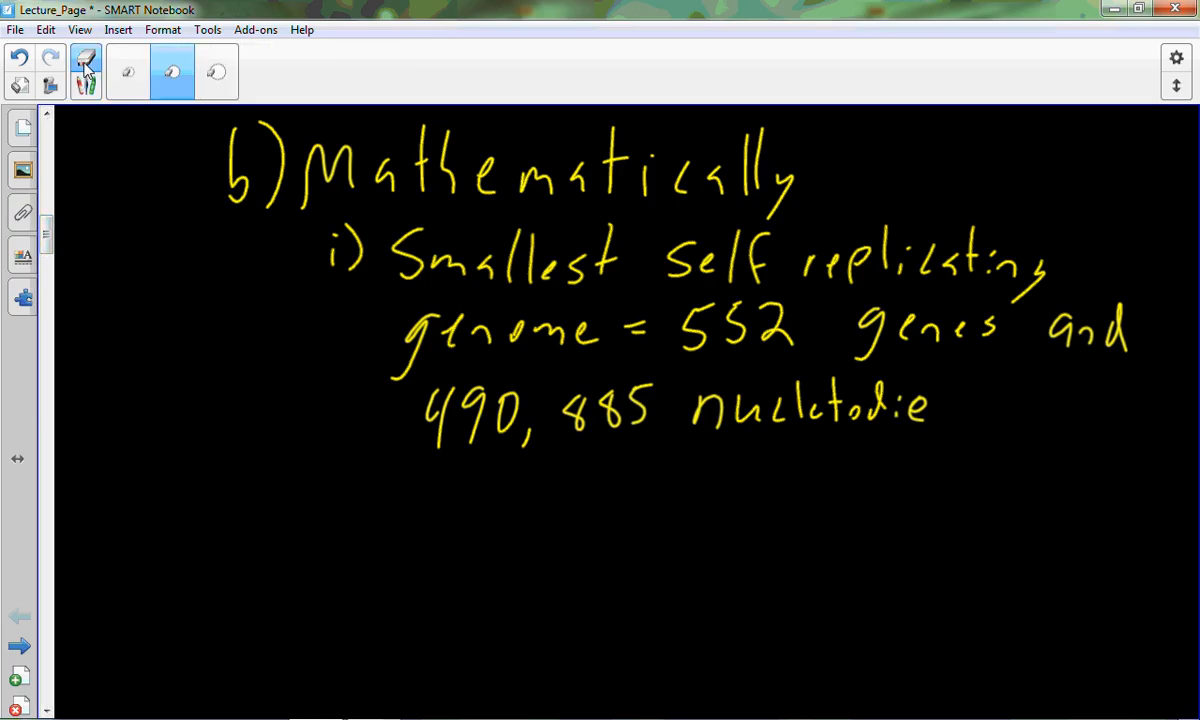
{"action": "left_click", "coordinate": [86, 72]}
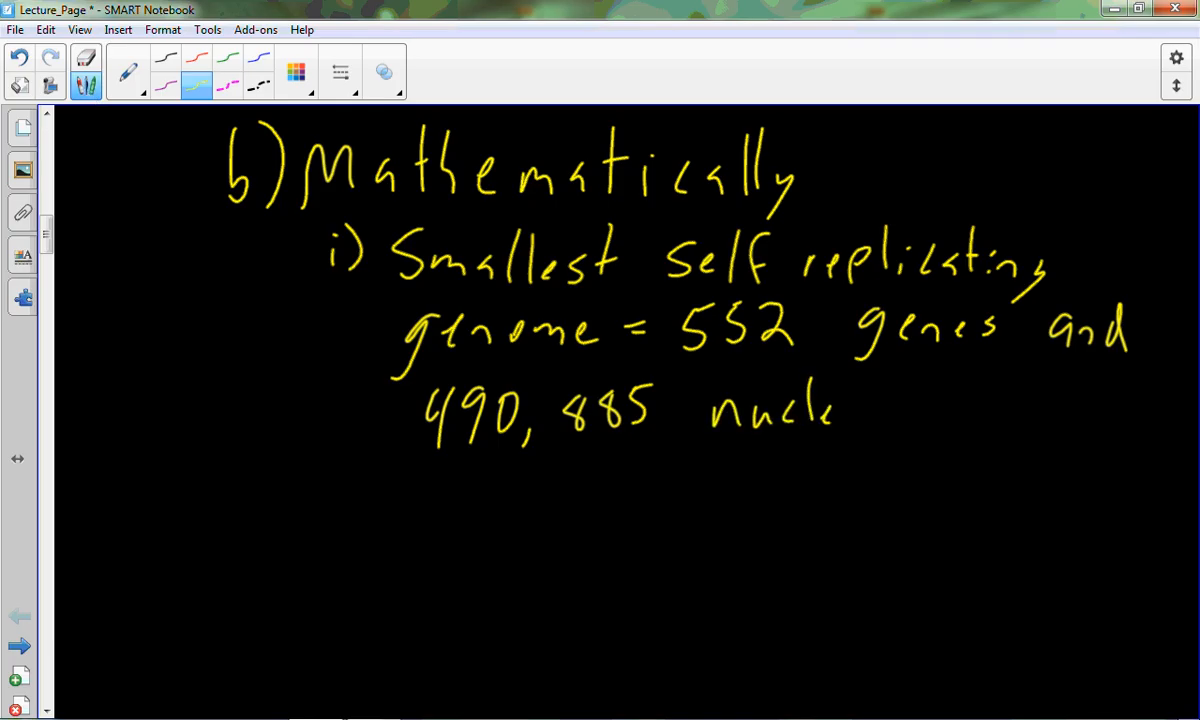
{"action": "left_click_drag", "start_coordinate": [830, 410], "coordinate": [980, 410]}
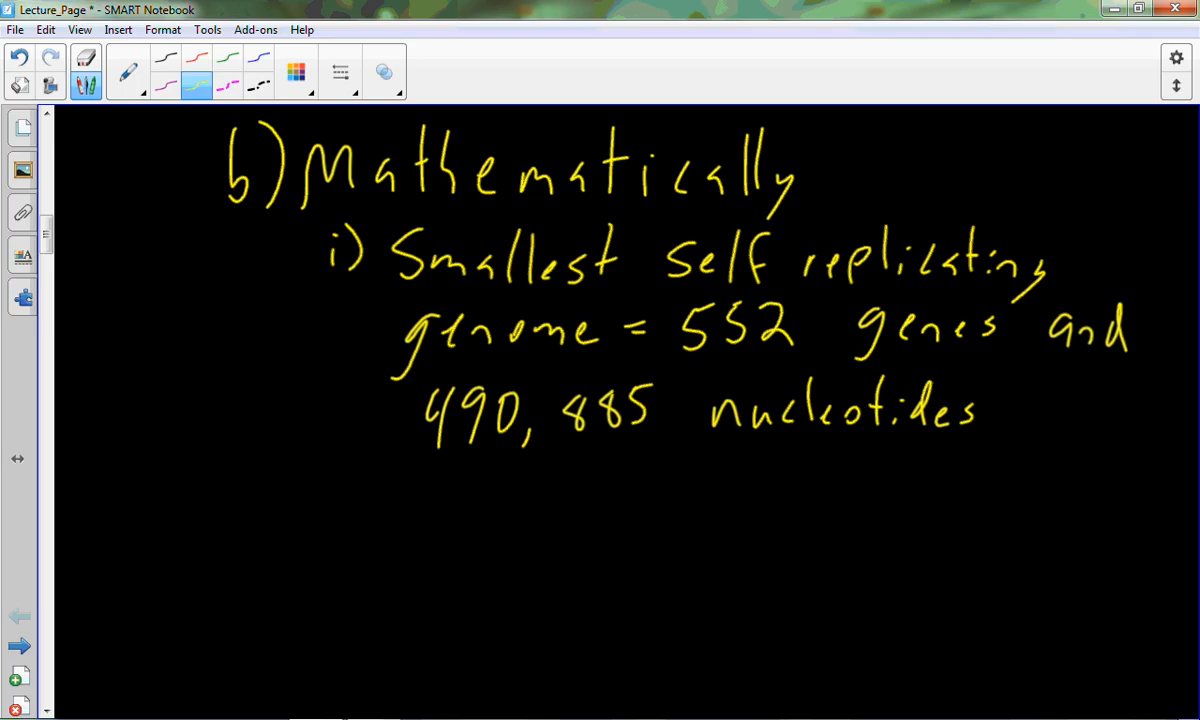
Handwrite '(1) Nanoarchaeum equitans, archaea' and begin 'ii) Correct sequence'.
{"action": "left_click_drag", "start_coordinate": [456, 516], "coordinate": [516, 490]}
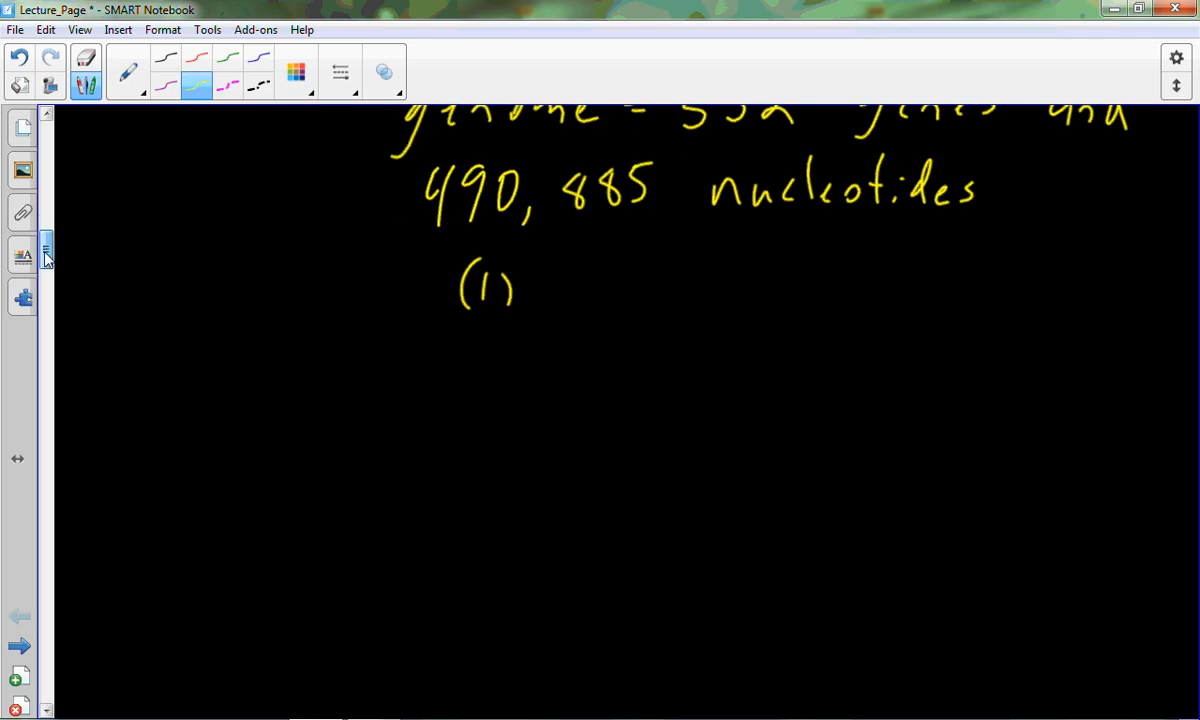
{"action": "left_click_drag", "start_coordinate": [544, 270], "coordinate": [600, 310]}
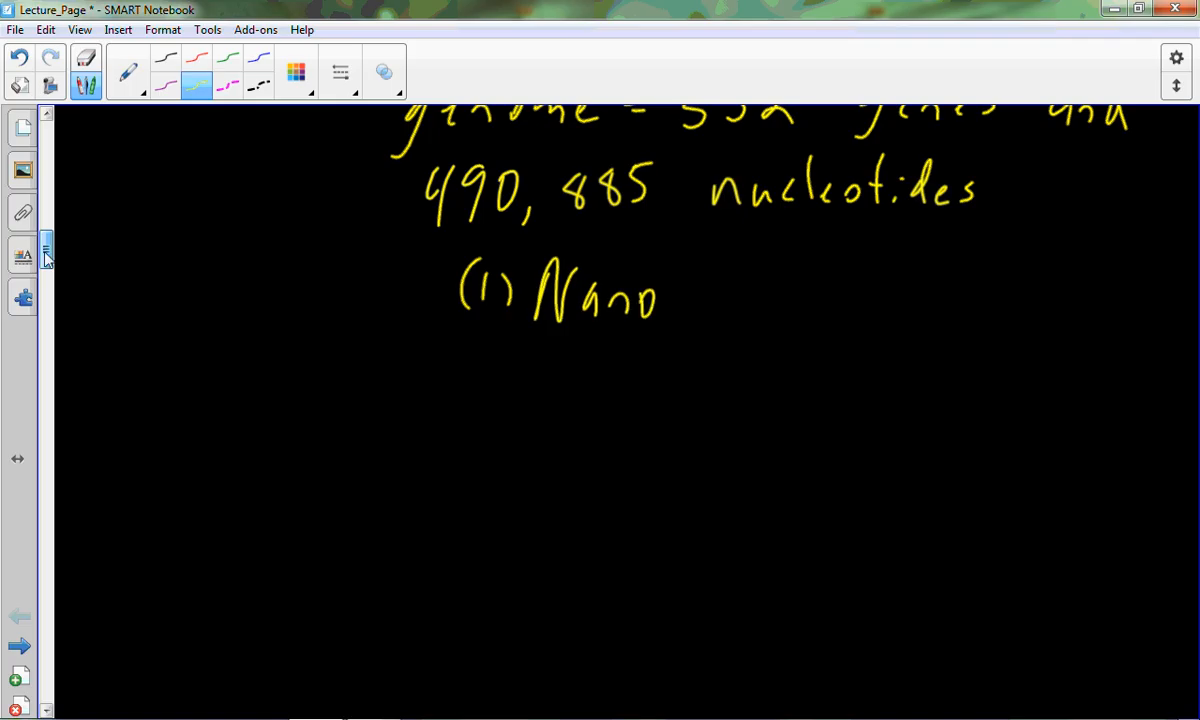
{"action": "left_click_drag", "start_coordinate": [680, 300], "coordinate": [740, 310]}
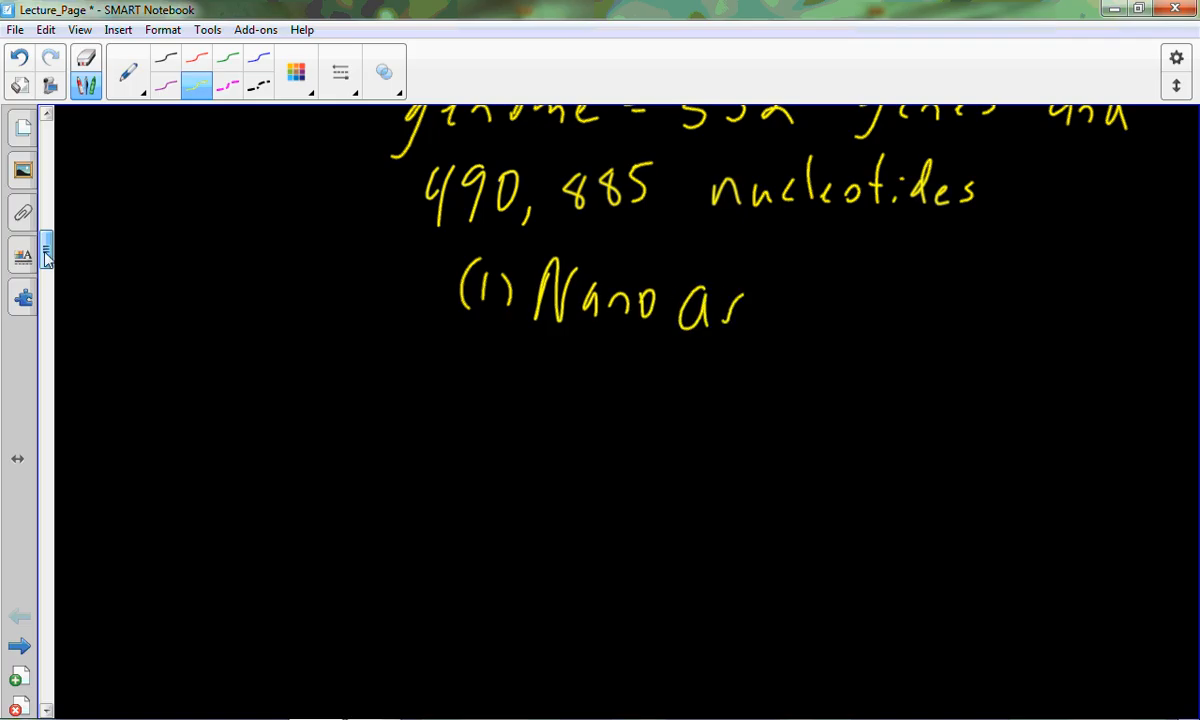
{"action": "left_click_drag", "start_coordinate": [744, 304], "coordinate": [884, 310]}
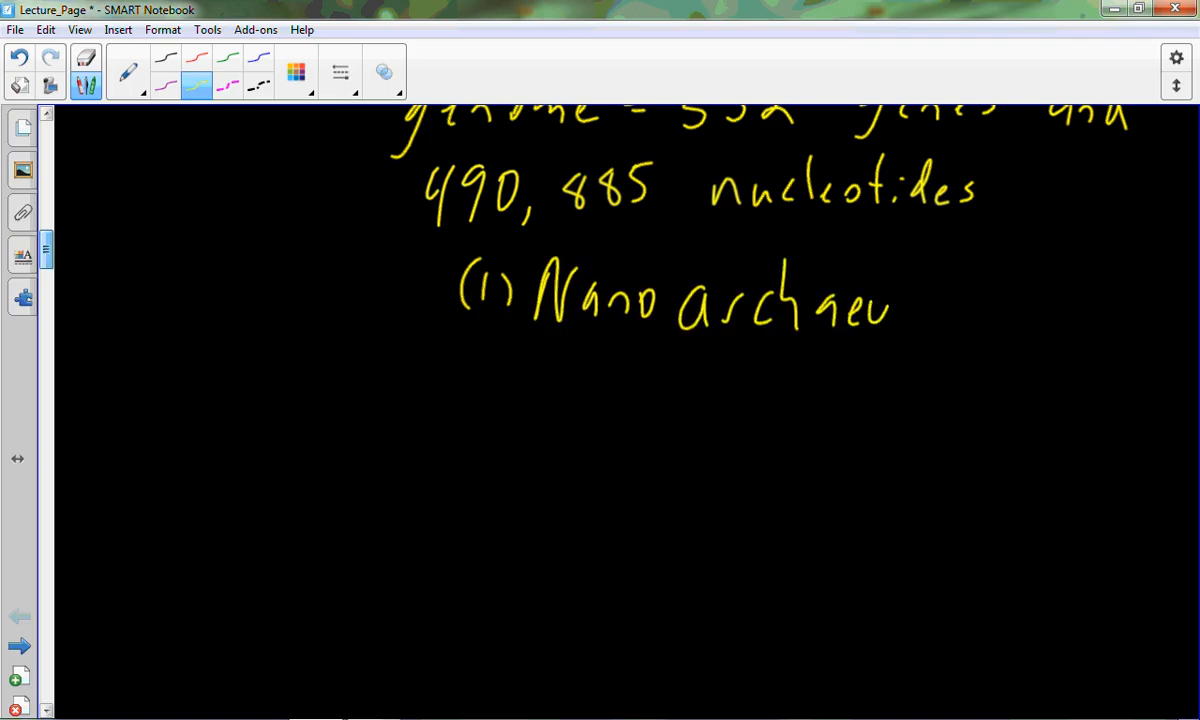
{"action": "left_click_drag", "start_coordinate": [900, 300], "coordinate": [1010, 320]}
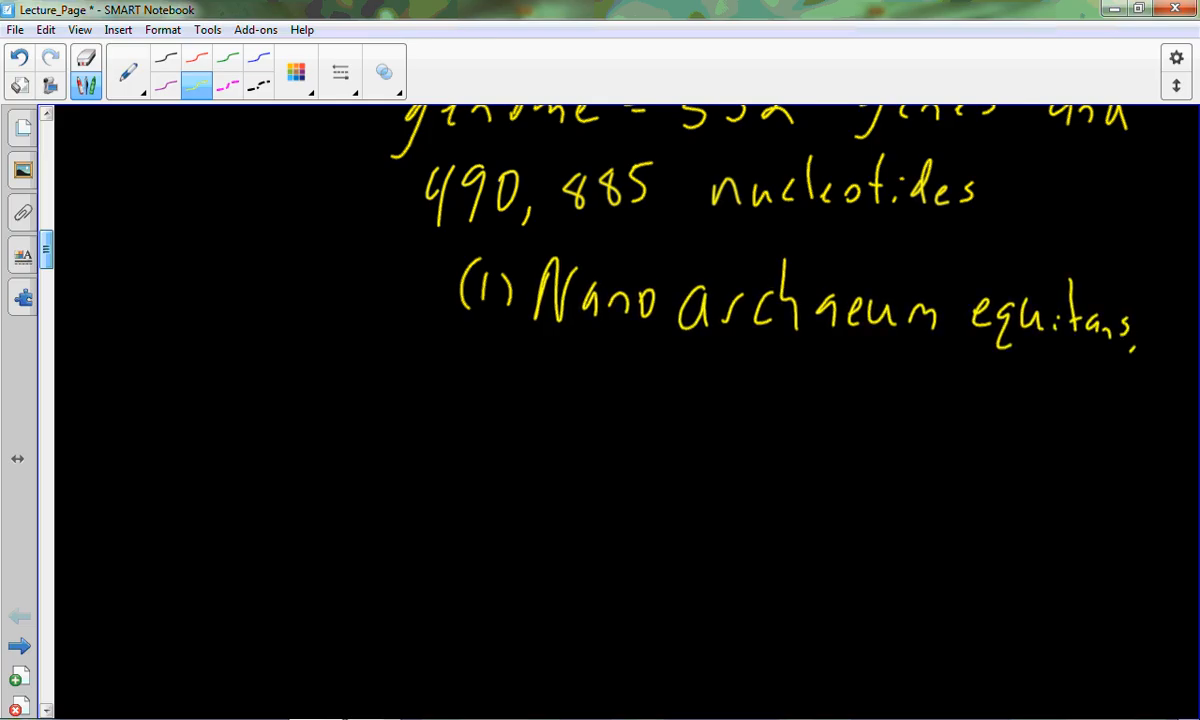
{"action": "left_click_drag", "start_coordinate": [556, 380], "coordinate": [600, 414]}
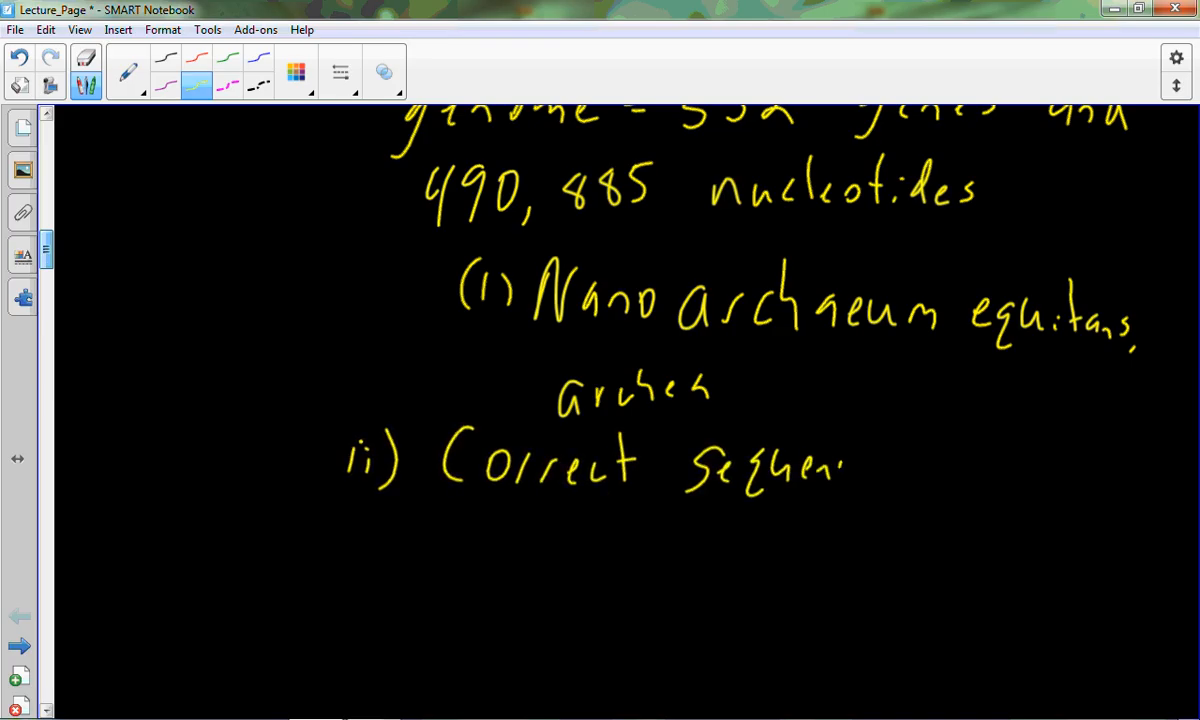
Finish point ii) with 'of all 490,885 nucleotides'.
{"action": "left_click_drag", "start_coordinate": [880, 460], "coordinate": [976, 430]}
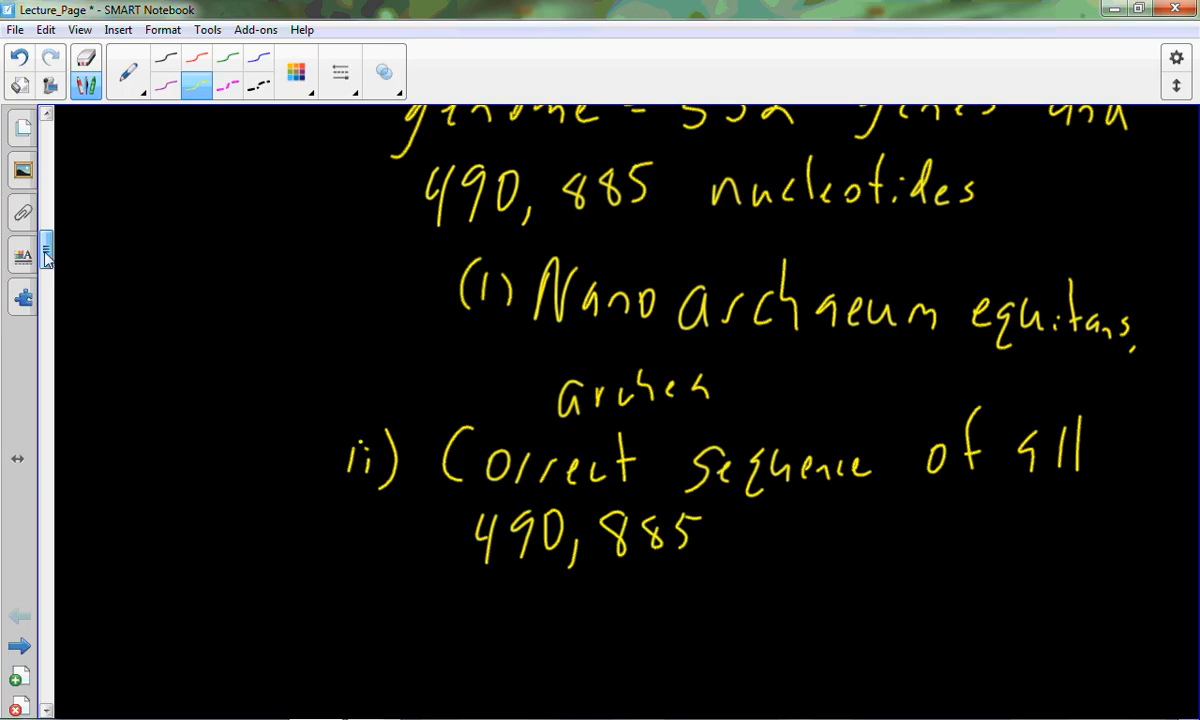
{"action": "left_click_drag", "start_coordinate": [720, 530], "coordinate": [846, 530]}
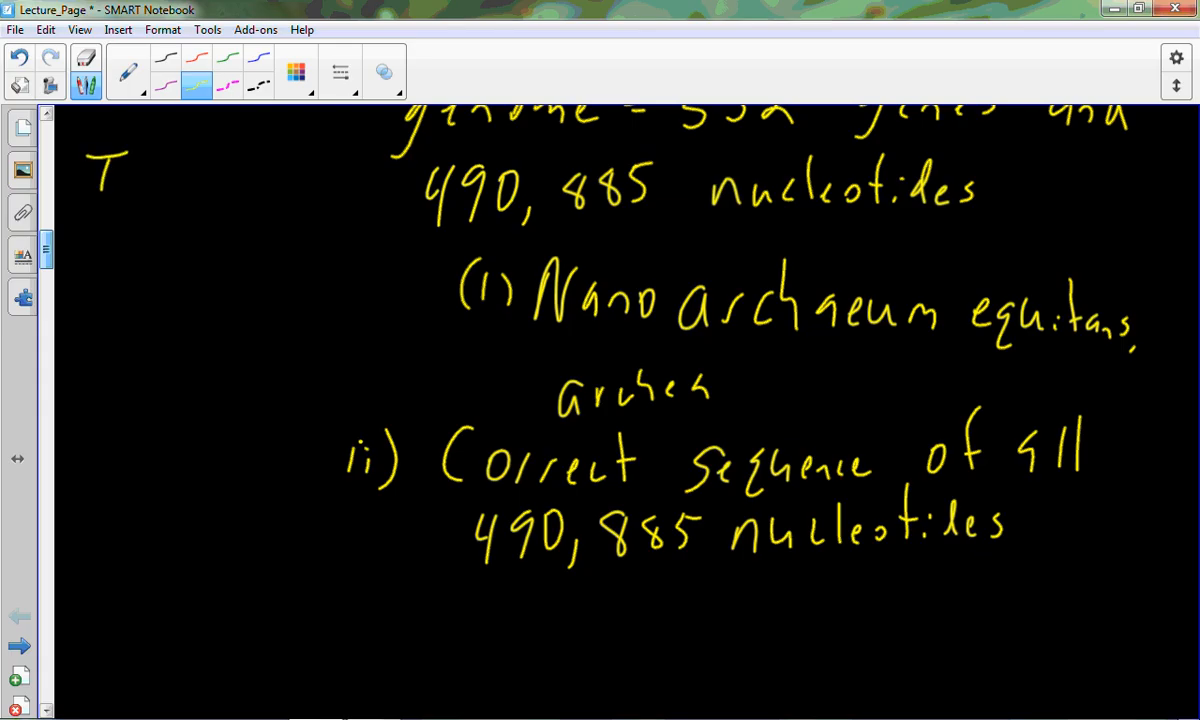
Begin the letter-arrangement column with 'TO' at the left margin.
{"action": "left_click_drag", "start_coordinate": [130, 176], "coordinate": [156, 184]}
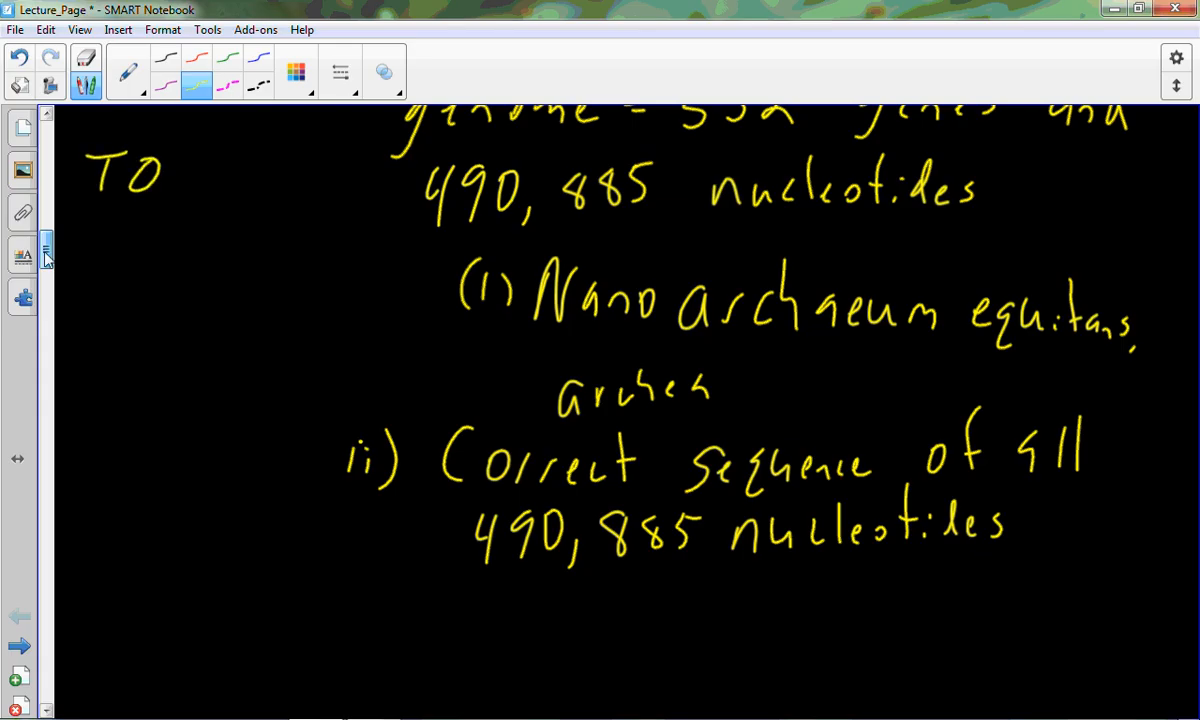
{"action": "left_click_drag", "start_coordinate": [180, 176], "coordinate": [260, 180]}
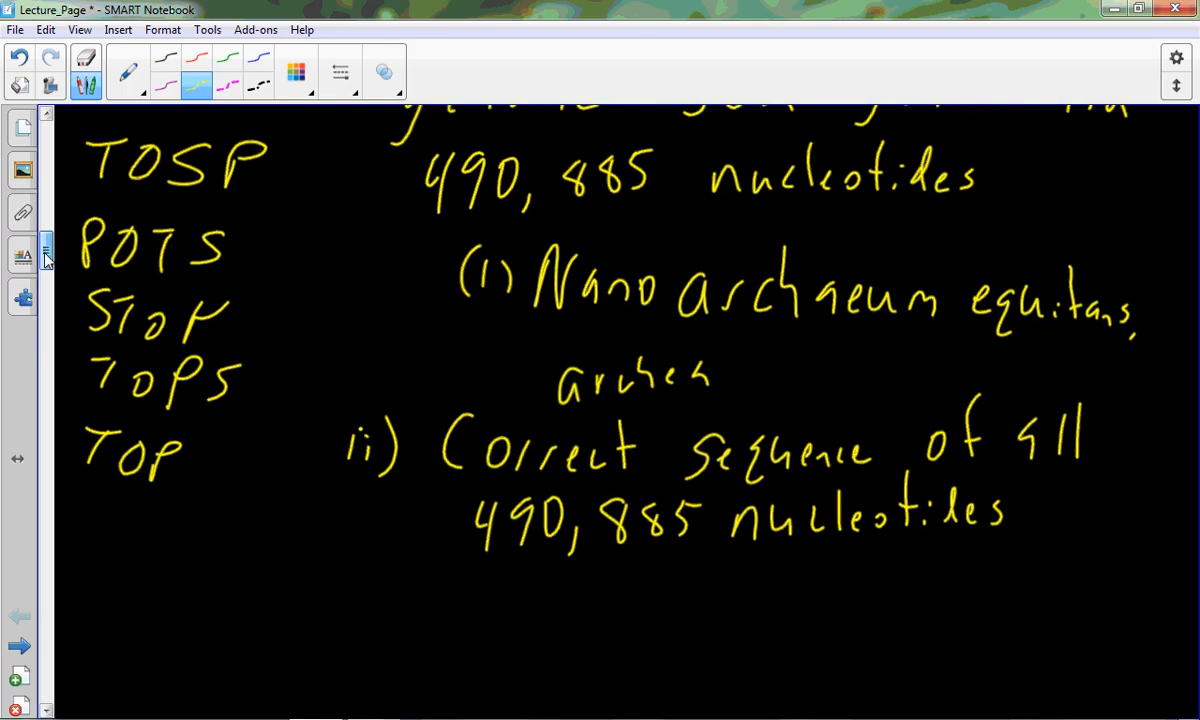
Handwrite sub-point (1) 'Must be formed' under ii).
{"action": "scroll", "scroll_direction": "down", "scroll_amount": 3}
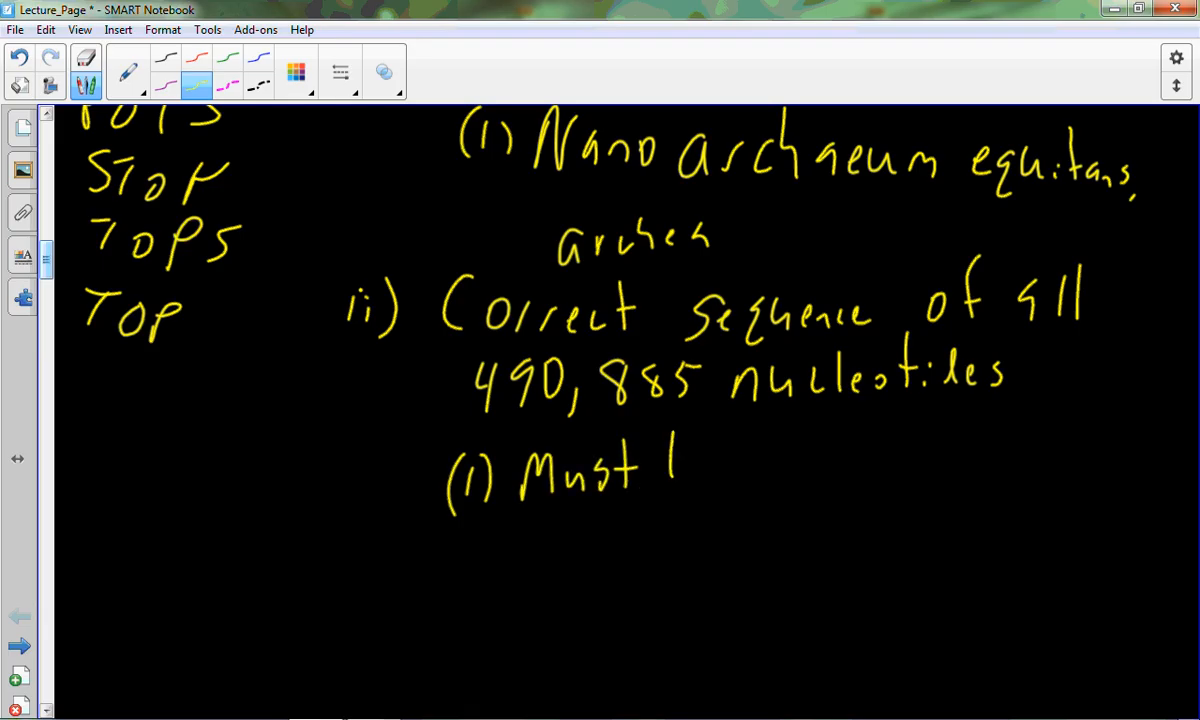
{"action": "left_click_drag", "start_coordinate": [720, 470], "coordinate": [800, 460]}
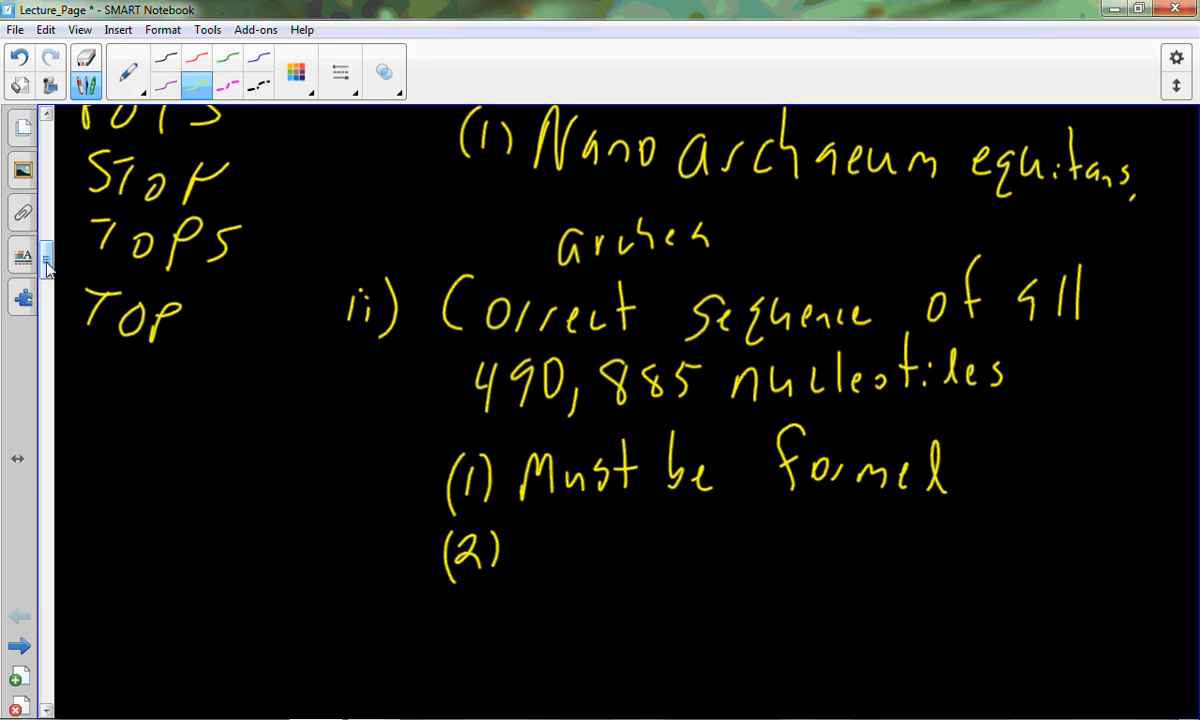
{"action": "scroll", "scroll_direction": "down", "scroll_amount": 3}
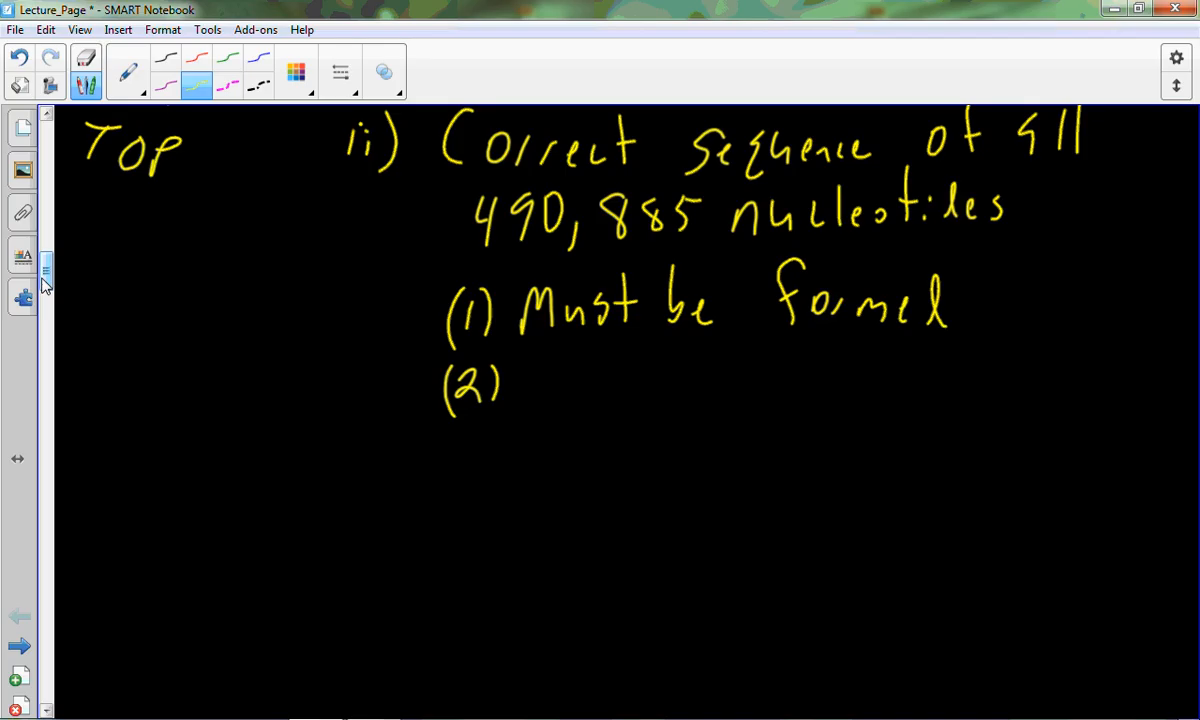
Handwrite '(2) Must be inserted to a protein/lipid bilayer' and the 'iii)' label below it.
{"action": "left_click_drag", "start_coordinate": [510, 390], "coordinate": [636, 384]}
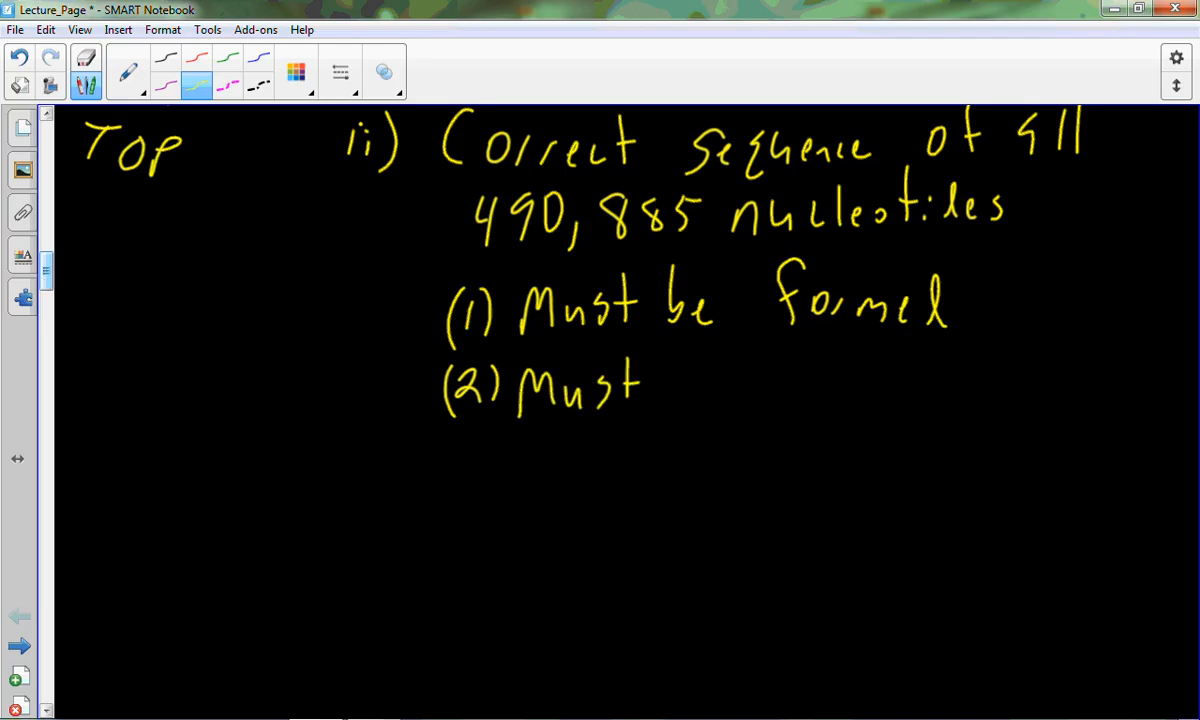
{"action": "left_click_drag", "start_coordinate": [660, 384], "coordinate": [790, 384]}
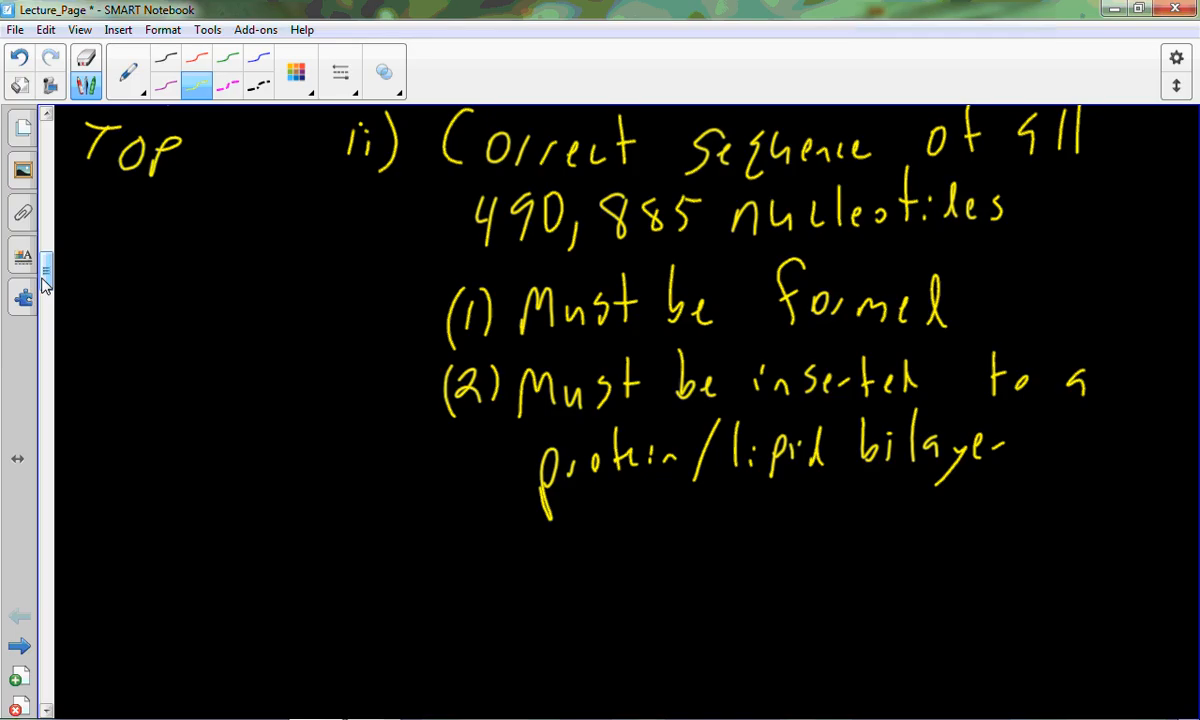
{"action": "left_click_drag", "start_coordinate": [370, 556], "coordinate": [372, 590]}
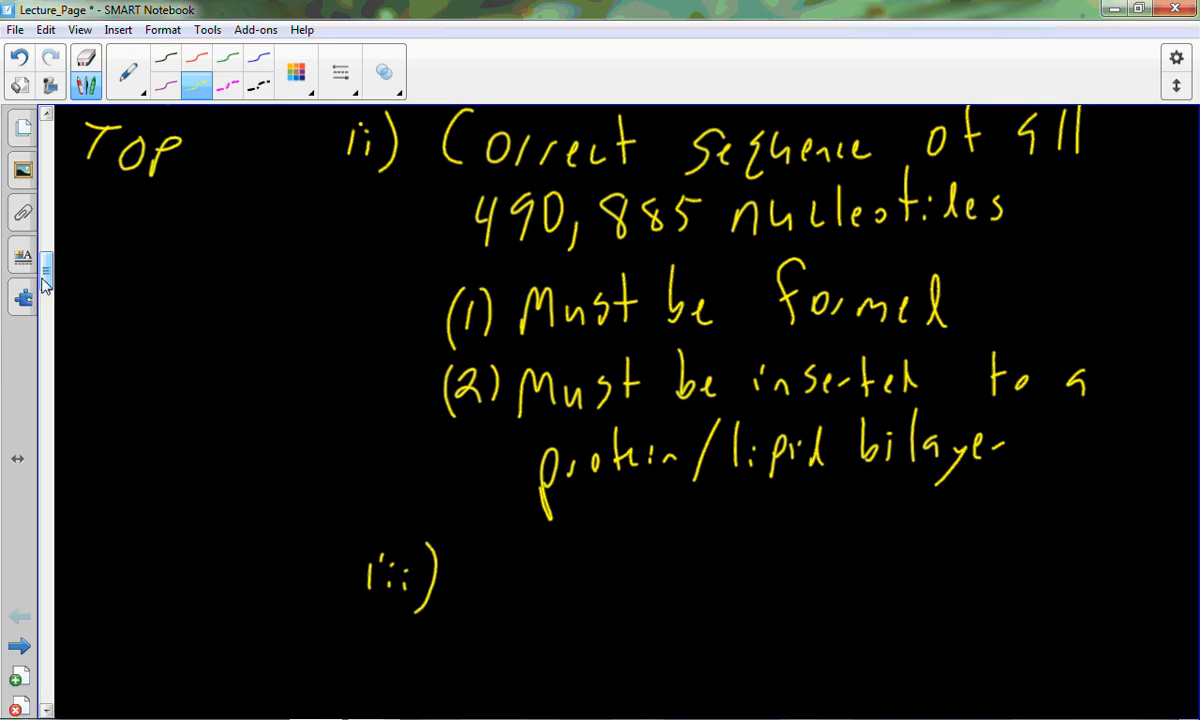
Handwrite 'With 4 nucleotides to chose from A,G,C,U' and '(1) 1 in 4 probability @ each position'.
{"action": "scroll", "scroll_direction": "down", "scroll_amount": 3}
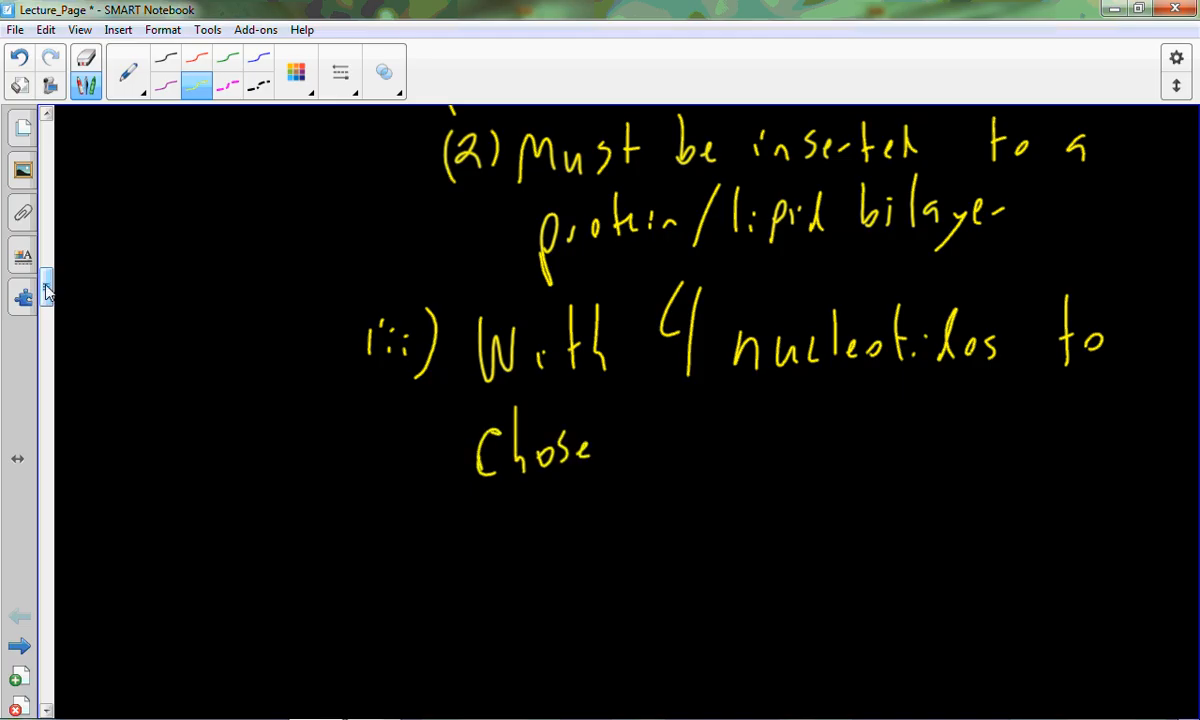
{"action": "left_click_drag", "start_coordinate": [640, 420], "coordinate": [756, 460]}
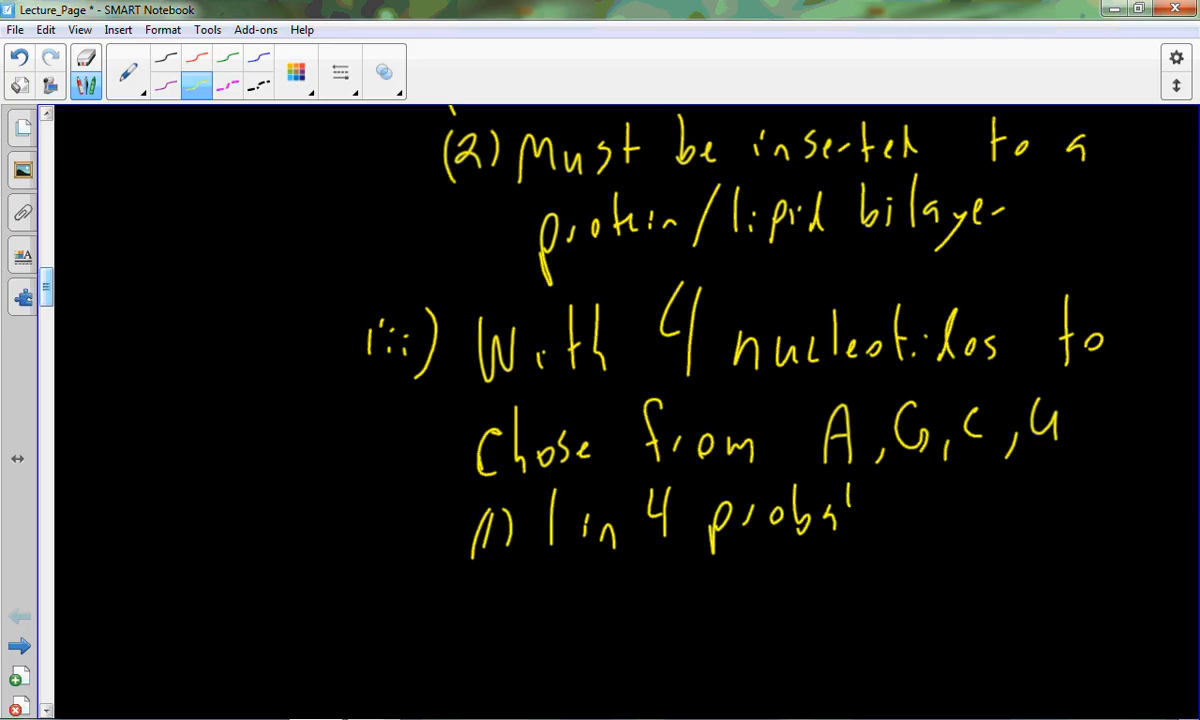
{"action": "left_click_drag", "start_coordinate": [856, 510], "coordinate": [970, 540]}
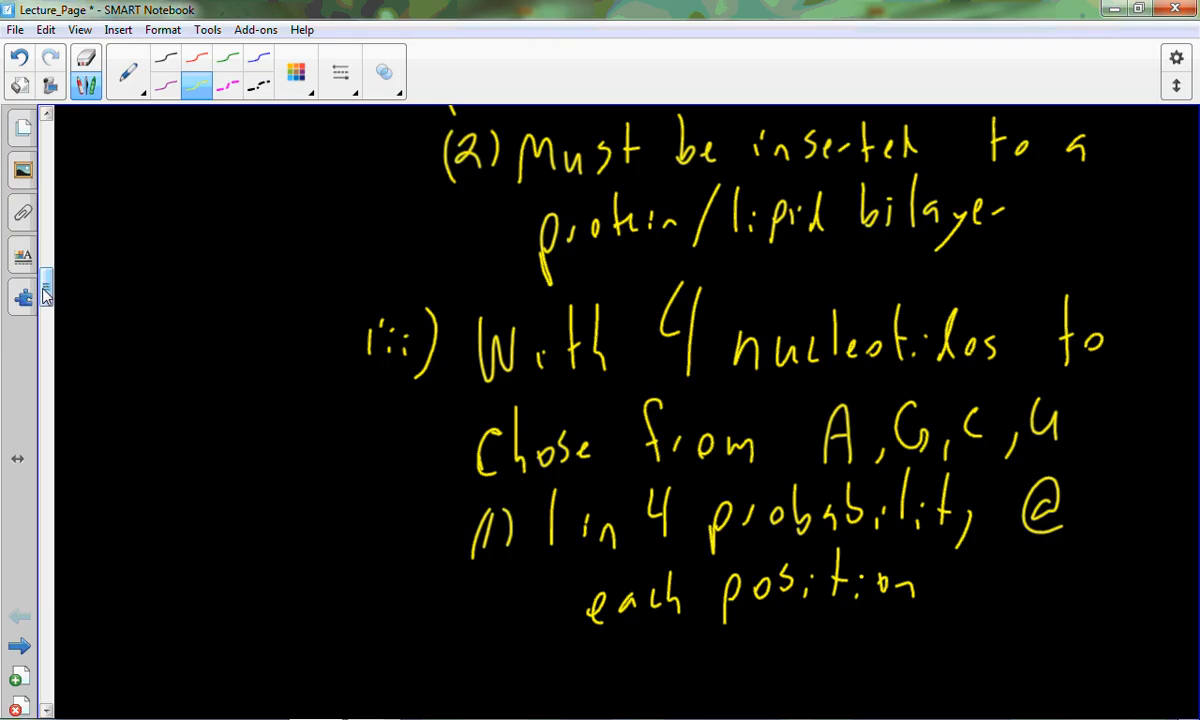
Start '(2) Probability for correct' with a 4 noted in the left margin.
{"action": "scroll", "scroll_direction": "down", "scroll_amount": 3}
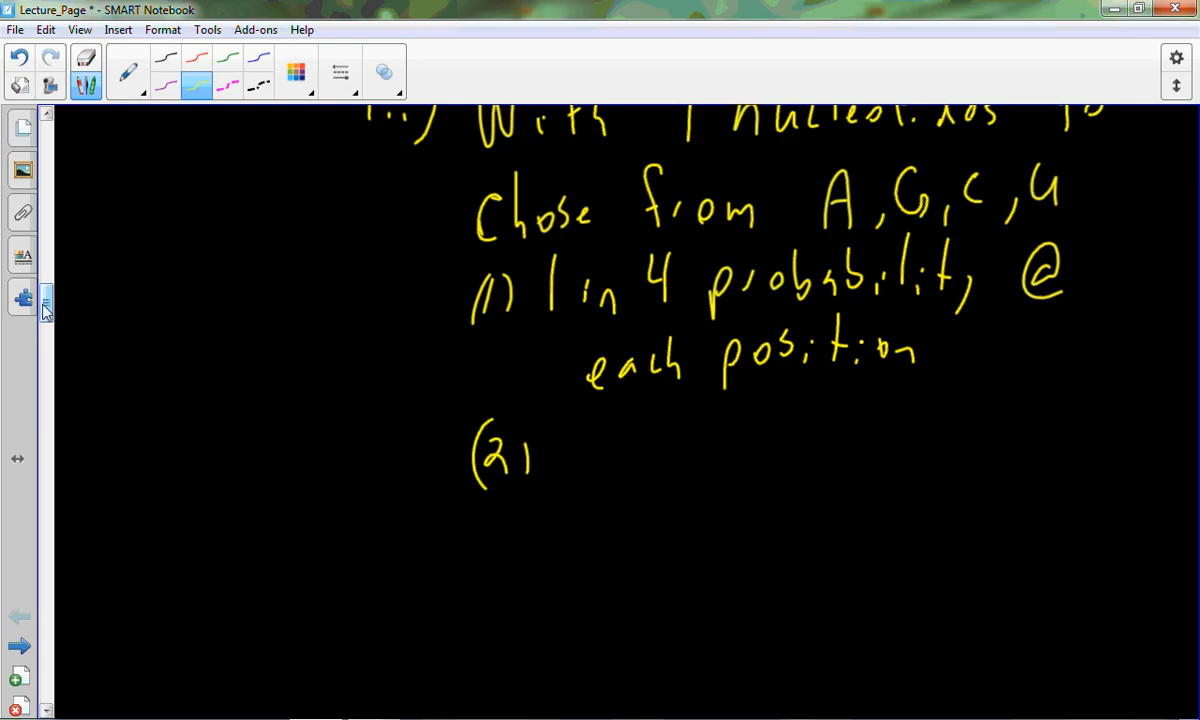
{"action": "left_click_drag", "start_coordinate": [130, 370], "coordinate": [120, 420]}
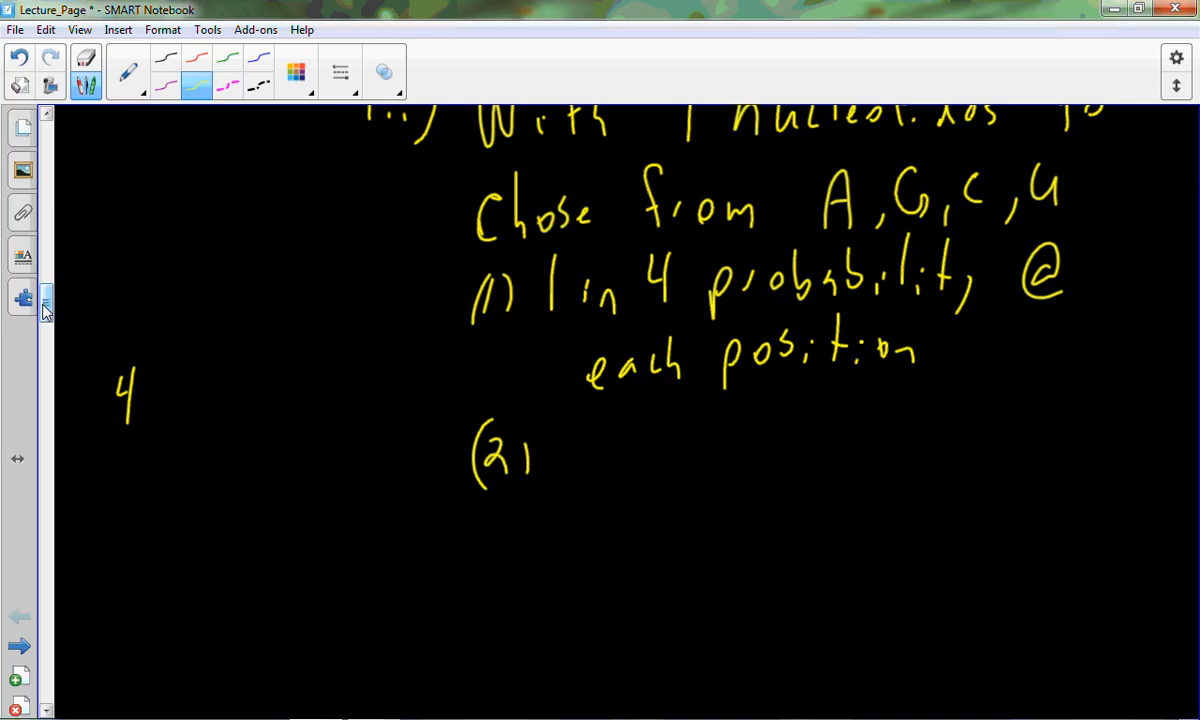
{"action": "left_click_drag", "start_coordinate": [150, 320], "coordinate": [164, 350]}
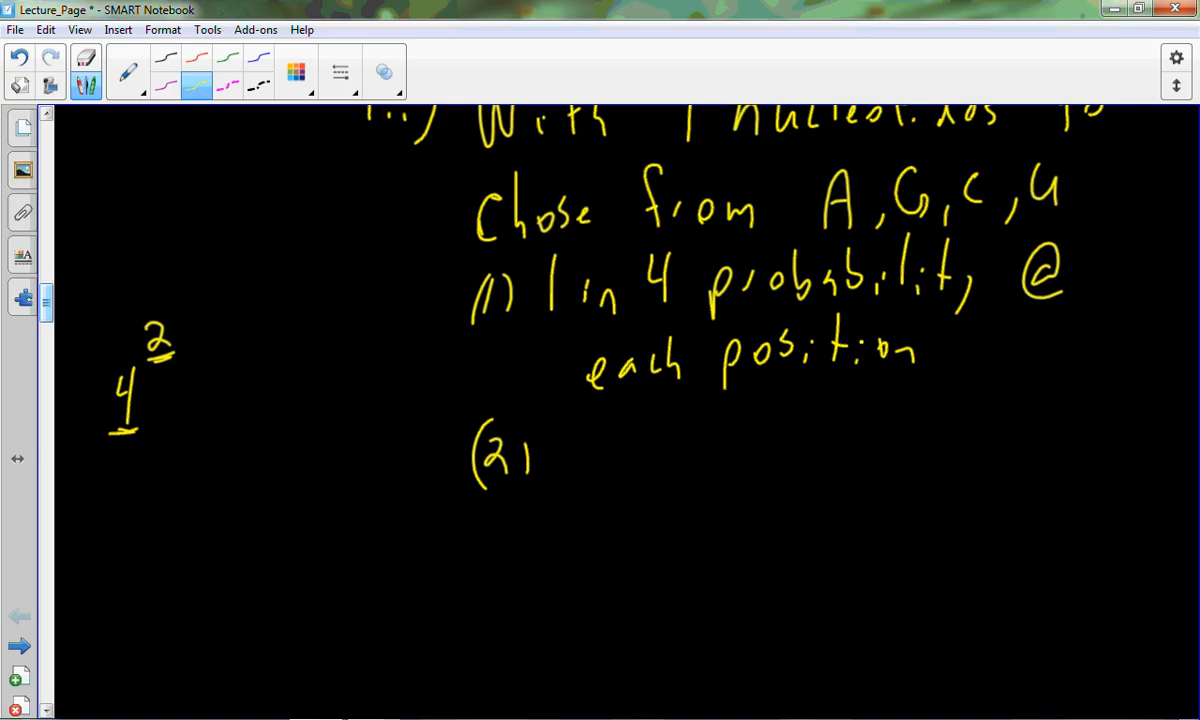
{"action": "left_click_drag", "start_coordinate": [560, 440], "coordinate": [630, 460]}
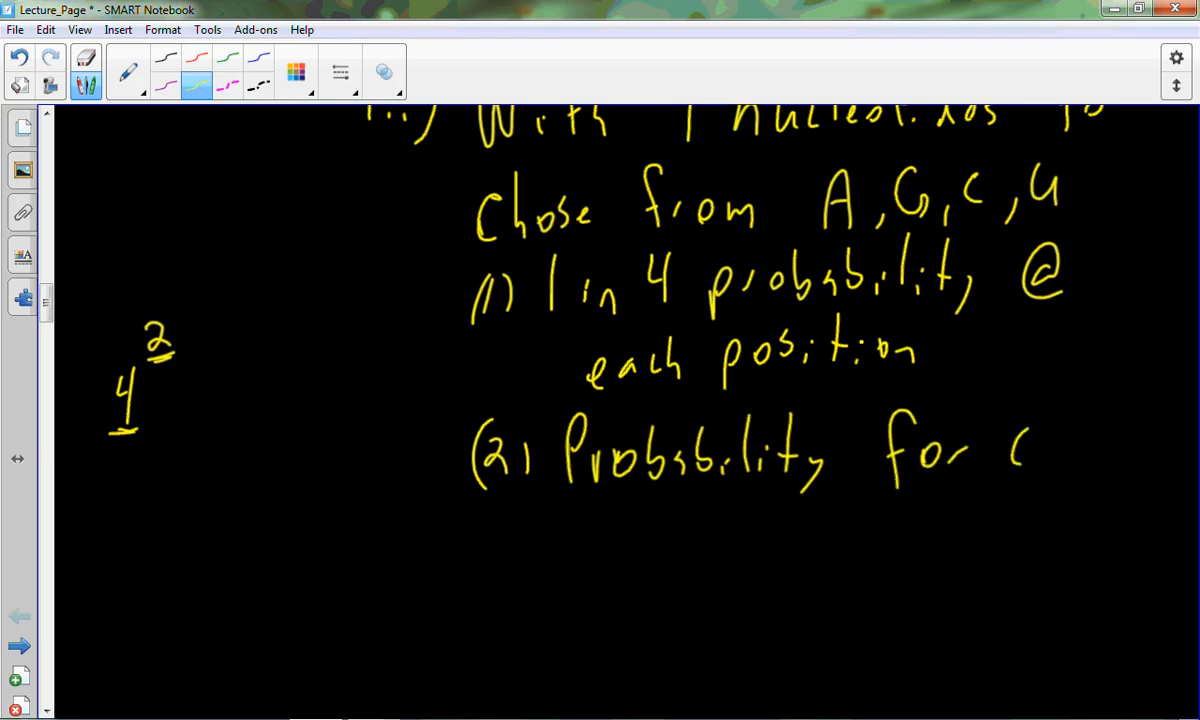
{"action": "left_click_drag", "start_coordinate": [1020, 450], "coordinate": [1160, 460]}
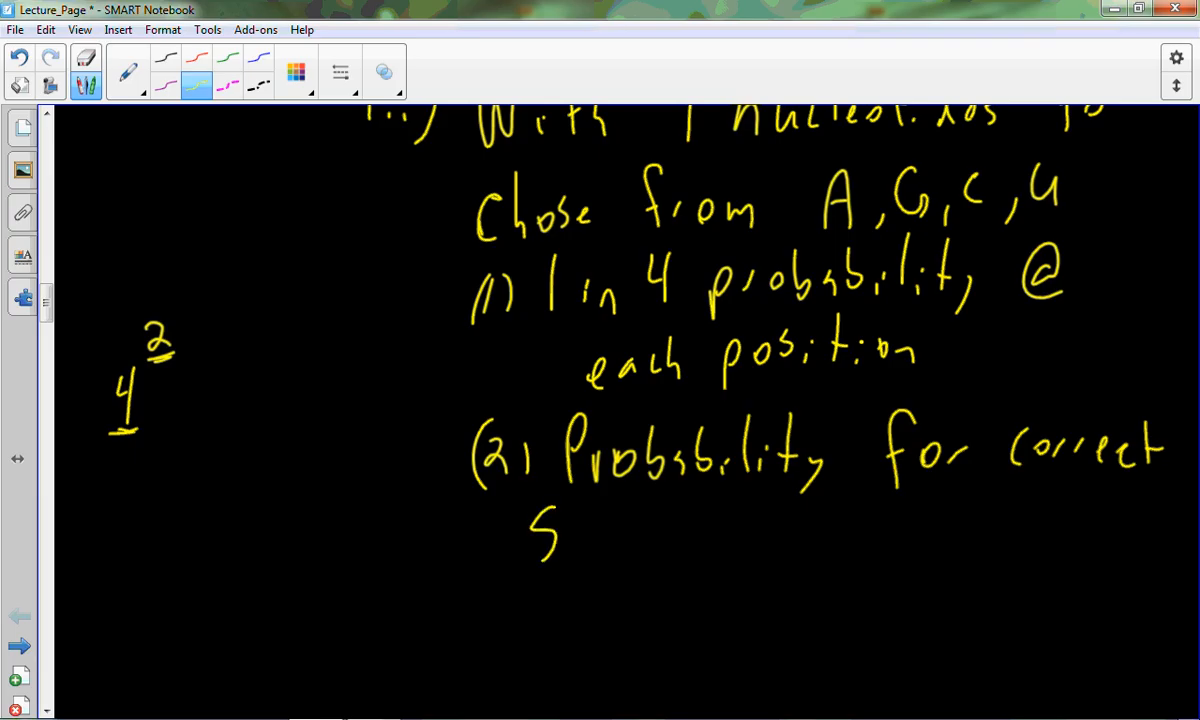
Finish the line with 'sequence for all 450,885 positions'.
{"action": "left_click_drag", "start_coordinate": [560, 530], "coordinate": [690, 530]}
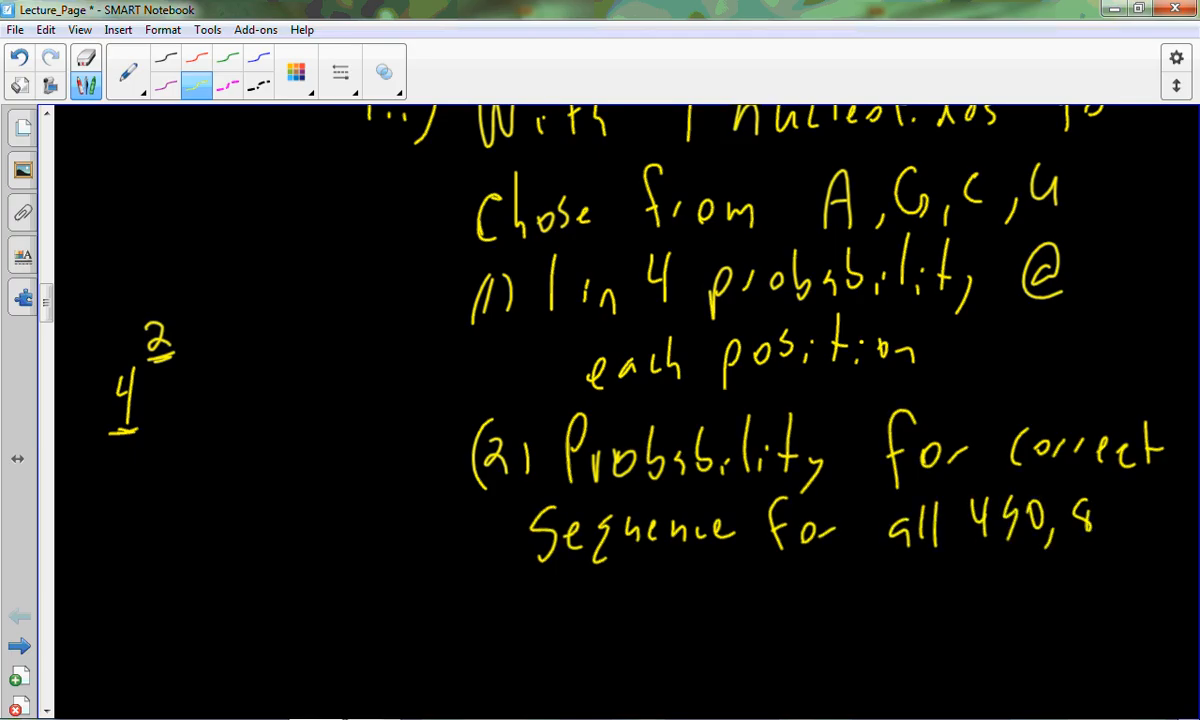
{"action": "left_click_drag", "start_coordinate": [1096, 520], "coordinate": [1140, 524]}
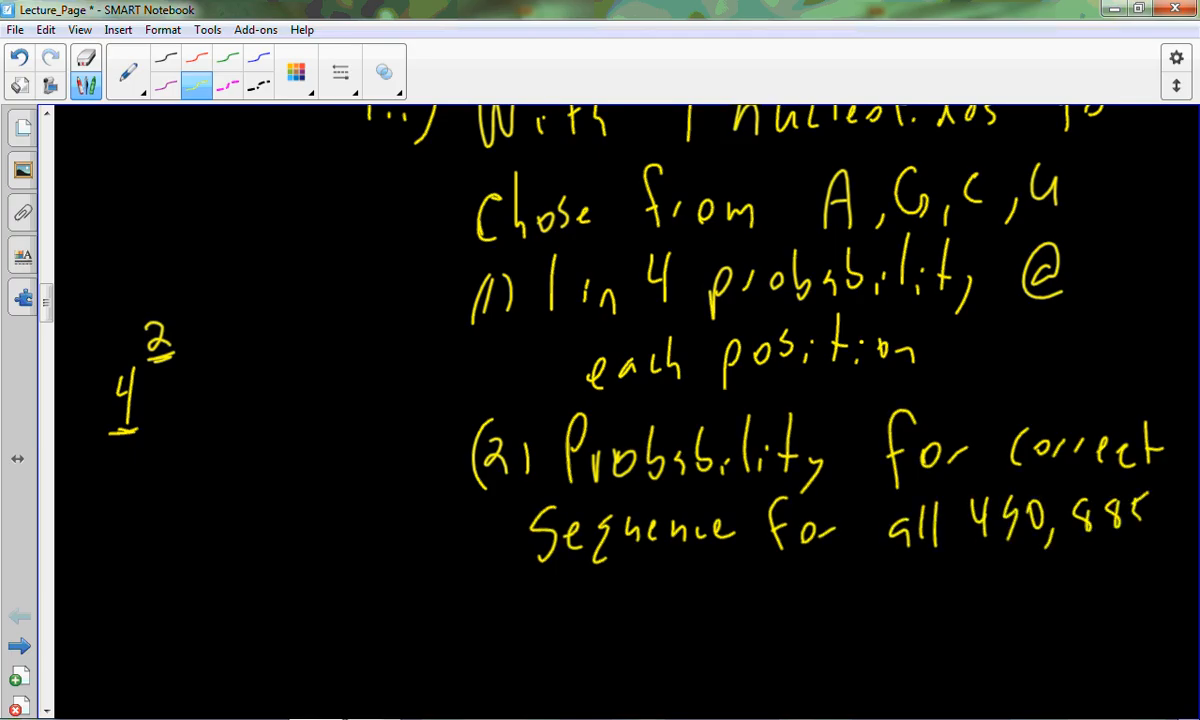
{"action": "left_click_drag", "start_coordinate": [620, 560], "coordinate": [730, 590]}
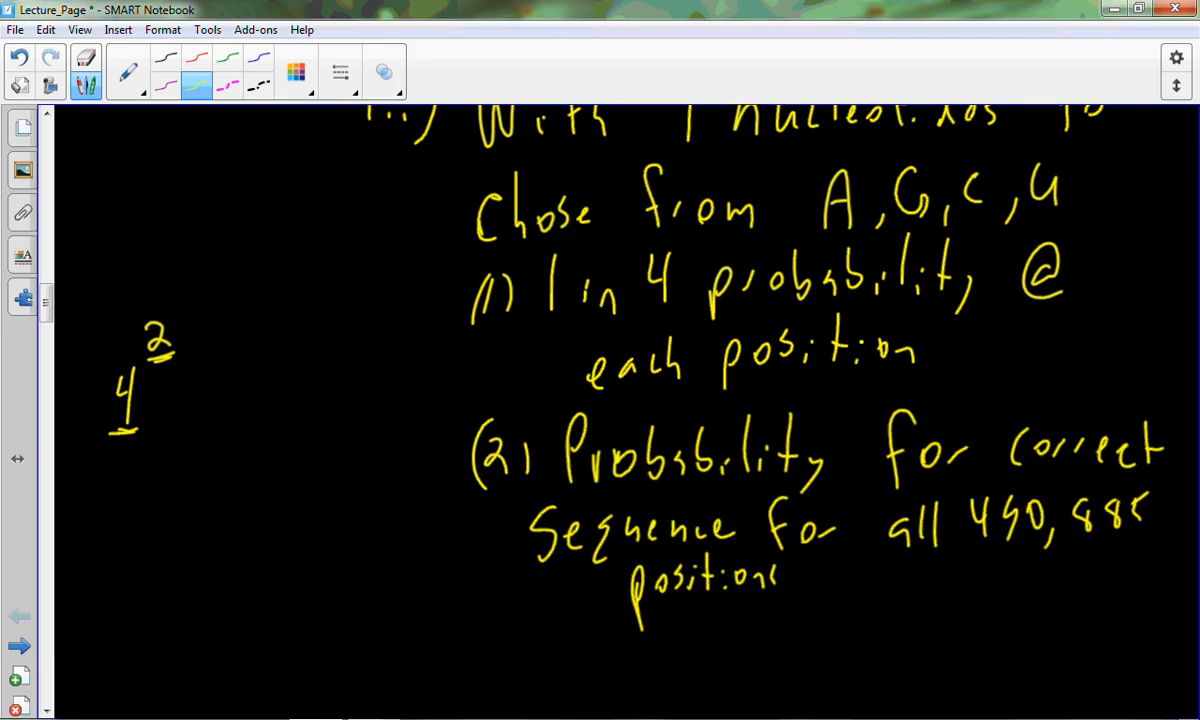
Handwrite '(a) 4^500,000 ≈ 2 followed by 60,202 zeros' under point (2).
{"action": "scroll", "scroll_direction": "down", "scroll_amount": 3}
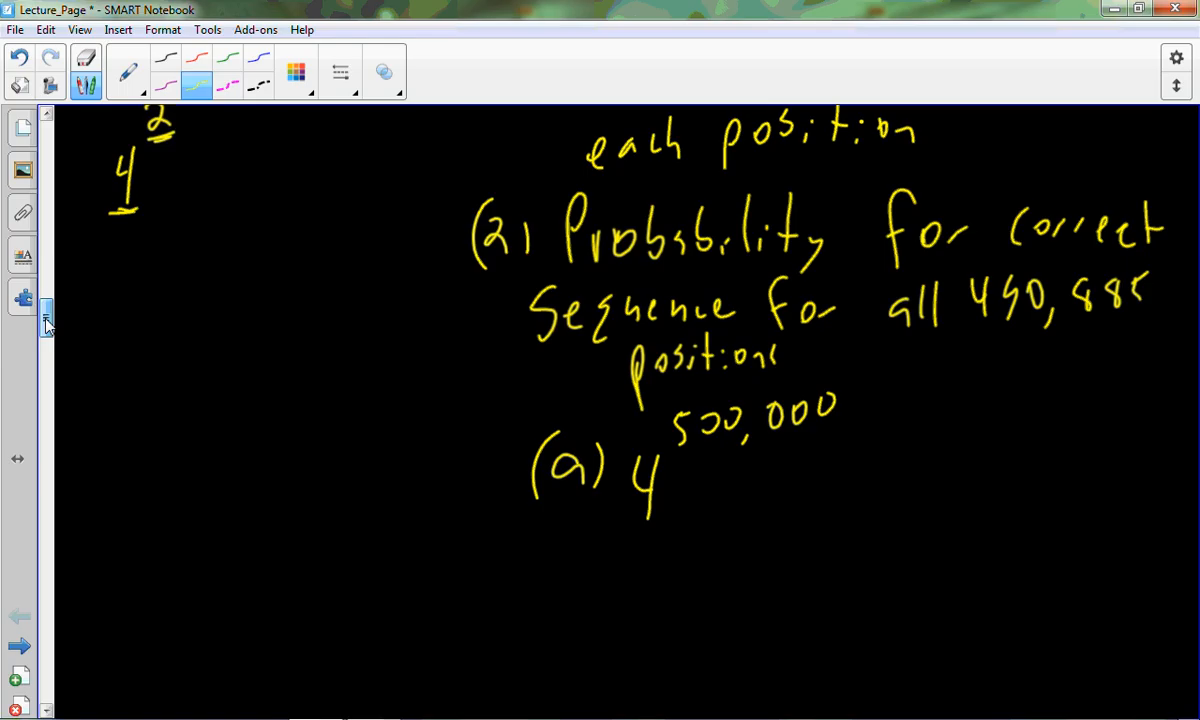
{"action": "left_click_drag", "start_coordinate": [830, 486], "coordinate": [876, 470]}
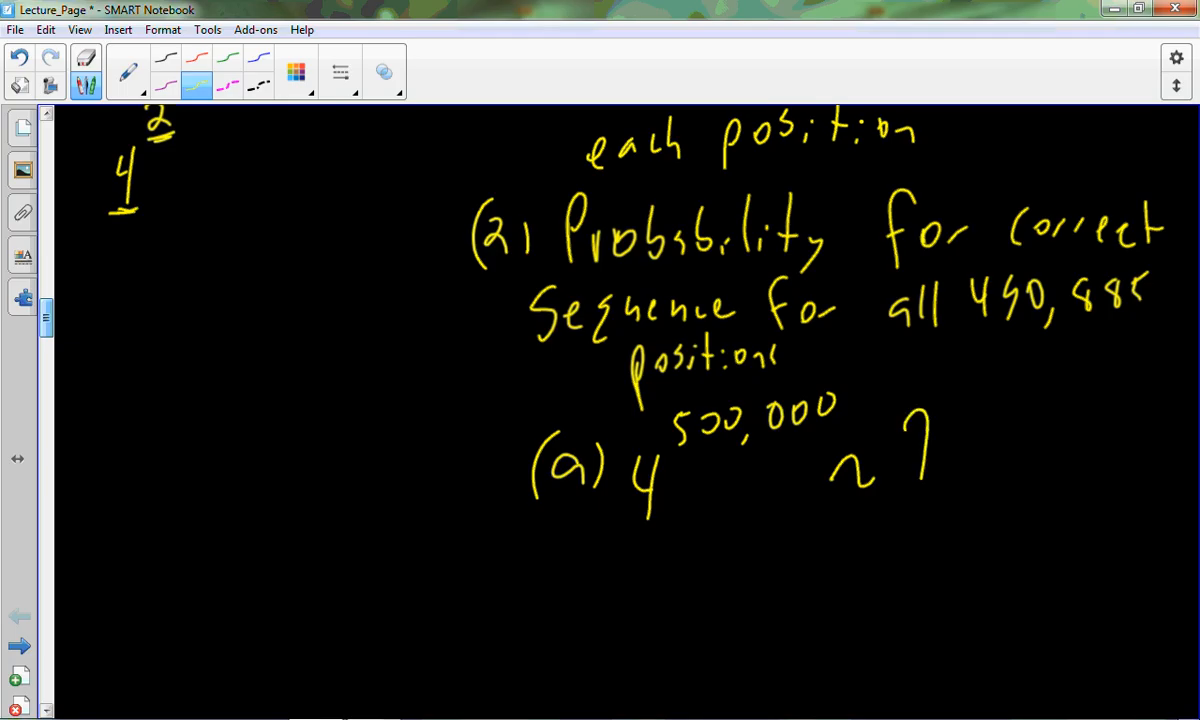
{"action": "left_click_drag", "start_coordinate": [904, 420], "coordinate": [930, 500]}
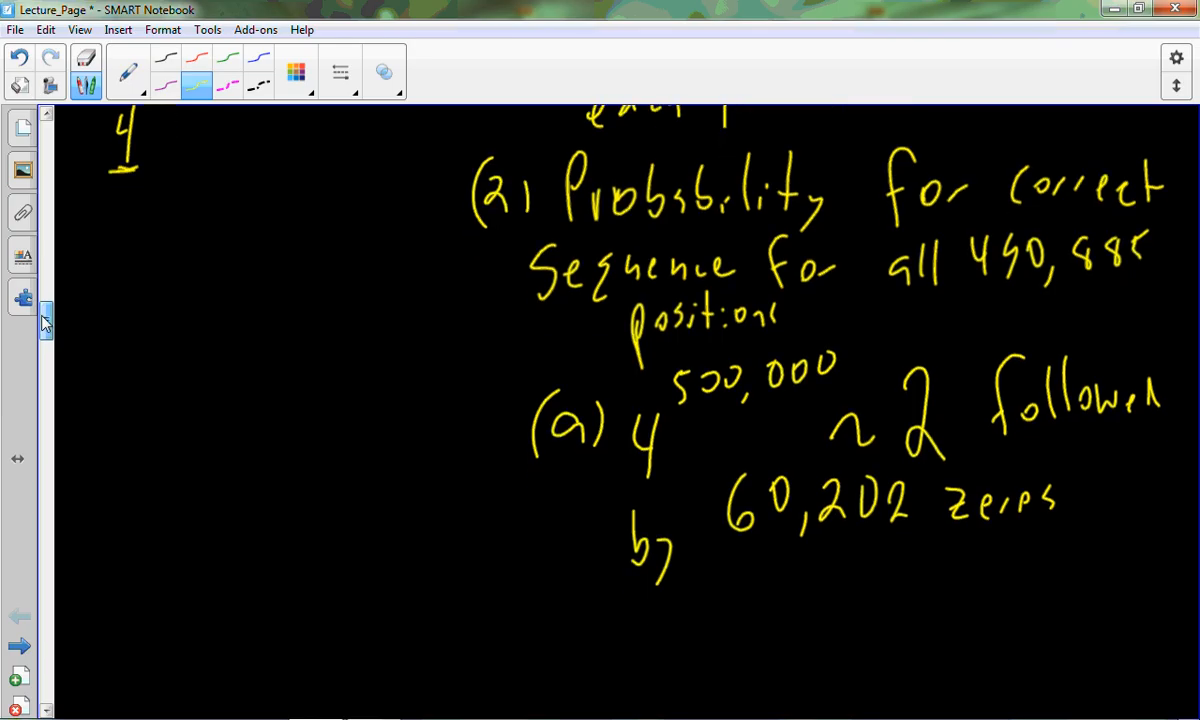
Handwrite '(3) Half possible sequences = life' below the zeros note.
{"action": "scroll", "scroll_direction": "down", "scroll_amount": 3}
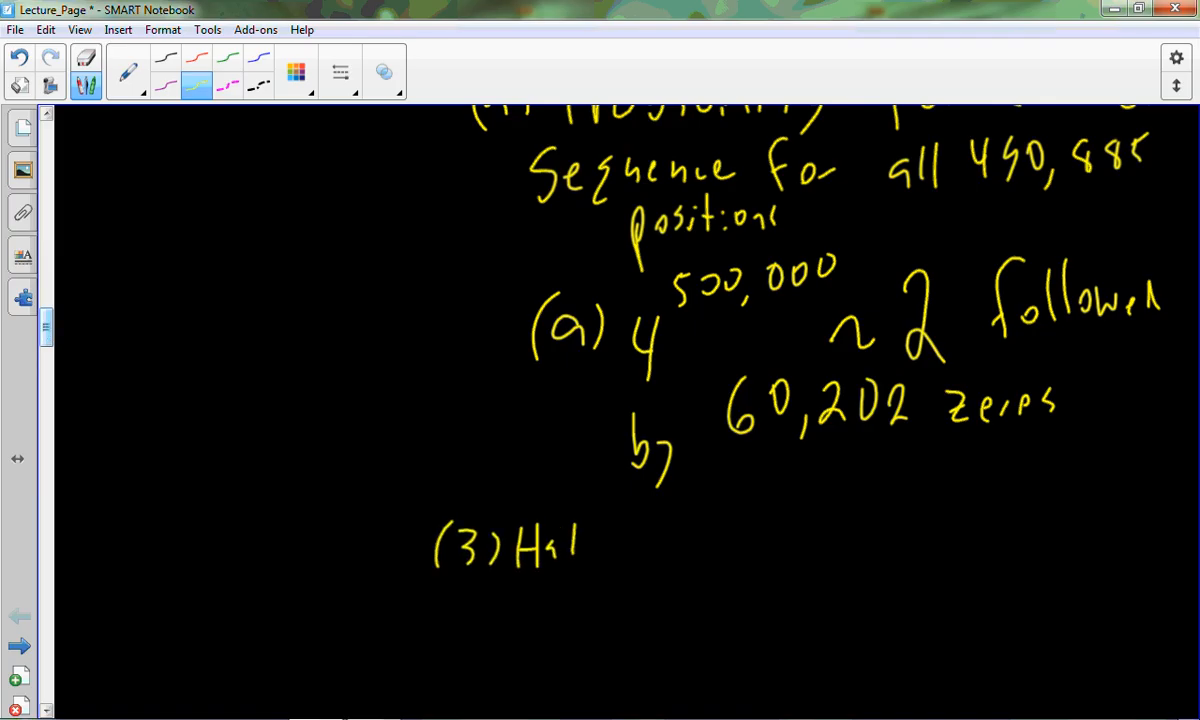
{"action": "left_click_drag", "start_coordinate": [576, 544], "coordinate": [744, 544]}
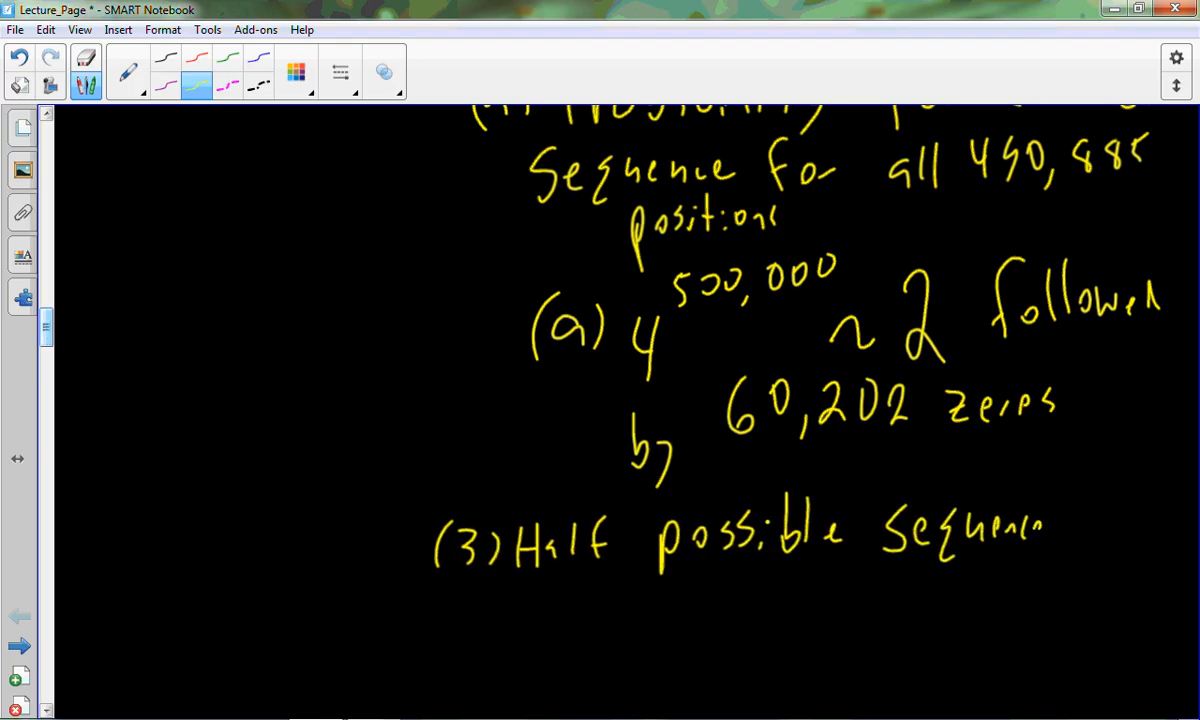
{"action": "left_click_drag", "start_coordinate": [1050, 524], "coordinate": [1170, 520]}
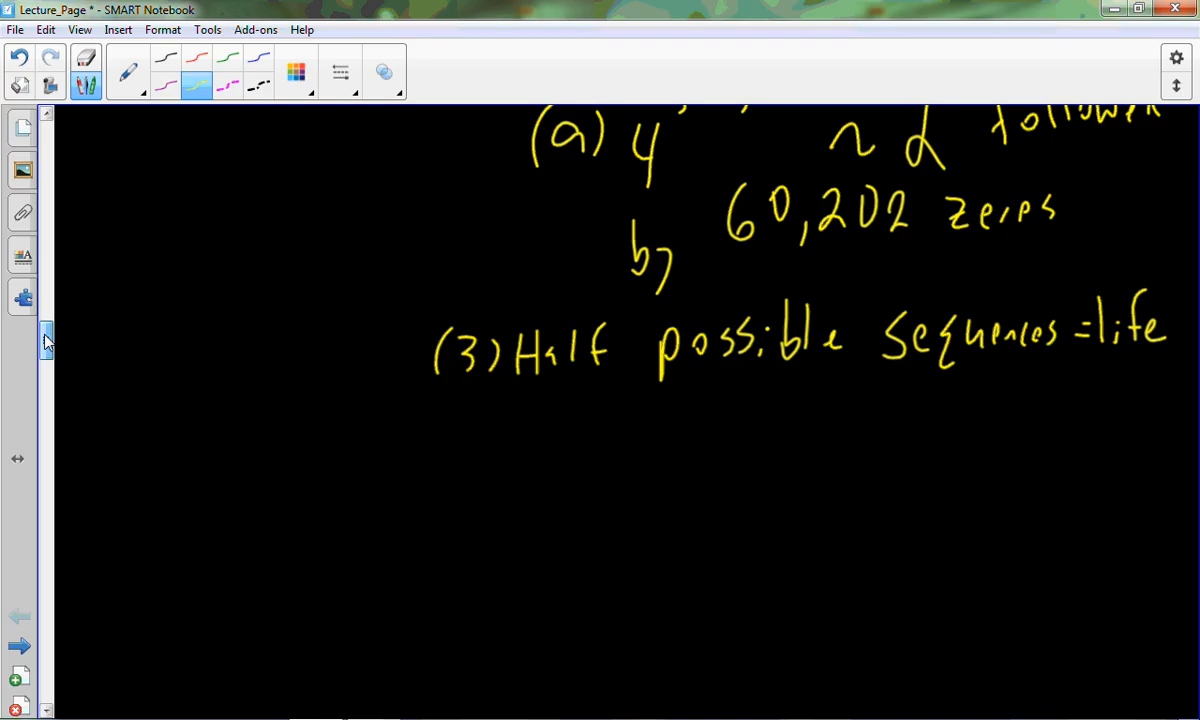
Handwrite '(a) 1 followed by 60,202 zeros' under point (3) and start item (4).
{"action": "left_click_drag", "start_coordinate": [556, 410], "coordinate": [604, 450]}
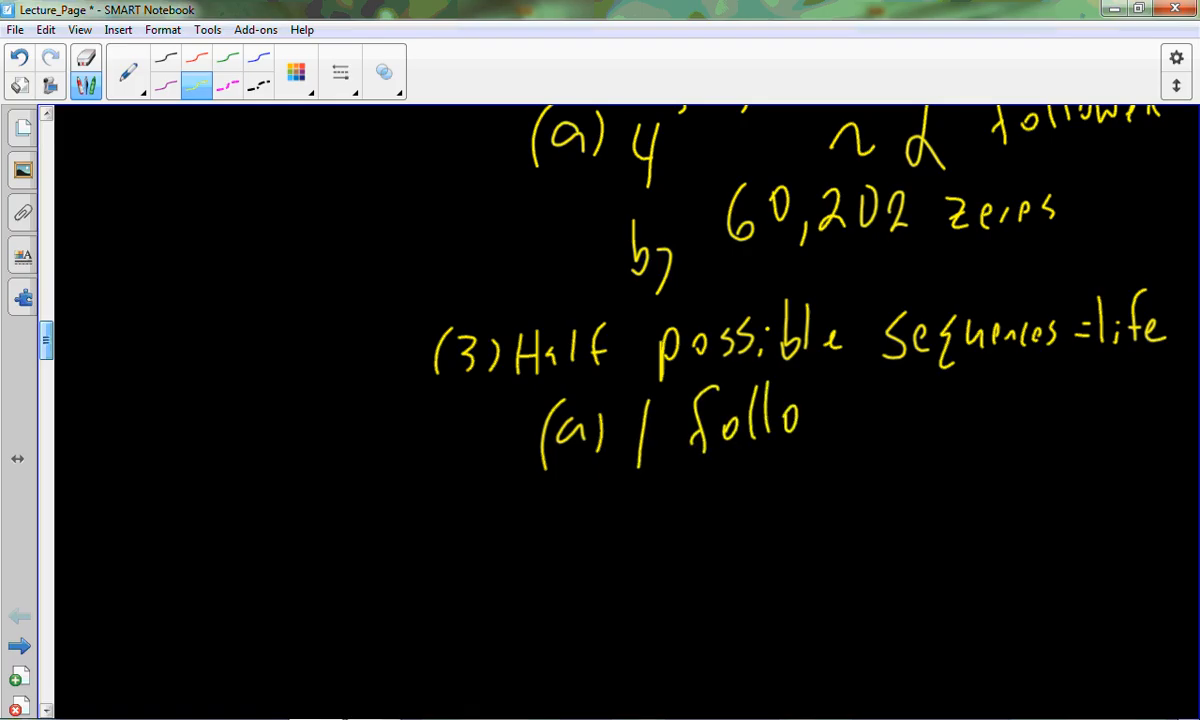
{"action": "left_click_drag", "start_coordinate": [800, 414], "coordinate": [930, 414]}
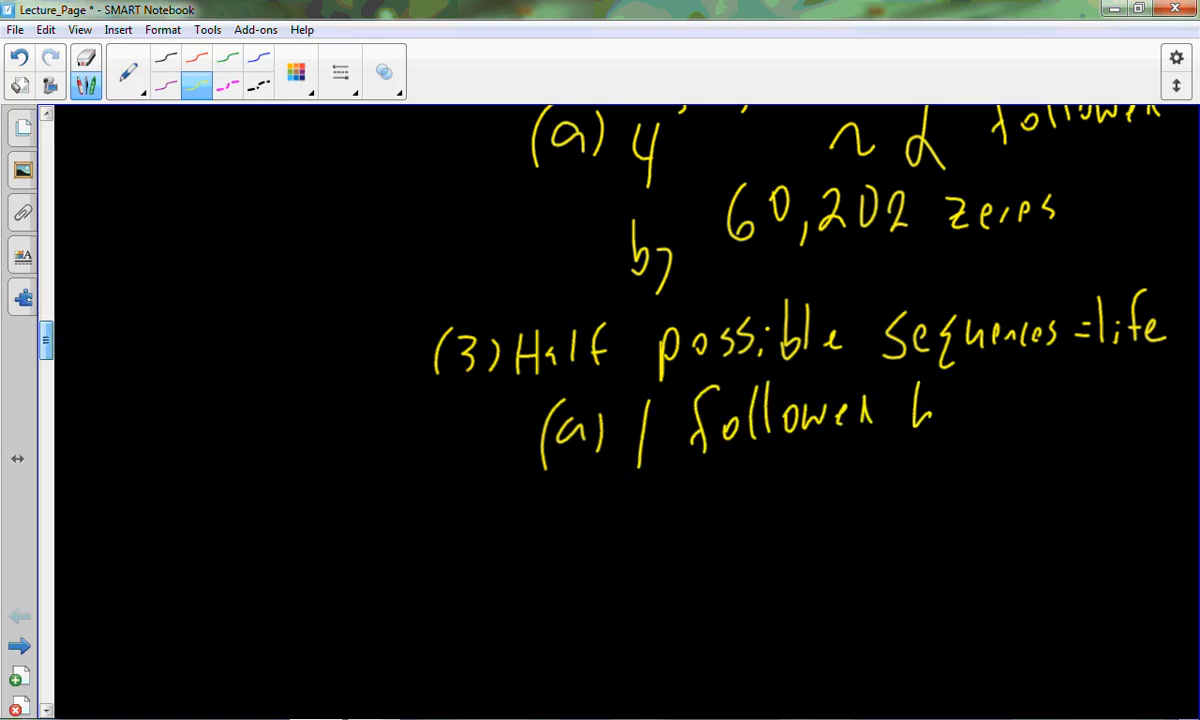
{"action": "left_click_drag", "start_coordinate": [900, 430], "coordinate": [1060, 410]}
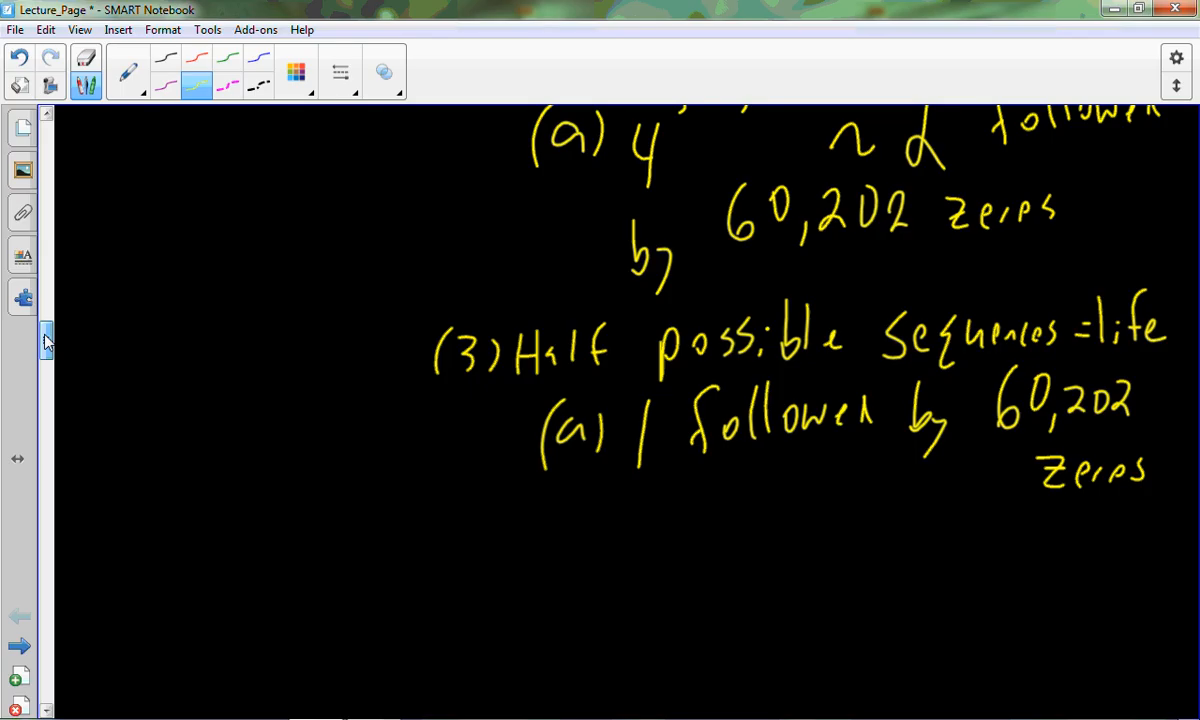
{"action": "left_click_drag", "start_coordinate": [470, 504], "coordinate": [476, 544]}
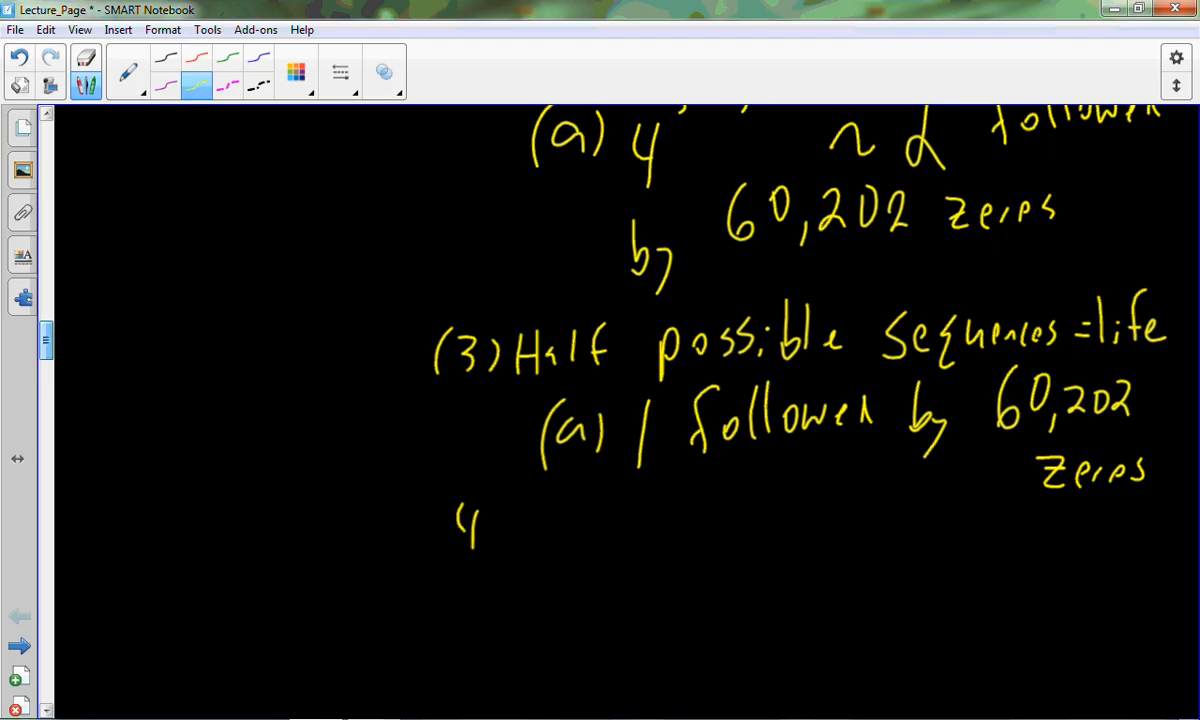
{"action": "scroll", "scroll_direction": "down", "scroll_amount": 3}
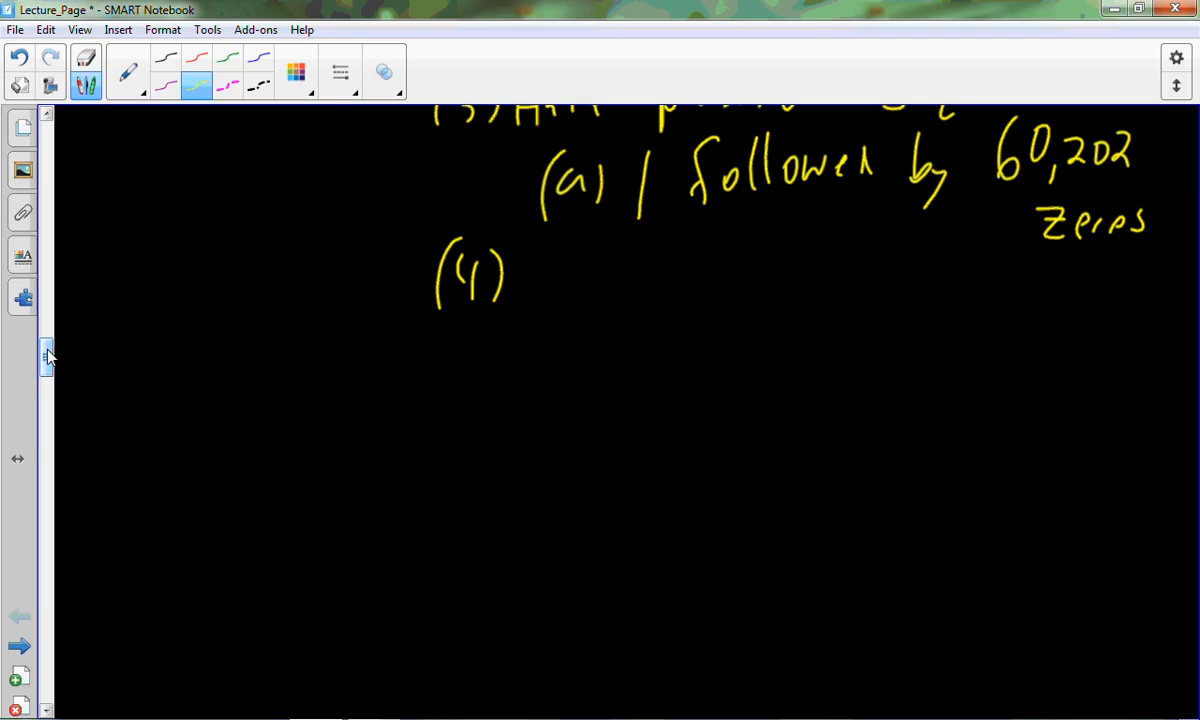
Handwrite 'Assume universe assembles' after (4).
{"action": "left_click_drag", "start_coordinate": [544, 300], "coordinate": [680, 290]}
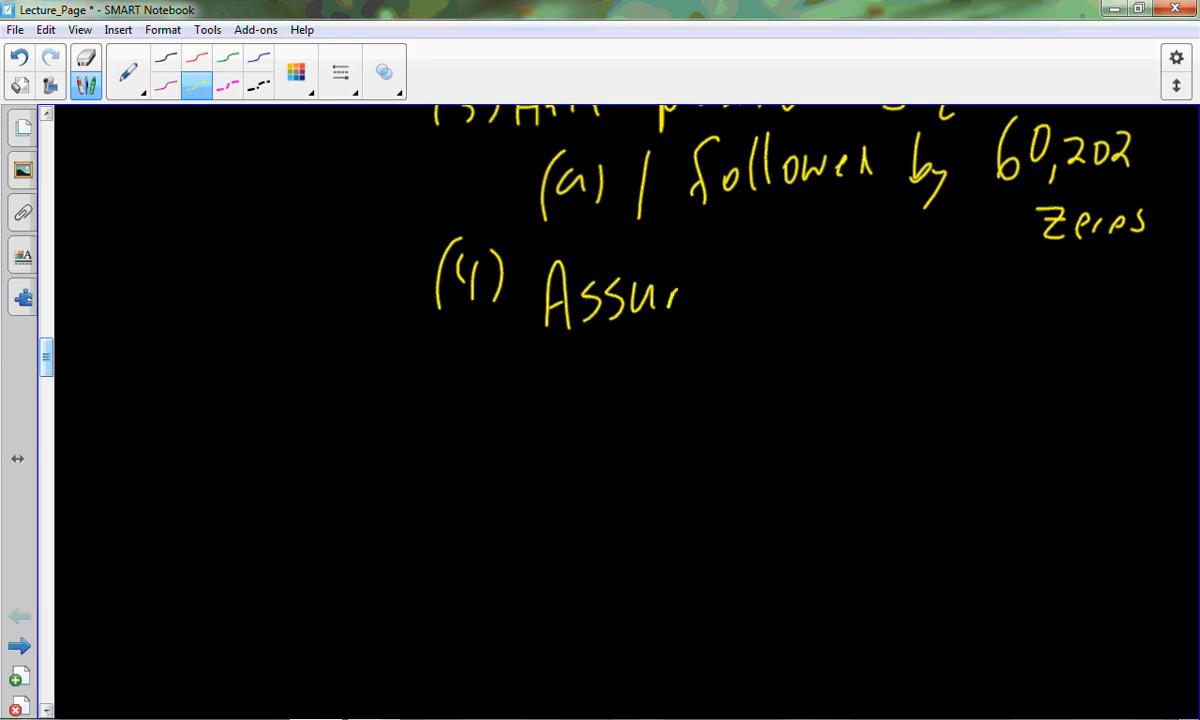
{"action": "left_click_drag", "start_coordinate": [660, 290], "coordinate": [730, 296]}
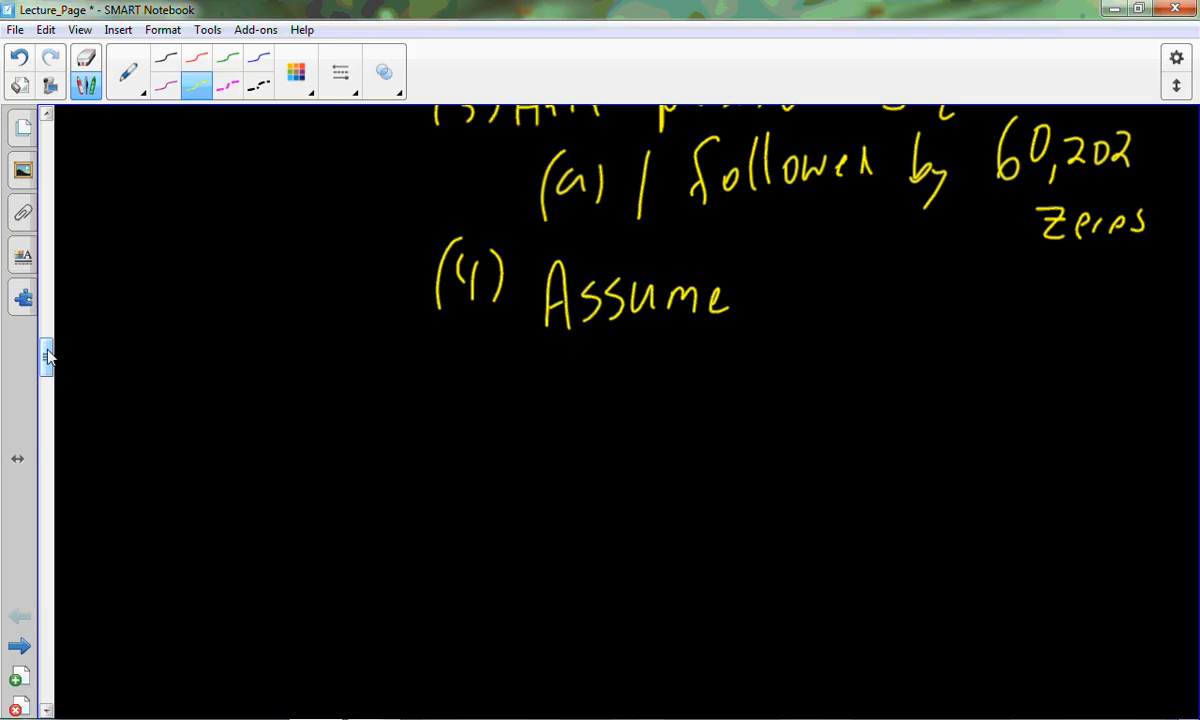
{"action": "left_click_drag", "start_coordinate": [776, 270], "coordinate": [790, 316]}
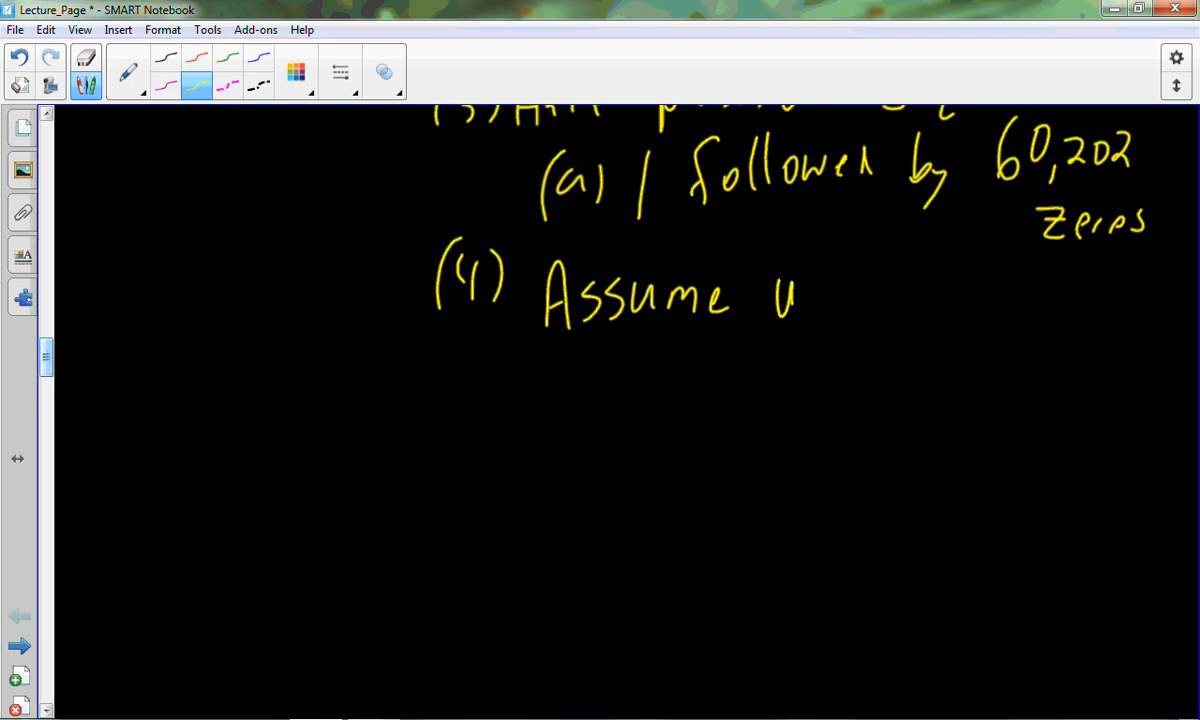
{"action": "left_click_drag", "start_coordinate": [784, 310], "coordinate": [960, 296]}
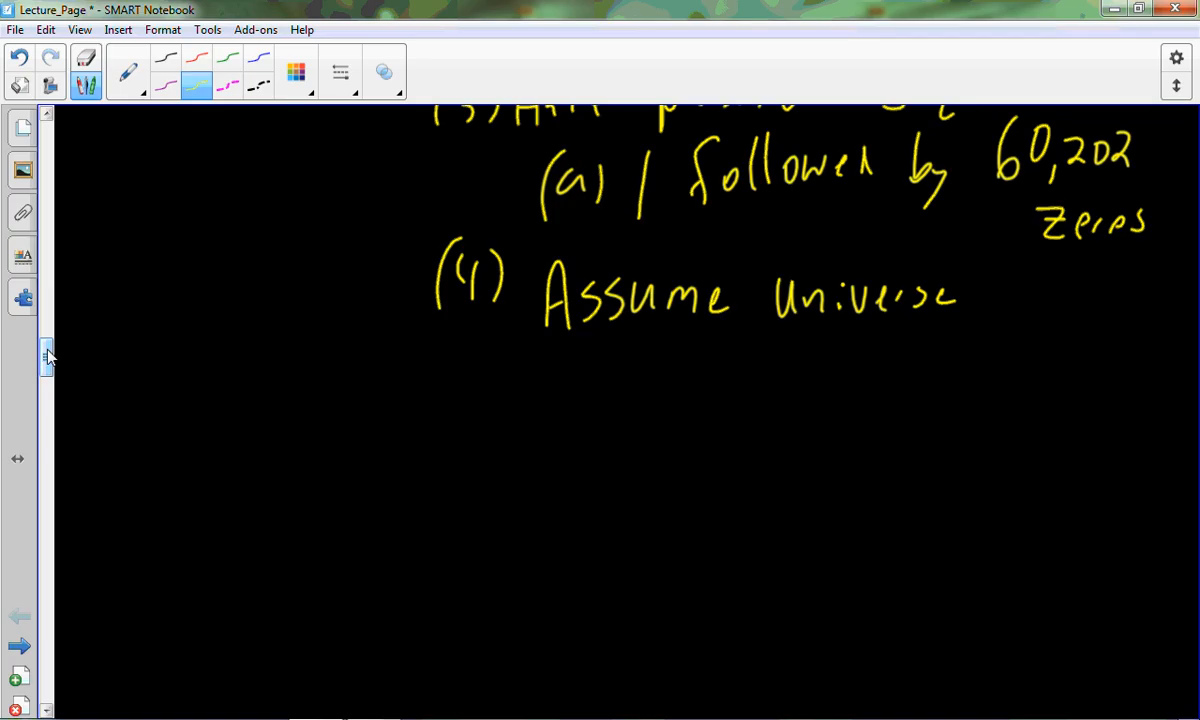
{"action": "left_click_drag", "start_coordinate": [984, 296], "coordinate": [1010, 330]}
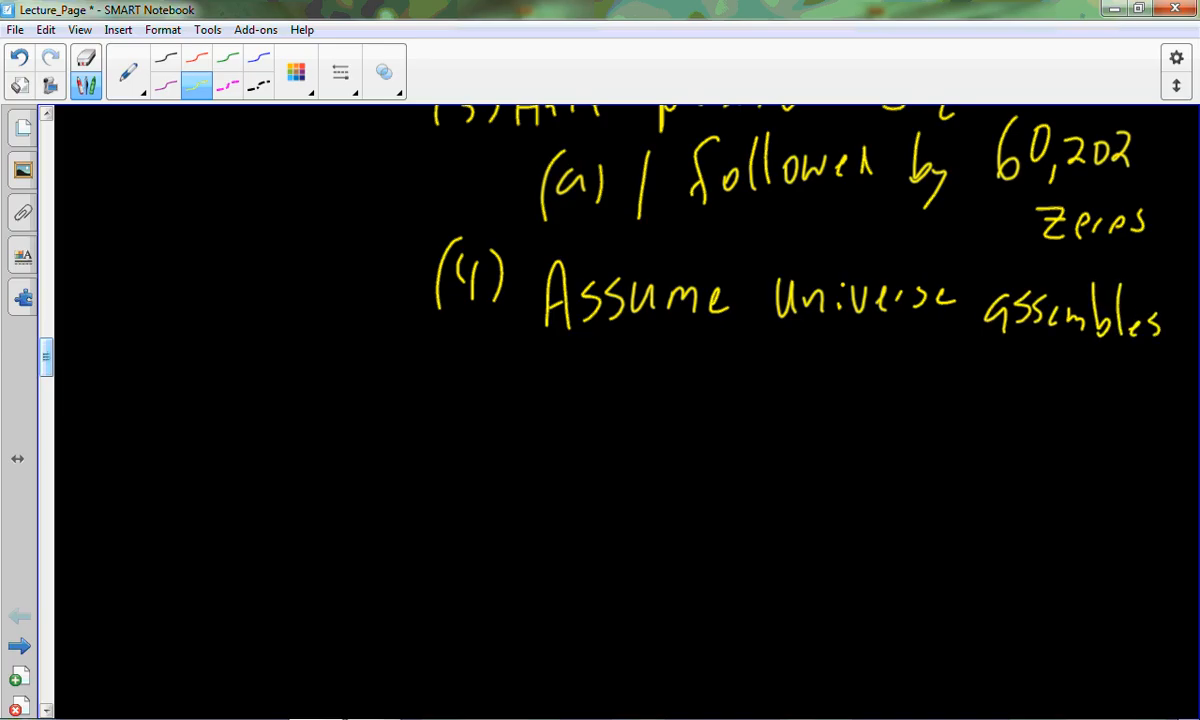
Continue with '1 490,885 nucleotide long molecule/sec' on the next lines.
{"action": "left_click_drag", "start_coordinate": [488, 364], "coordinate": [488, 430]}
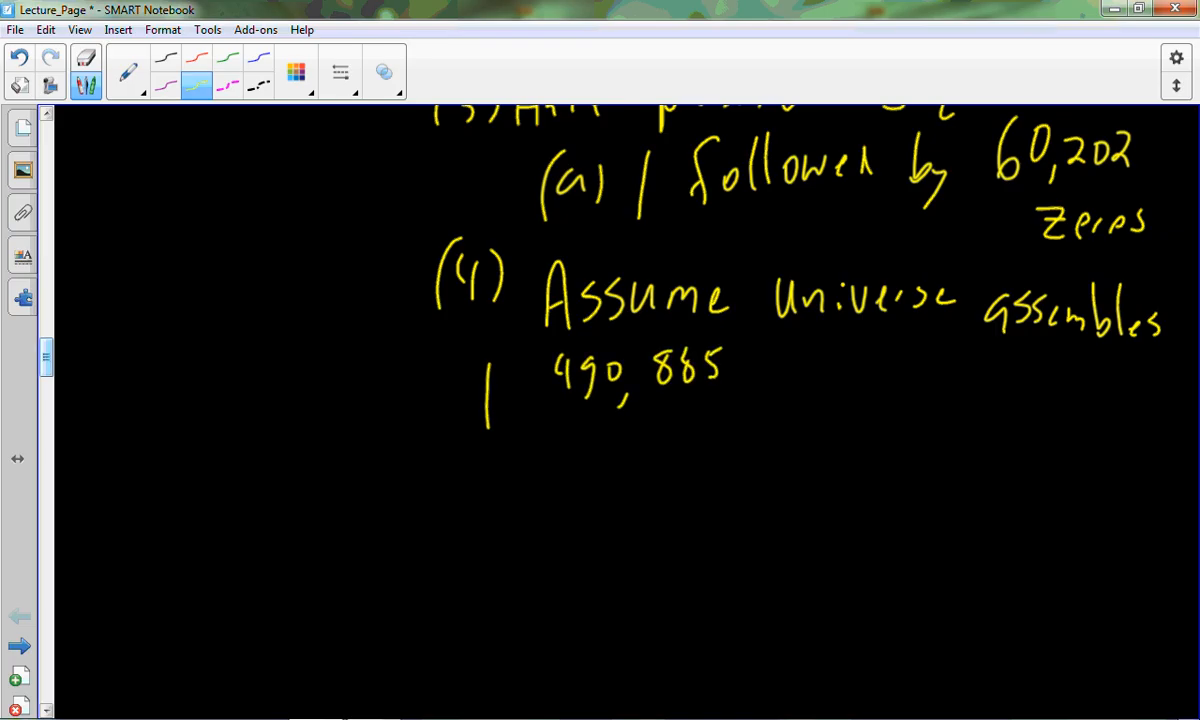
{"action": "left_click_drag", "start_coordinate": [744, 370], "coordinate": [900, 376]}
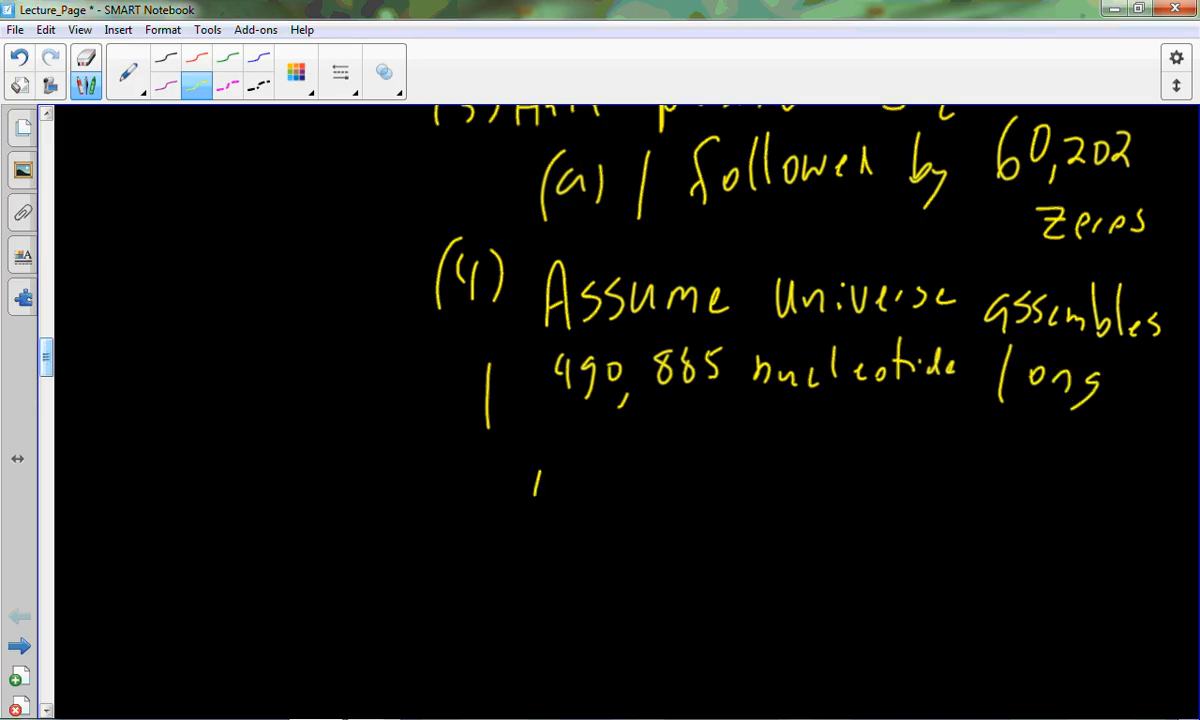
{"action": "left_click_drag", "start_coordinate": [530, 476], "coordinate": [680, 476]}
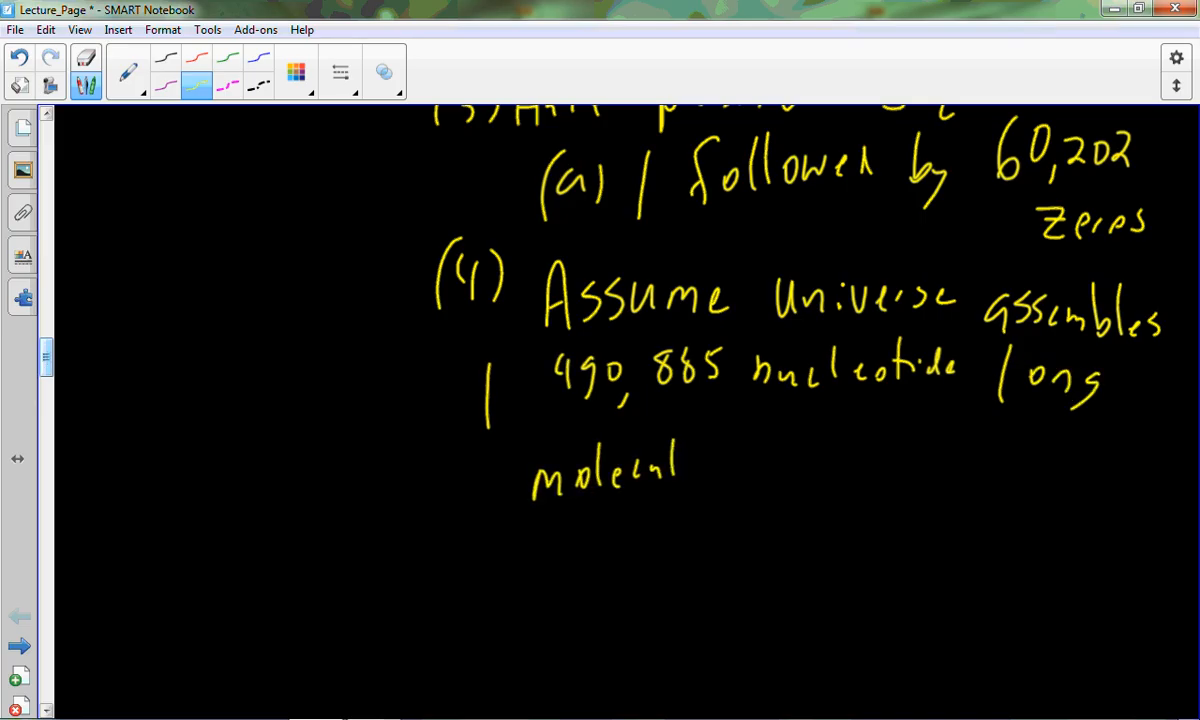
{"action": "left_click_drag", "start_coordinate": [690, 470], "coordinate": [824, 470]}
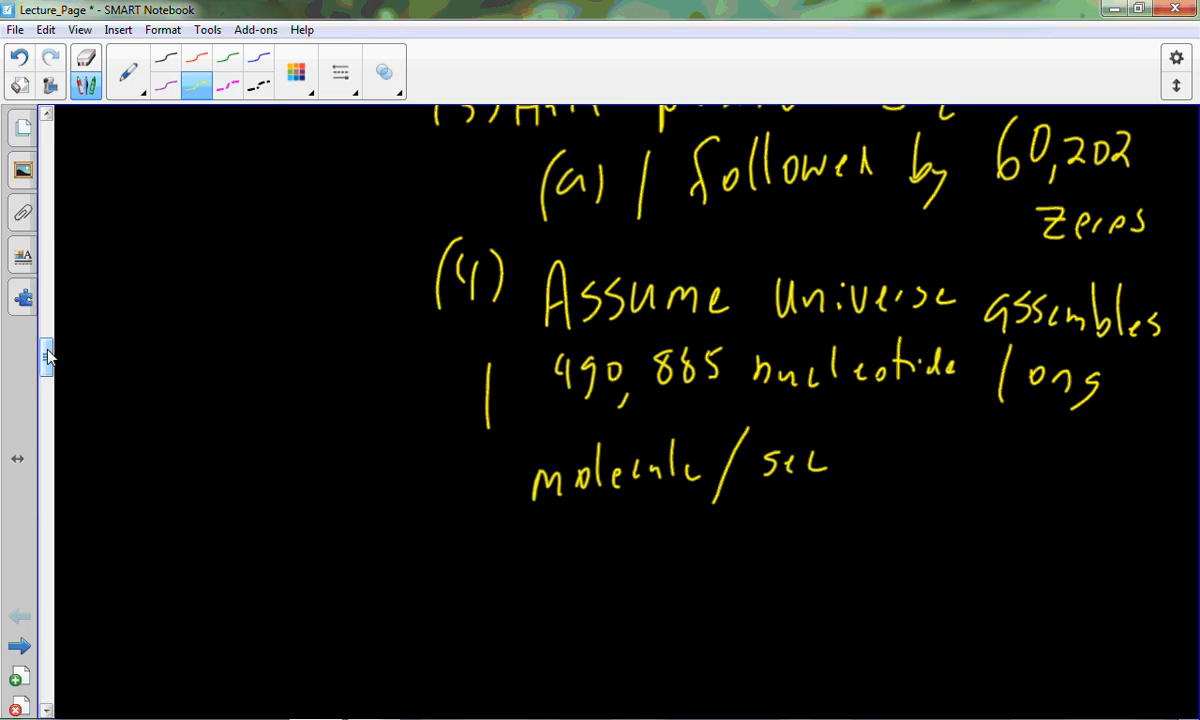
Handwrite '(a) # of seconds to create life giving molecule = 1 followed by 60,202 zeros'.
{"action": "scroll", "scroll_direction": "down", "scroll_amount": 3}
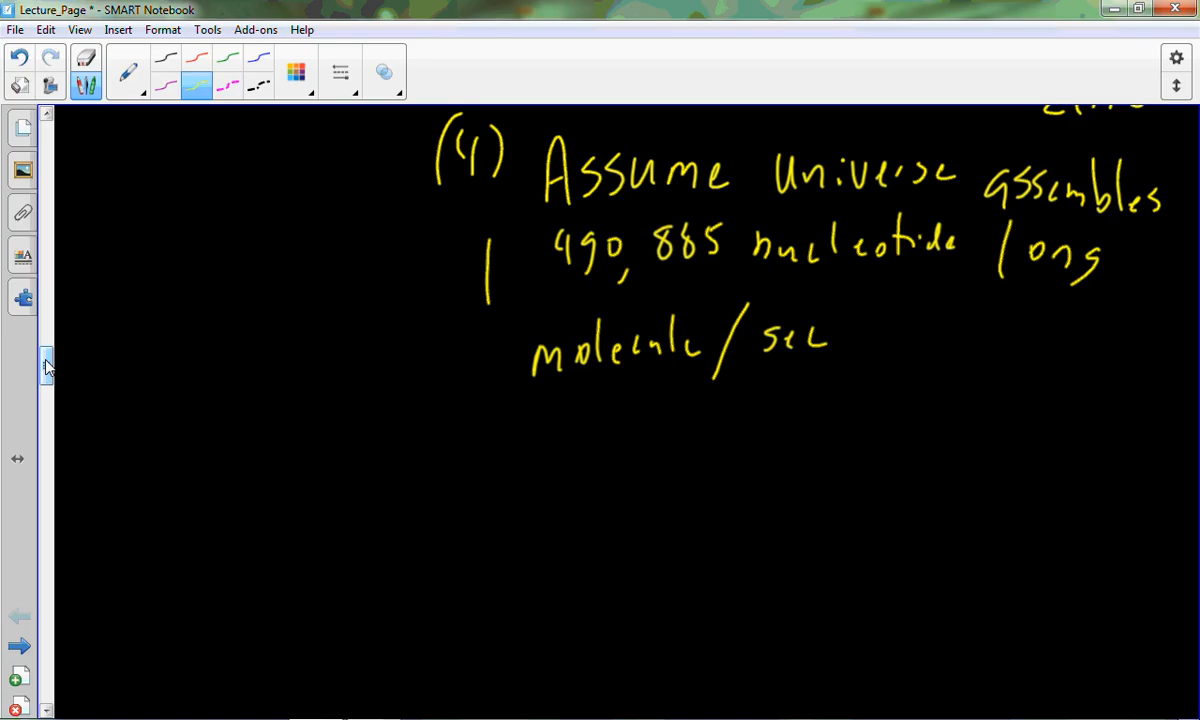
{"action": "left_click_drag", "start_coordinate": [504, 460], "coordinate": [536, 424]}
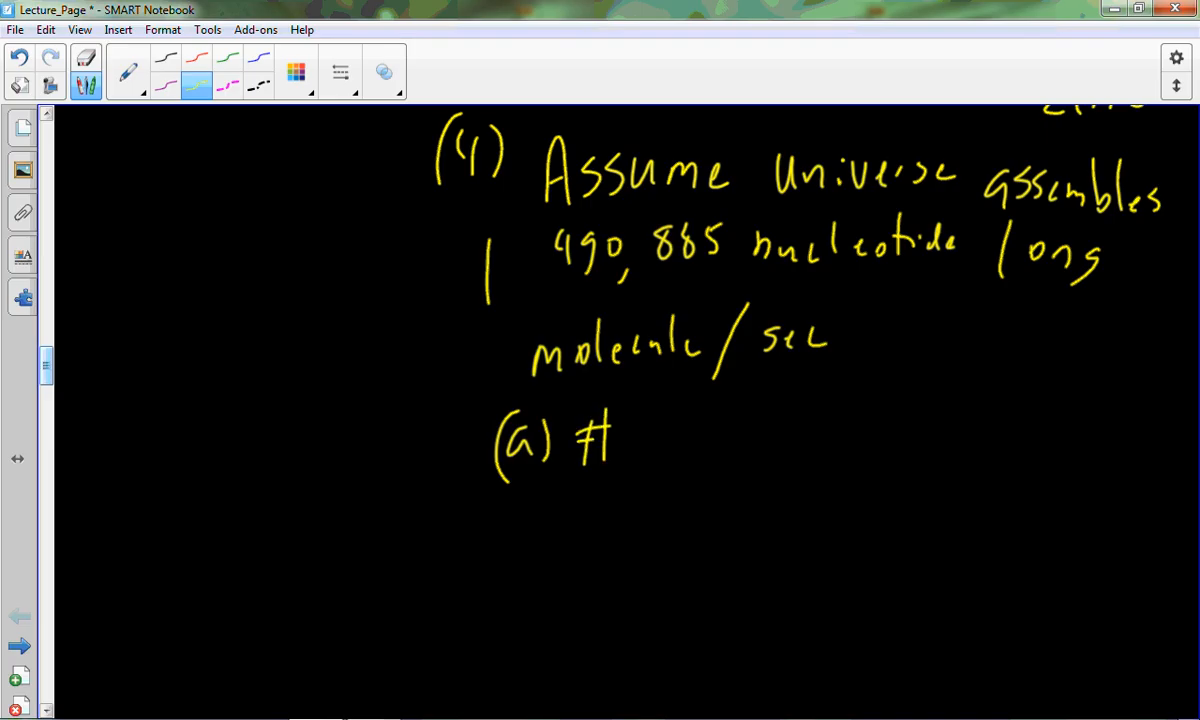
{"action": "left_click_drag", "start_coordinate": [650, 430], "coordinate": [830, 430]}
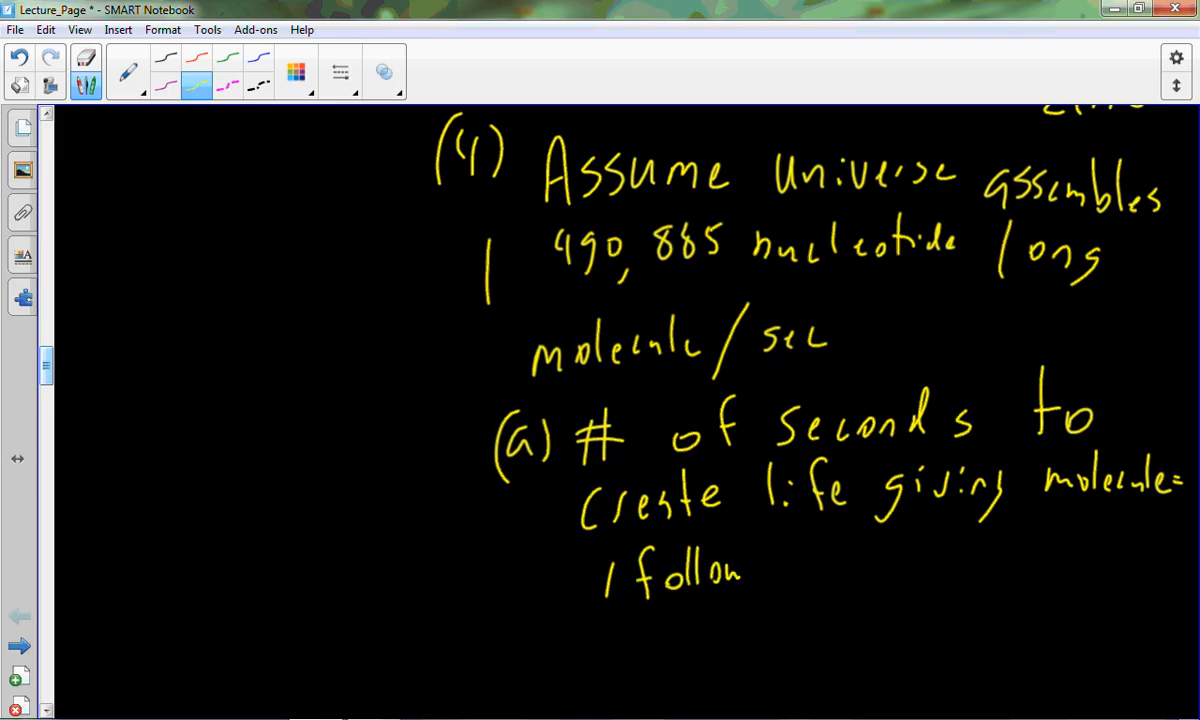
{"action": "left_click_drag", "start_coordinate": [744, 576], "coordinate": [840, 576]}
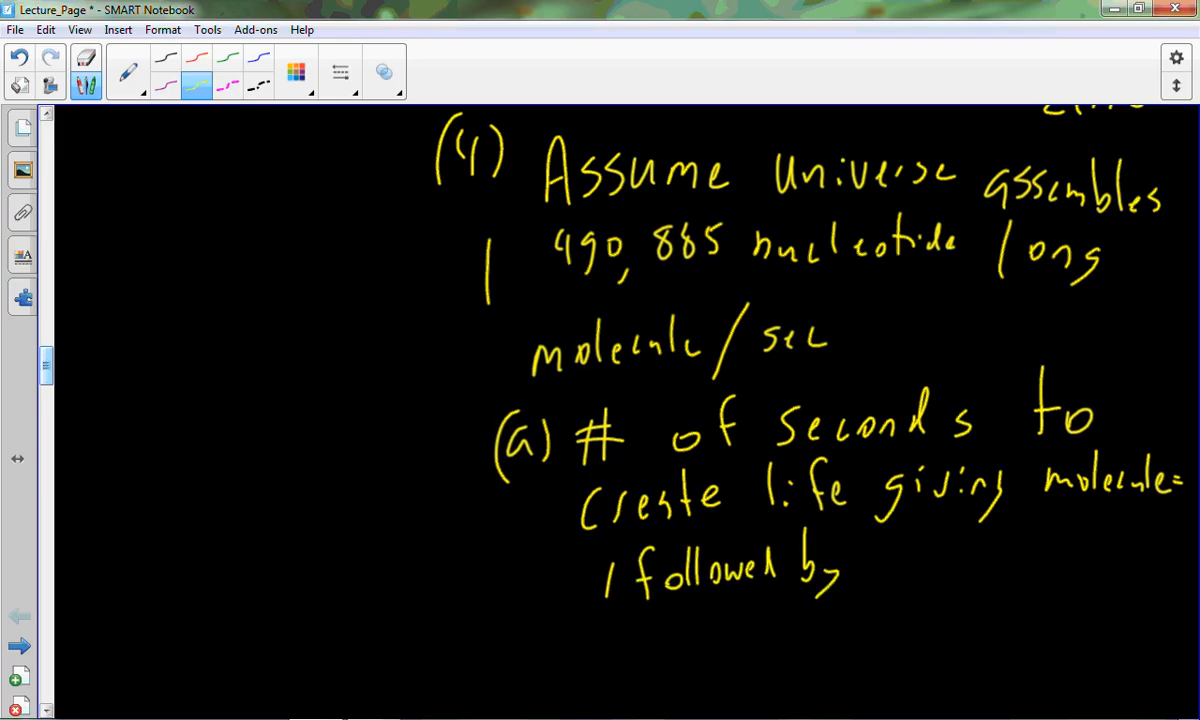
{"action": "left_click_drag", "start_coordinate": [880, 556], "coordinate": [970, 560]}
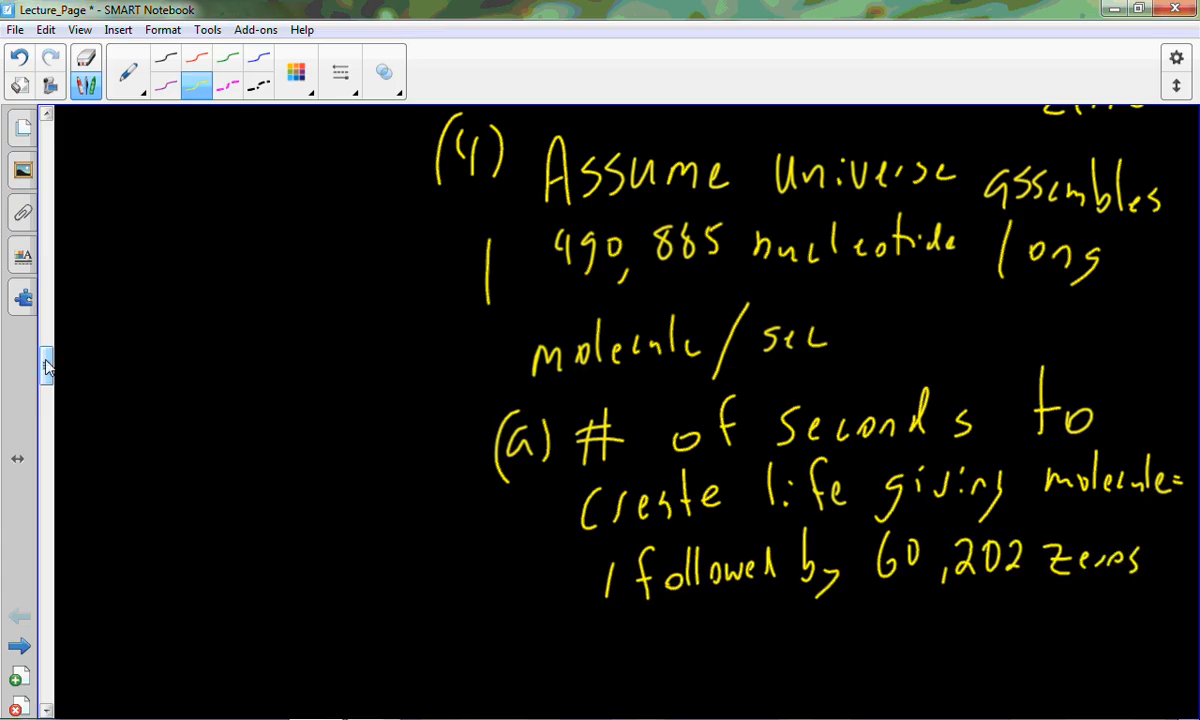
Handwrite '(5) 3.2 x 10^16 seconds in a billion years' and '1 x10^60,202' beside sub-point (a).
{"action": "scroll", "scroll_direction": "down", "scroll_amount": 3}
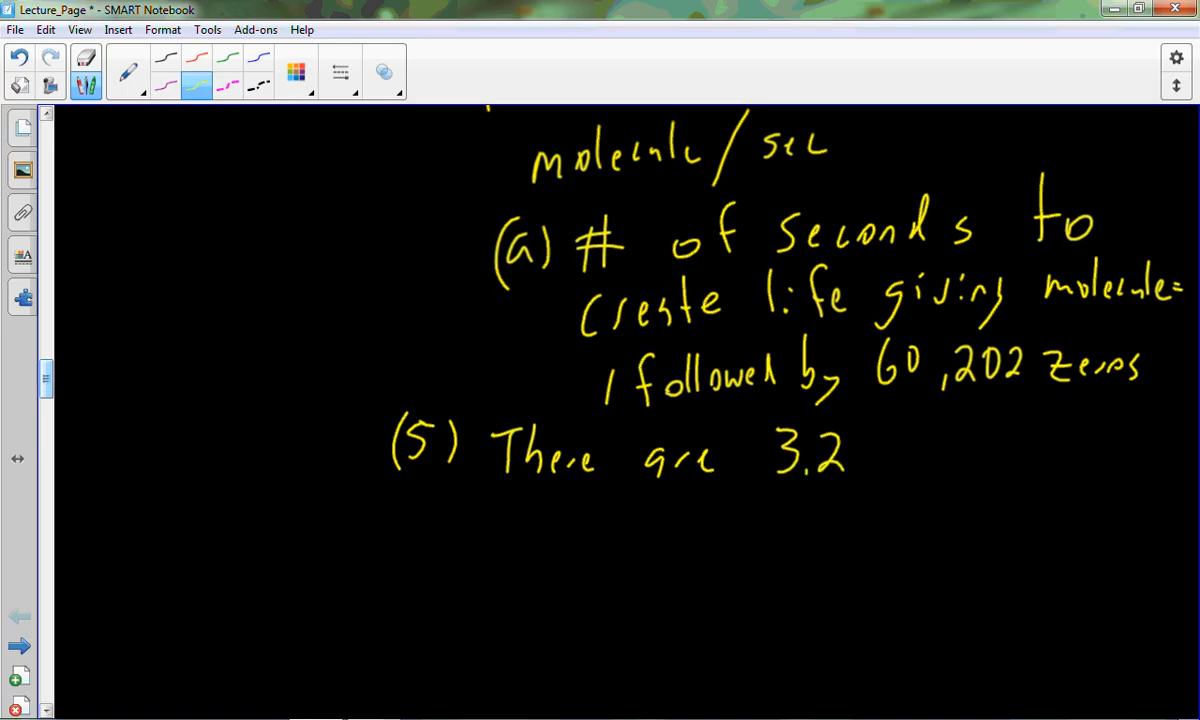
{"action": "left_click_drag", "start_coordinate": [904, 436], "coordinate": [916, 476]}
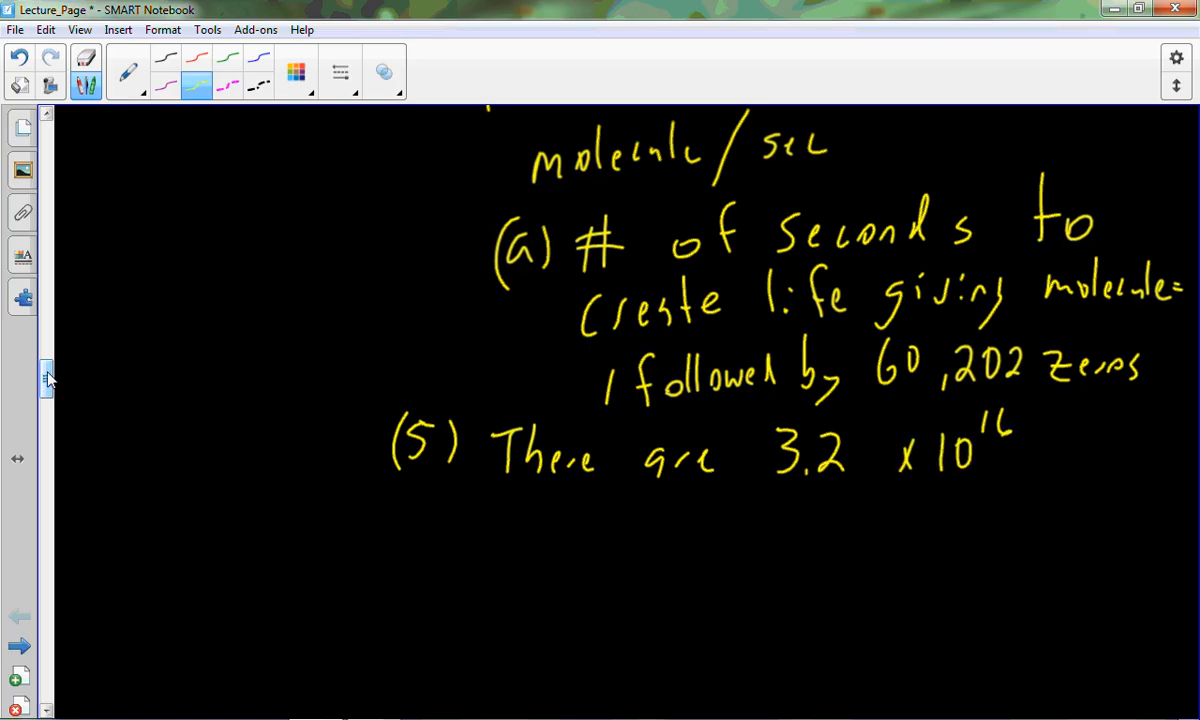
{"action": "left_click_drag", "start_coordinate": [1050, 450], "coordinate": [1110, 450]}
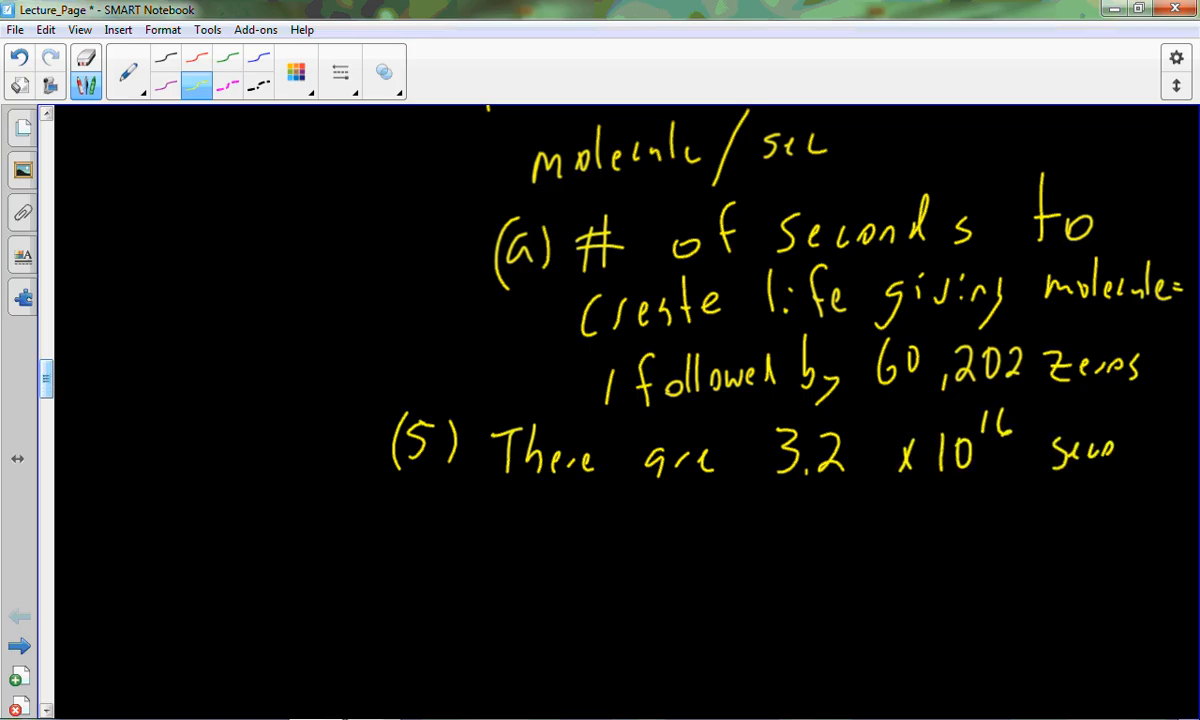
{"action": "left_click_drag", "start_coordinate": [530, 524], "coordinate": [880, 524]}
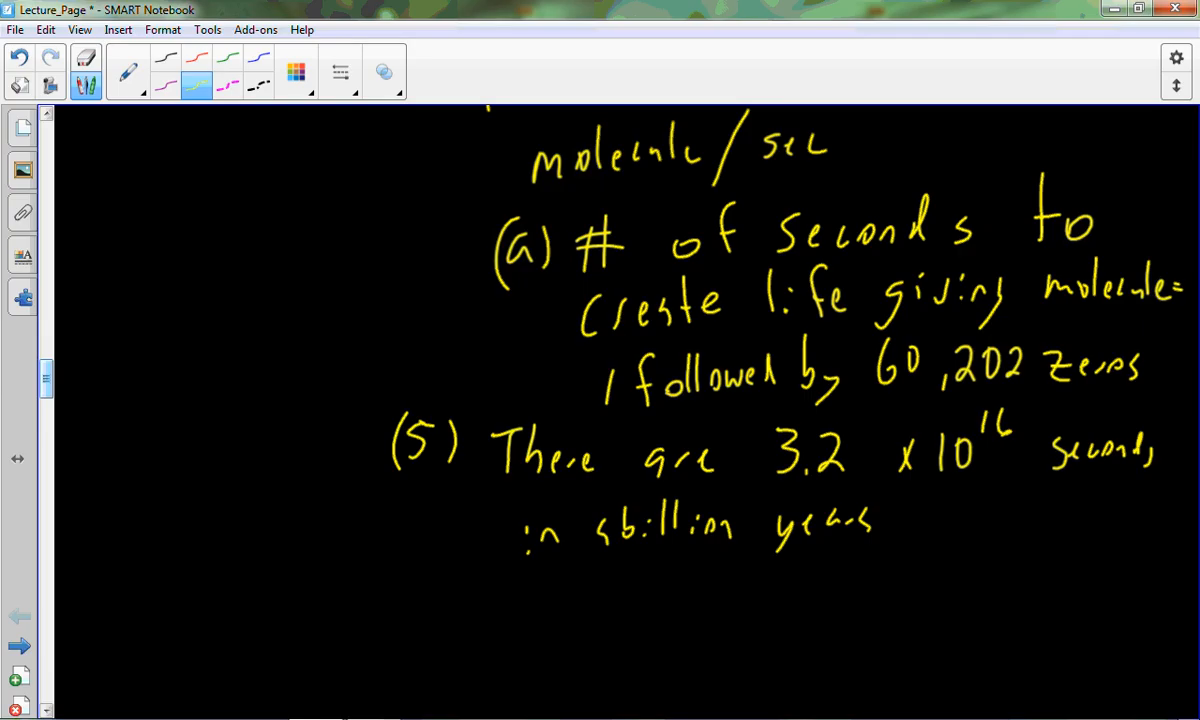
{"action": "left_click_drag", "start_coordinate": [334, 320], "coordinate": [336, 384]}
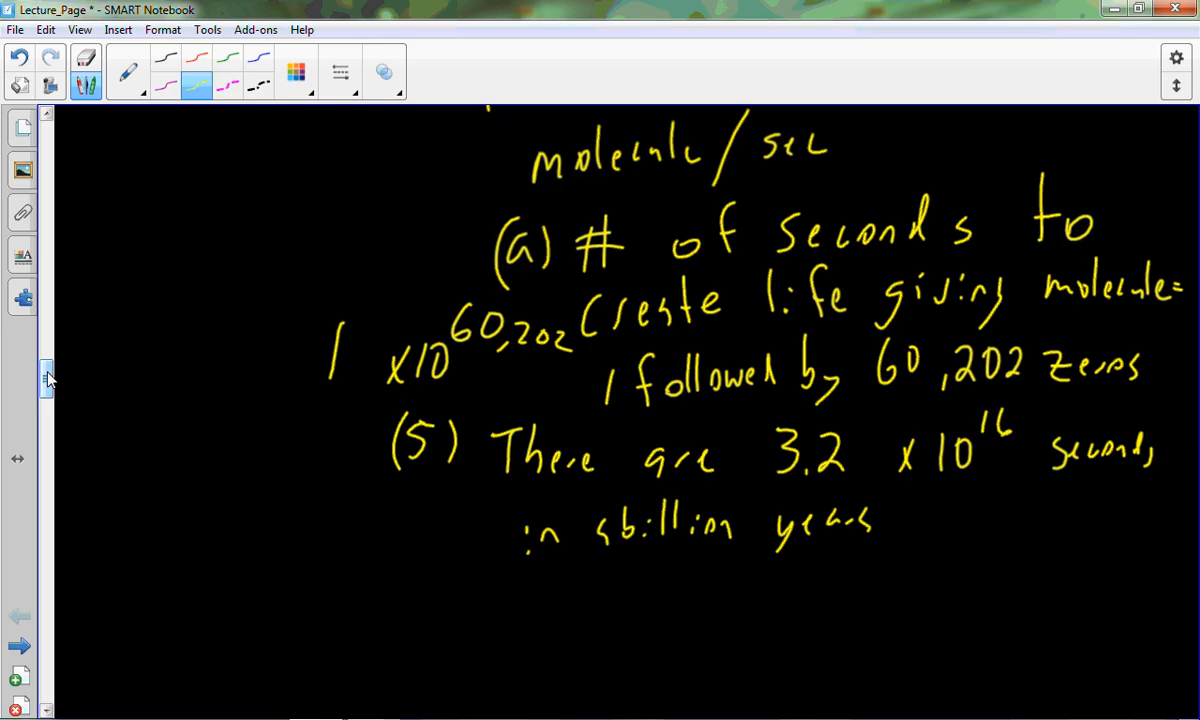
Handwrite '(a) Expect 3.2 x10^16' under point (5).
{"action": "left_click_drag", "start_coordinate": [504, 616], "coordinate": [524, 596]}
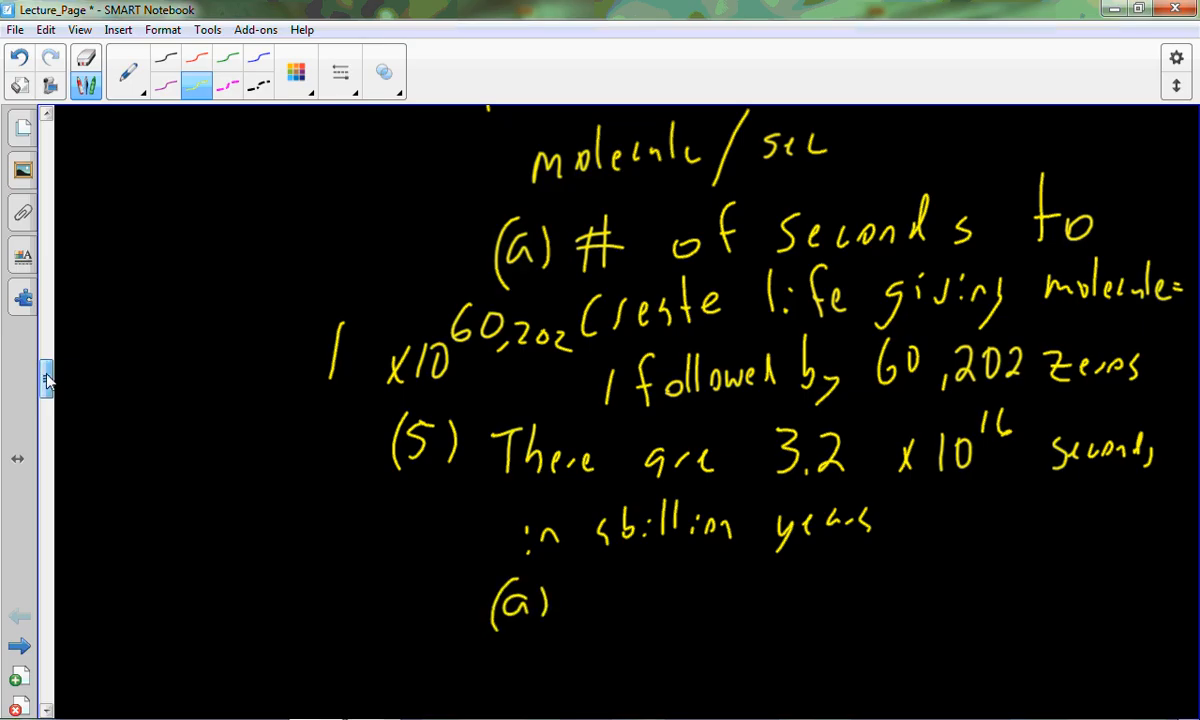
{"action": "scroll", "scroll_direction": "down", "scroll_amount": 3}
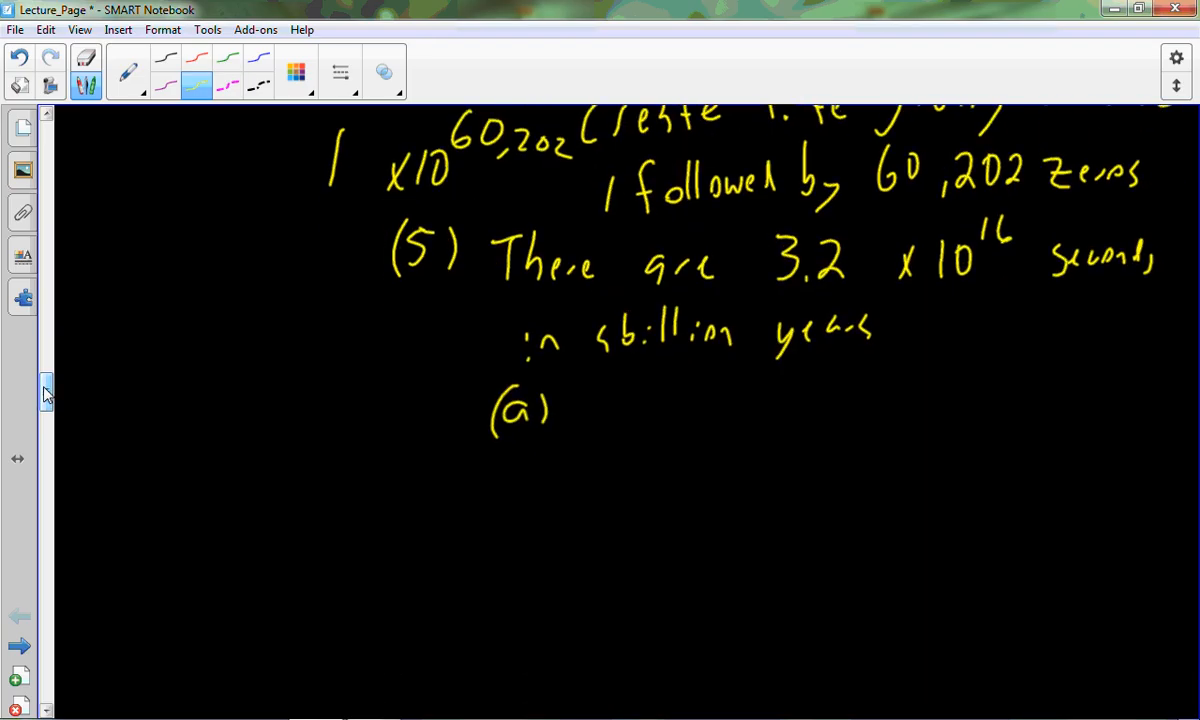
{"action": "left_click_drag", "start_coordinate": [580, 410], "coordinate": [640, 410]}
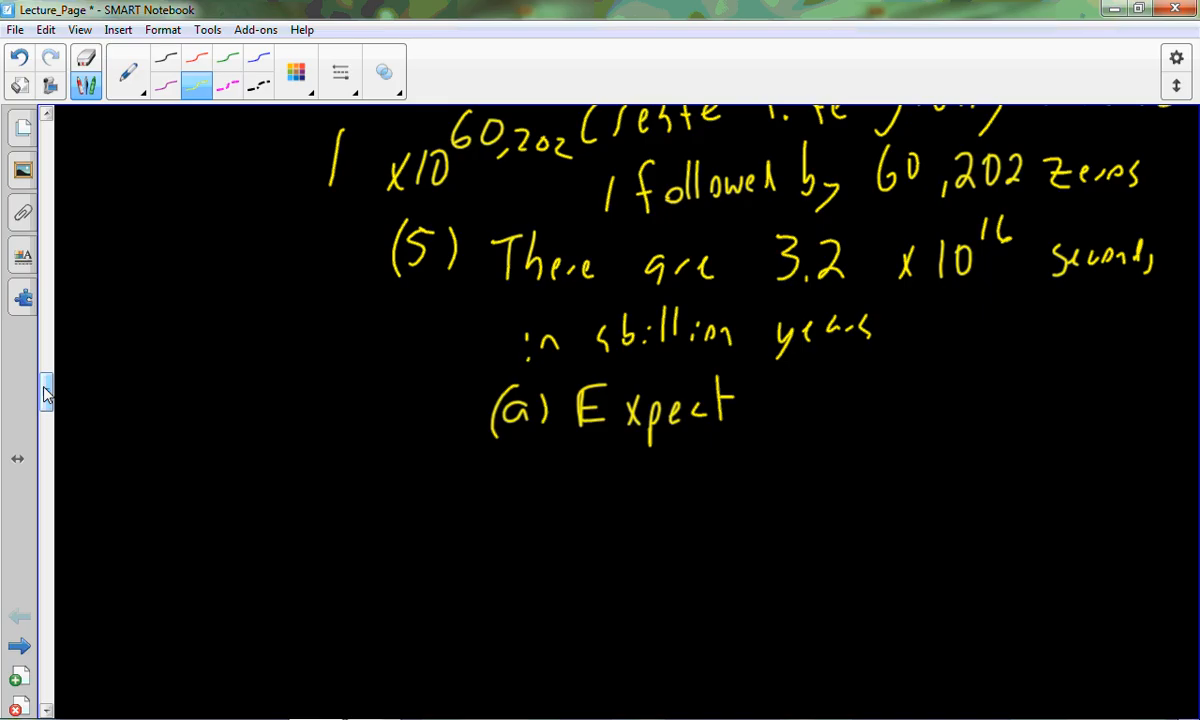
{"action": "left_click_drag", "start_coordinate": [776, 410], "coordinate": [856, 390]}
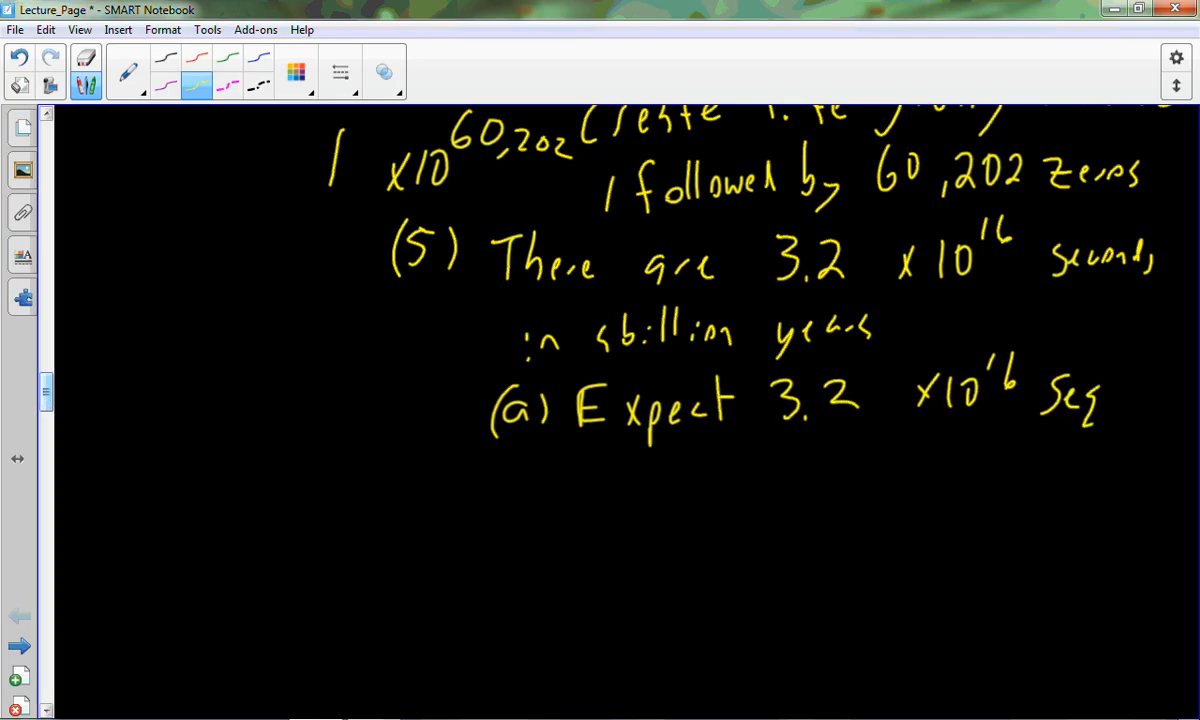
Finish with 'Sec. produced every billion years' and start '(b)' below.
{"action": "left_click_drag", "start_coordinate": [600, 470], "coordinate": [598, 516]}
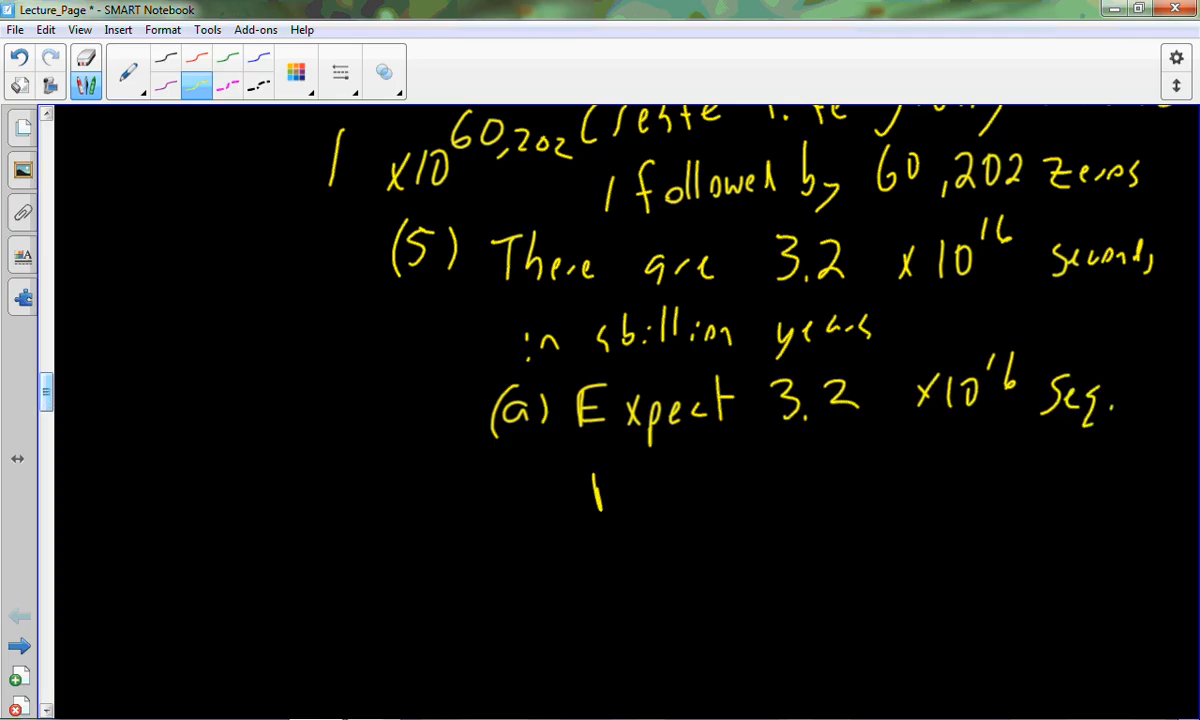
{"action": "left_click_drag", "start_coordinate": [590, 490], "coordinate": [740, 470]}
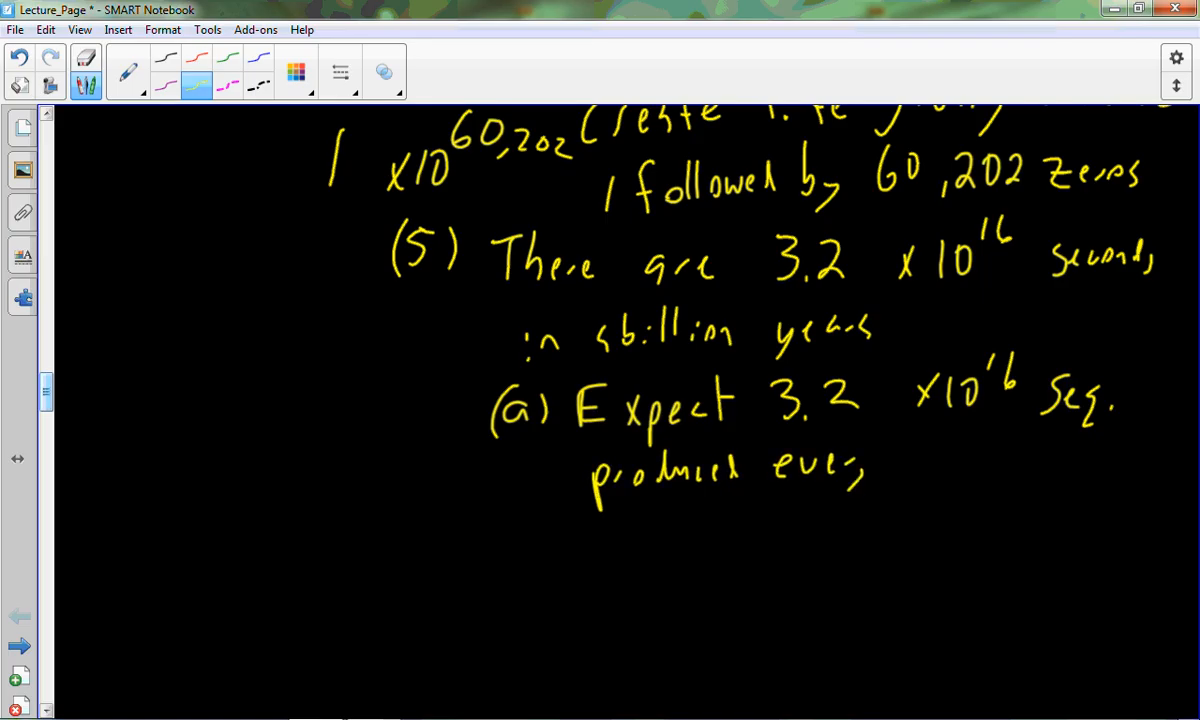
{"action": "left_click_drag", "start_coordinate": [904, 470], "coordinate": [1030, 460]}
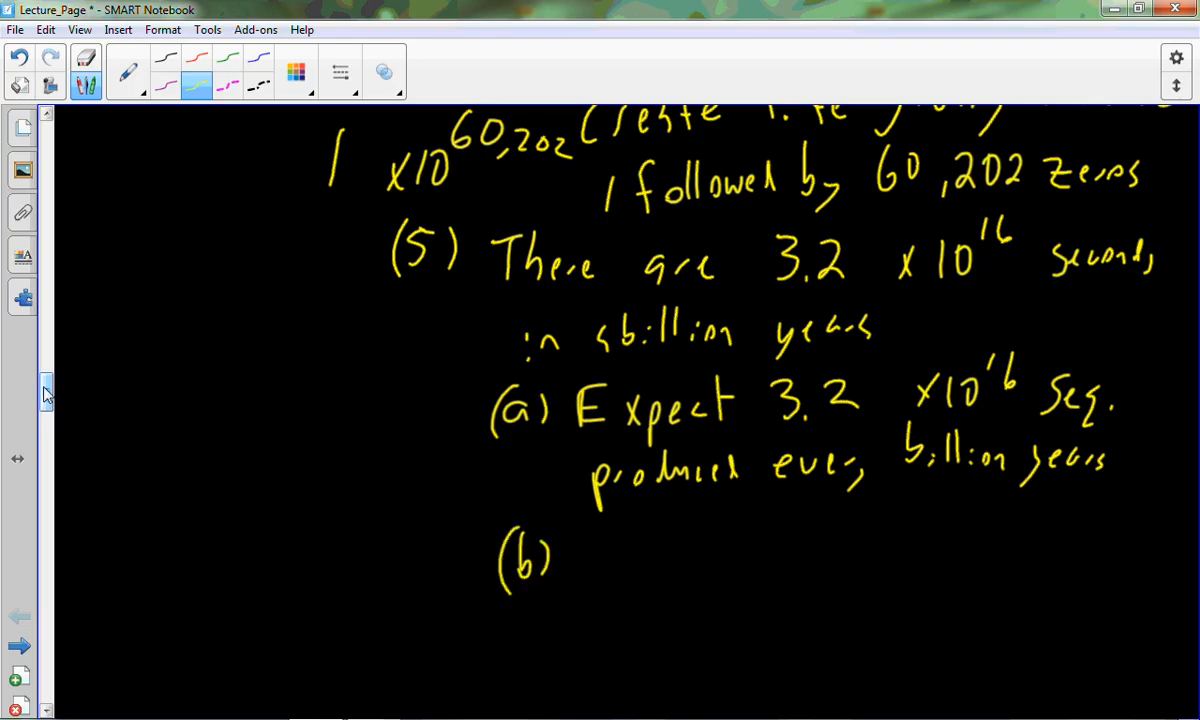
Handwrite 'fraction of all possibilities' after 'Tiny' in (b) and start the heading 'iv) Experiment'.
{"action": "scroll", "scroll_direction": "down", "scroll_amount": 3}
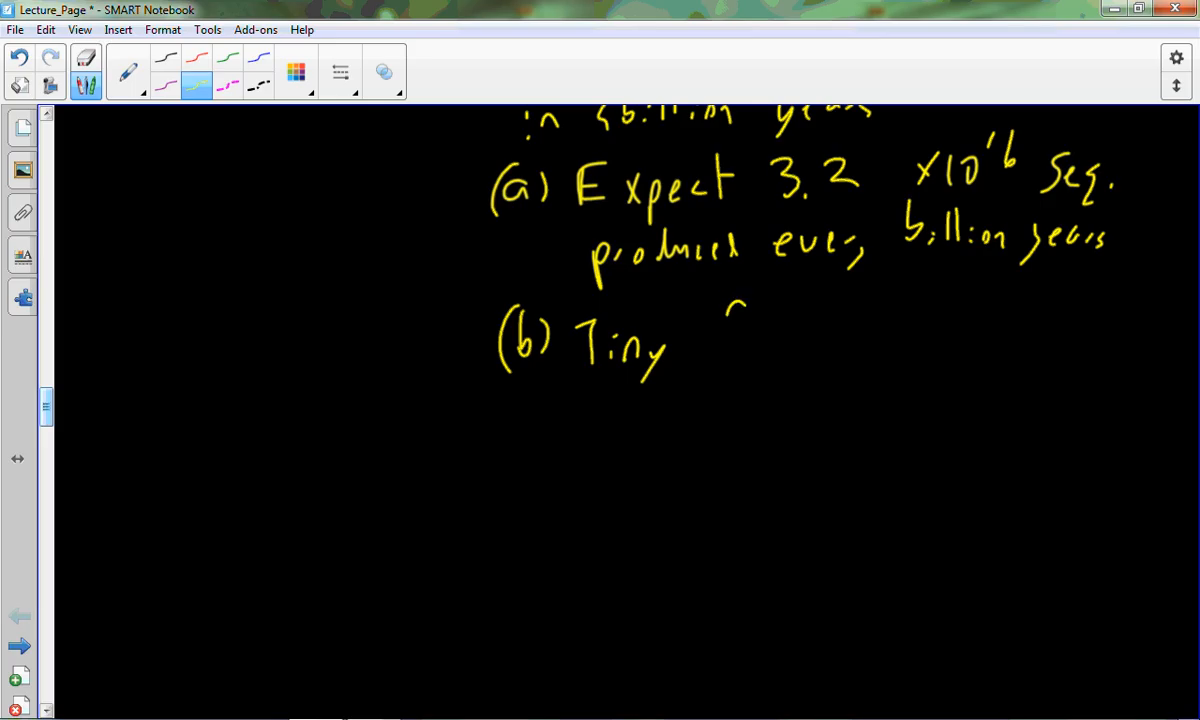
{"action": "left_click_drag", "start_coordinate": [710, 340], "coordinate": [864, 350]}
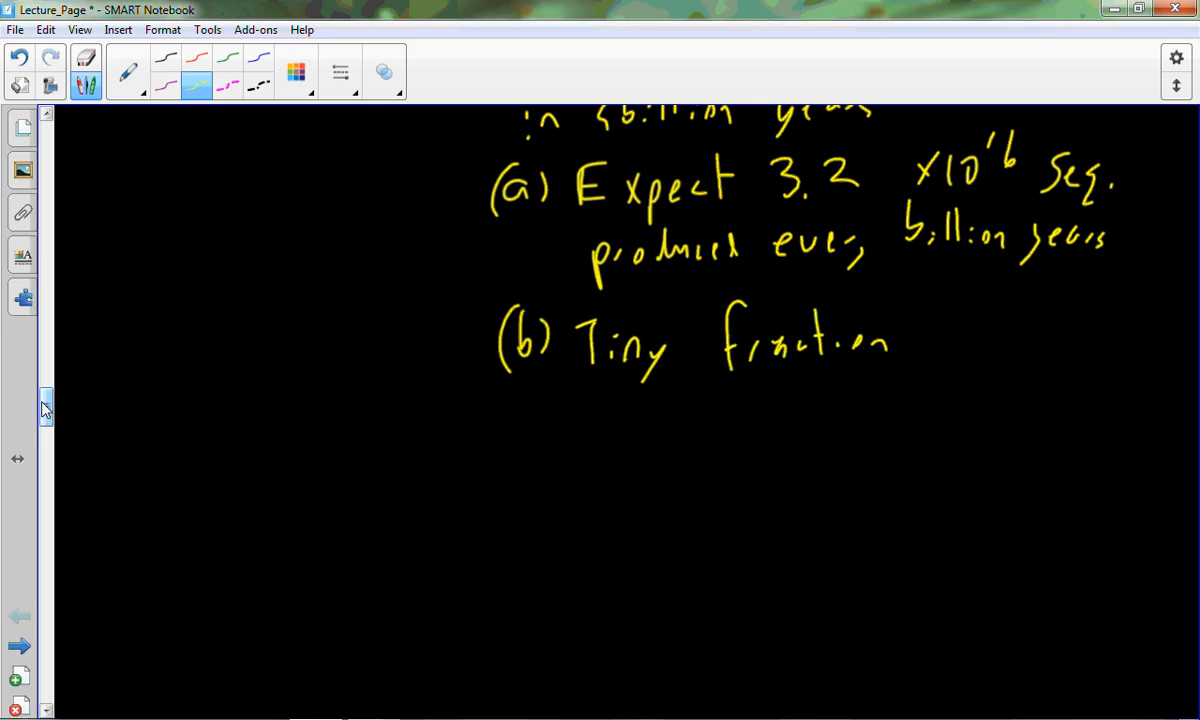
{"action": "left_click_drag", "start_coordinate": [930, 330], "coordinate": [1096, 350]}
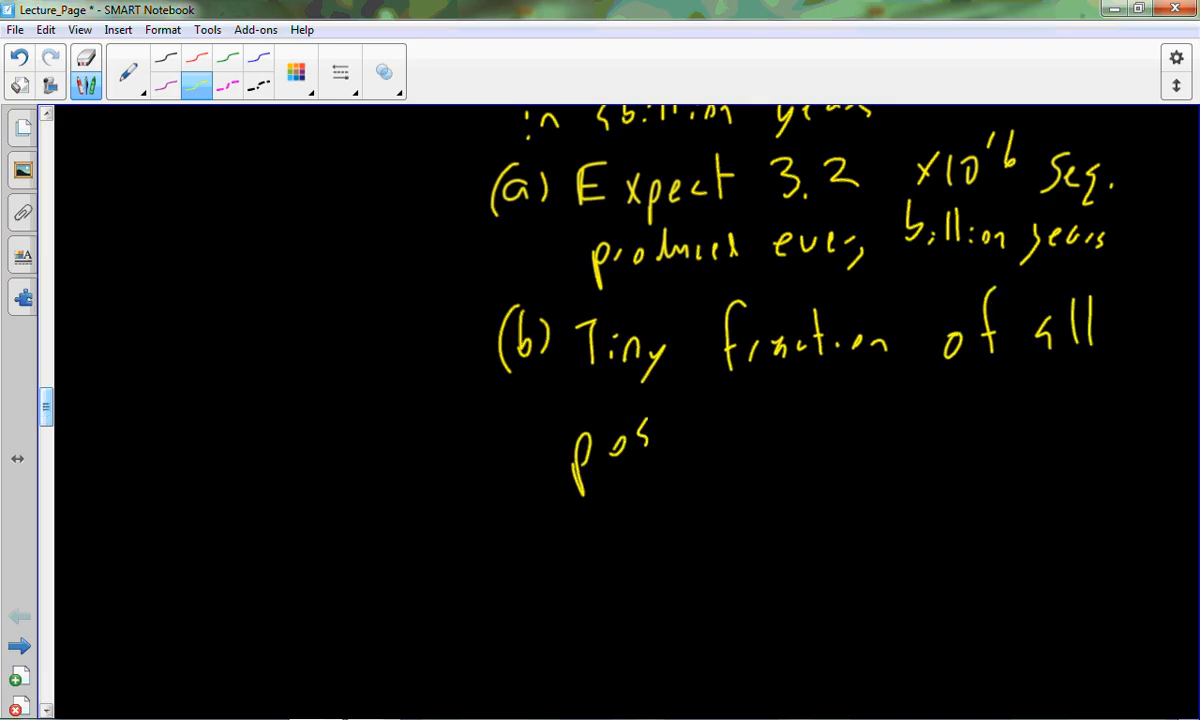
{"action": "left_click_drag", "start_coordinate": [620, 440], "coordinate": [720, 430]}
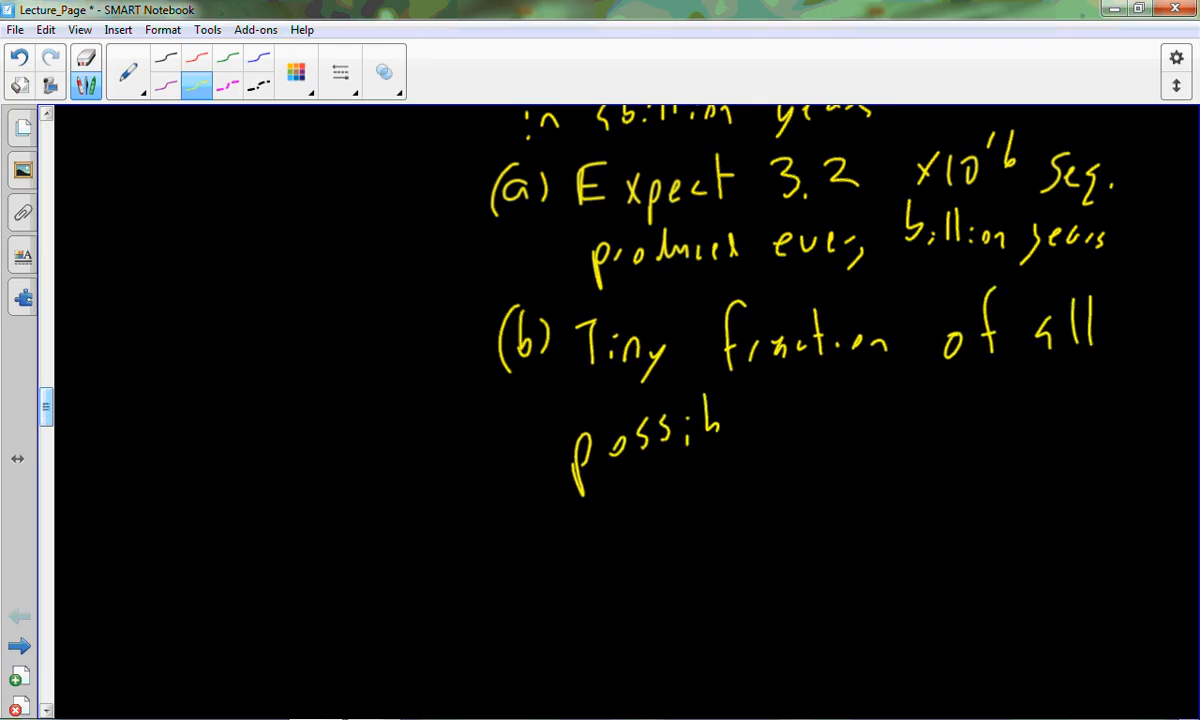
{"action": "left_click_drag", "start_coordinate": [718, 424], "coordinate": [830, 424]}
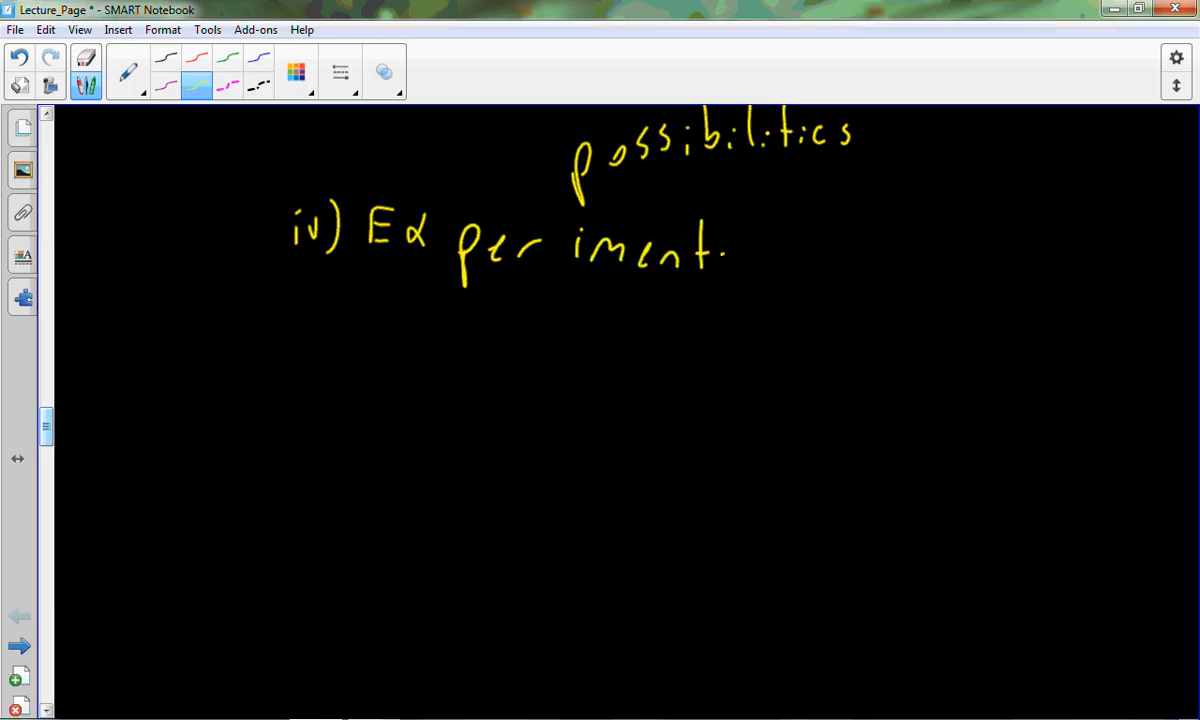
Finish the heading 'Experimental agency' and handwrite '(1) Experiments to produce nucleotides in lab'.
{"action": "left_click_drag", "start_coordinate": [730, 250], "coordinate": [910, 260]}
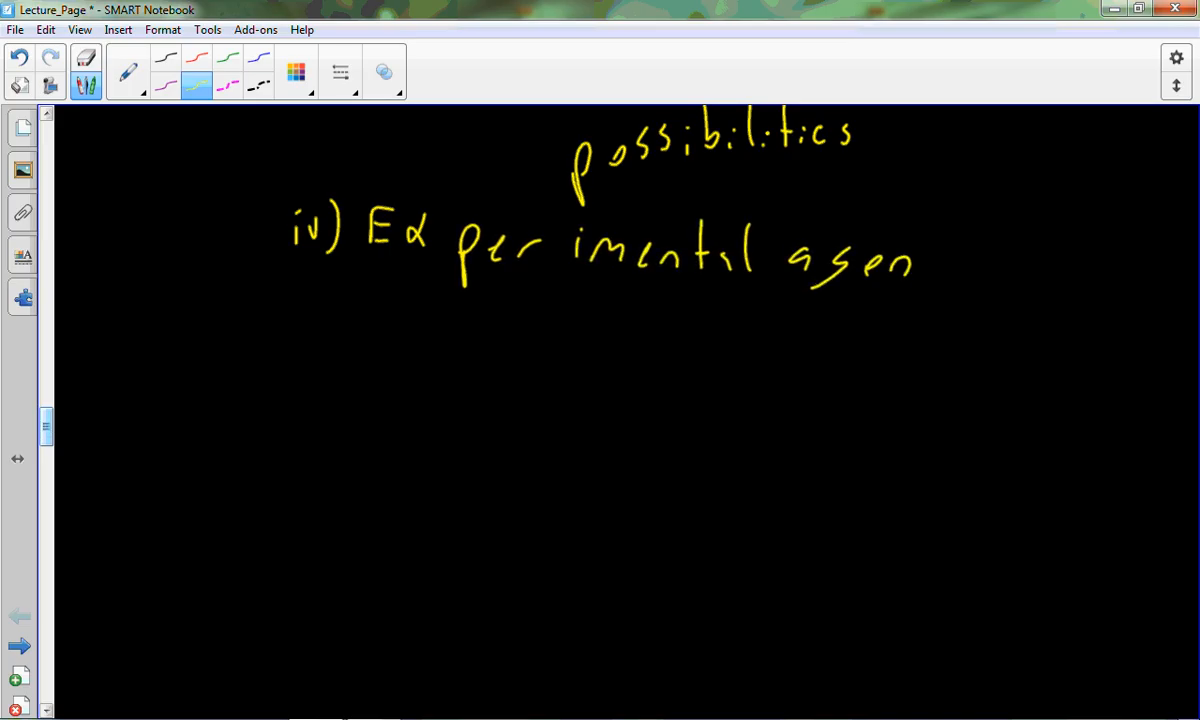
{"action": "left_click_drag", "start_coordinate": [910, 260], "coordinate": [960, 290]}
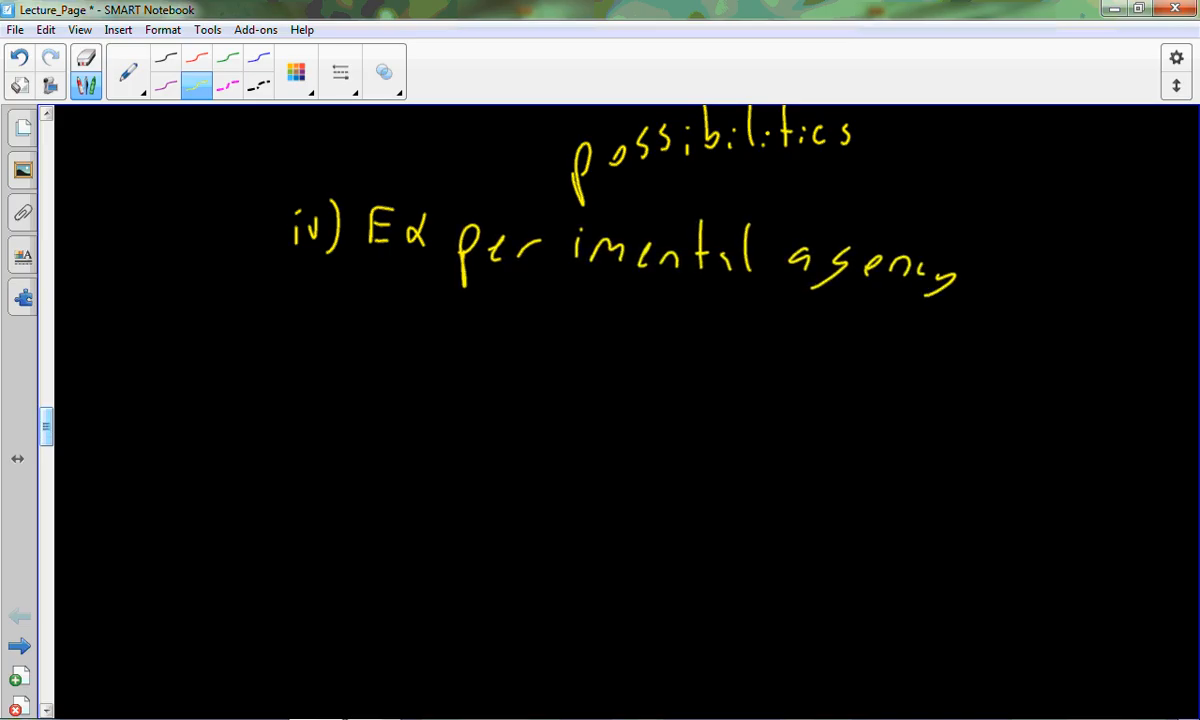
{"action": "left_click_drag", "start_coordinate": [356, 310], "coordinate": [404, 350]}
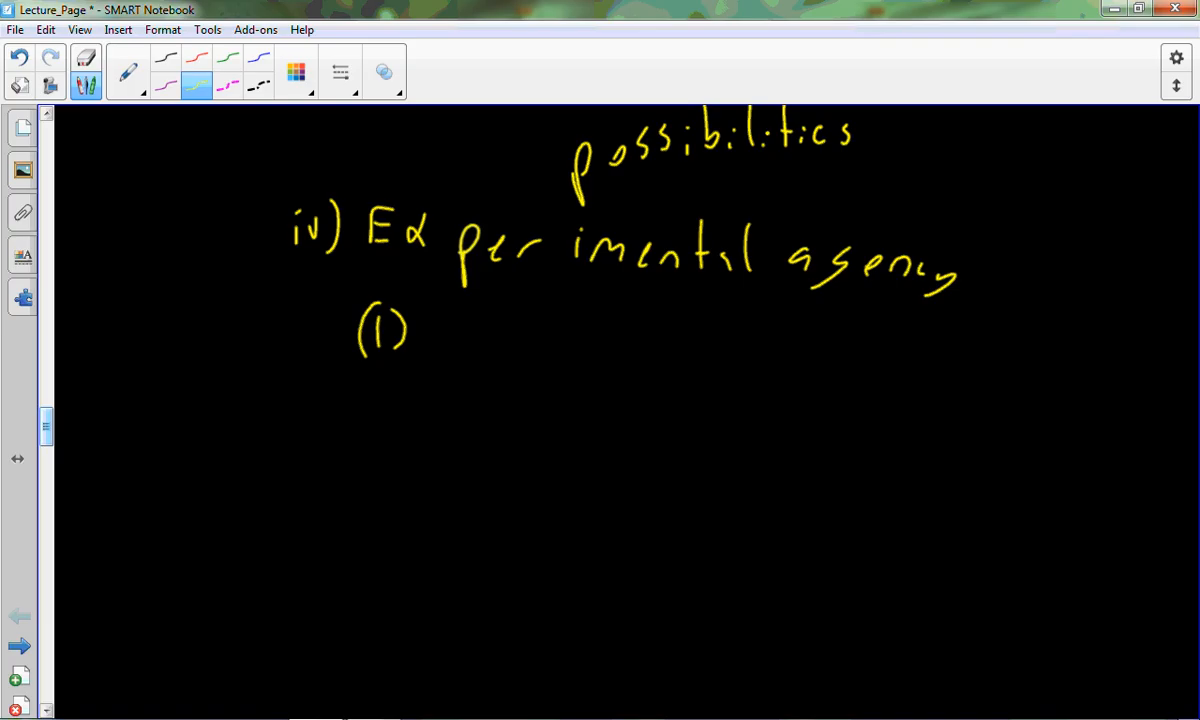
{"action": "left_click_drag", "start_coordinate": [470, 320], "coordinate": [470, 356]}
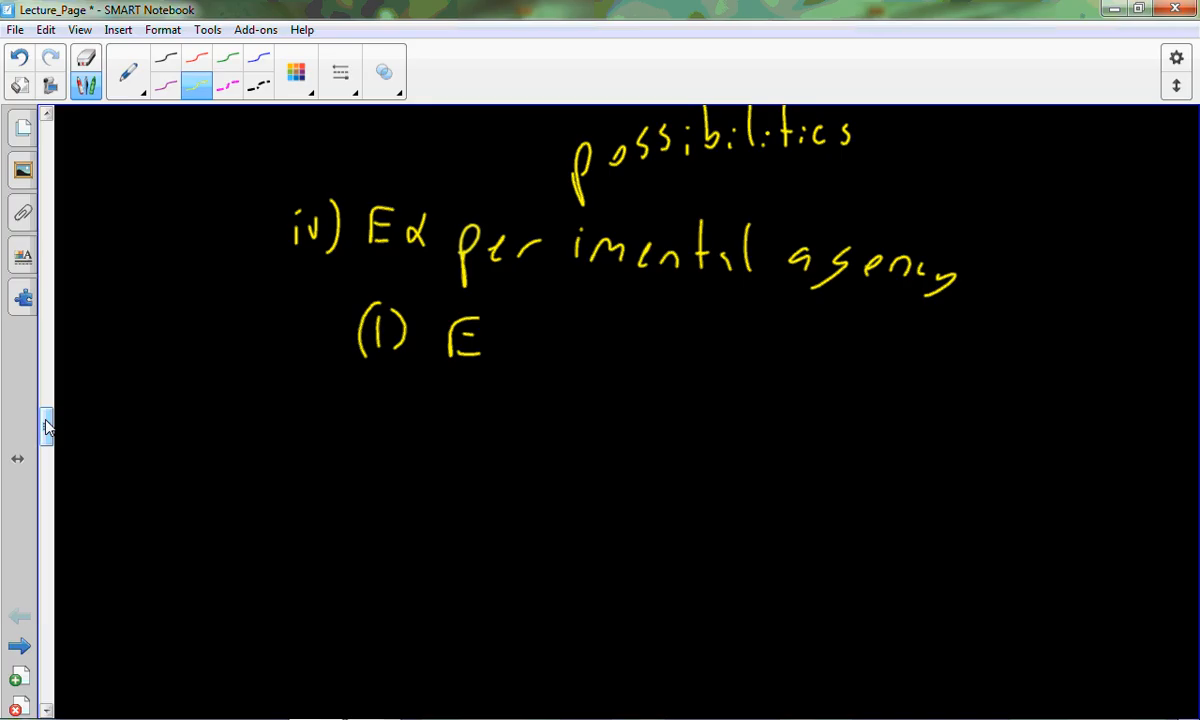
{"action": "left_click_drag", "start_coordinate": [510, 324], "coordinate": [524, 376]}
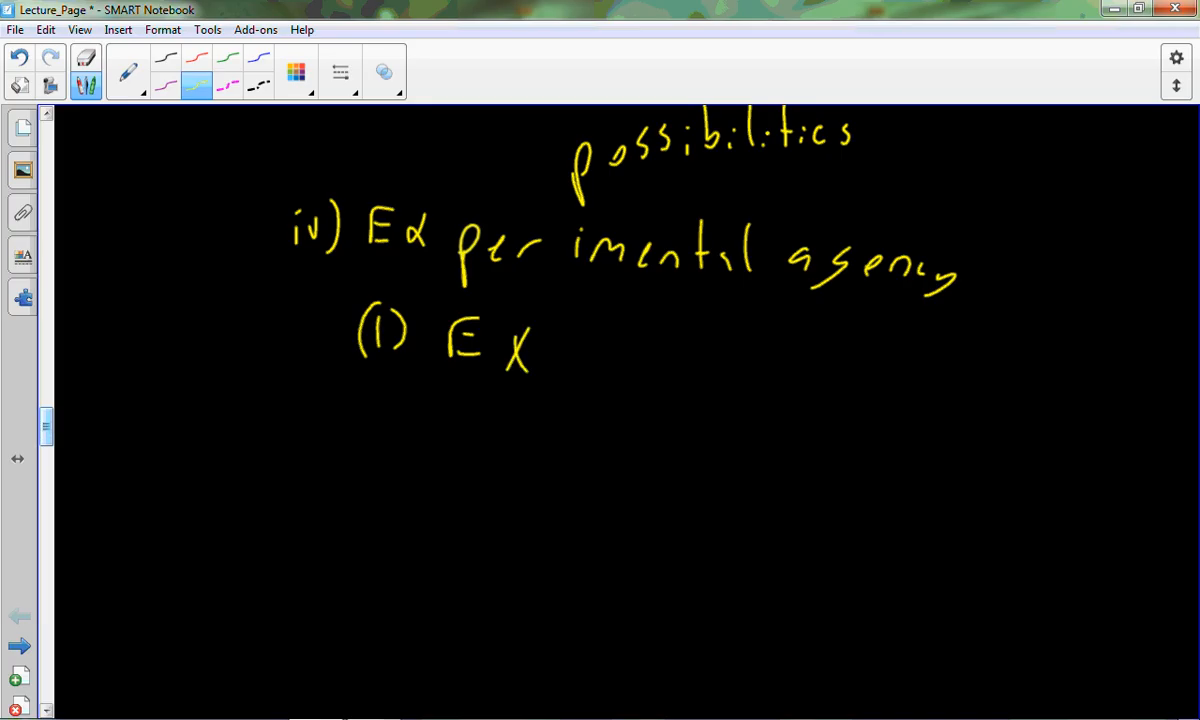
{"action": "left_click_drag", "start_coordinate": [540, 350], "coordinate": [664, 350]}
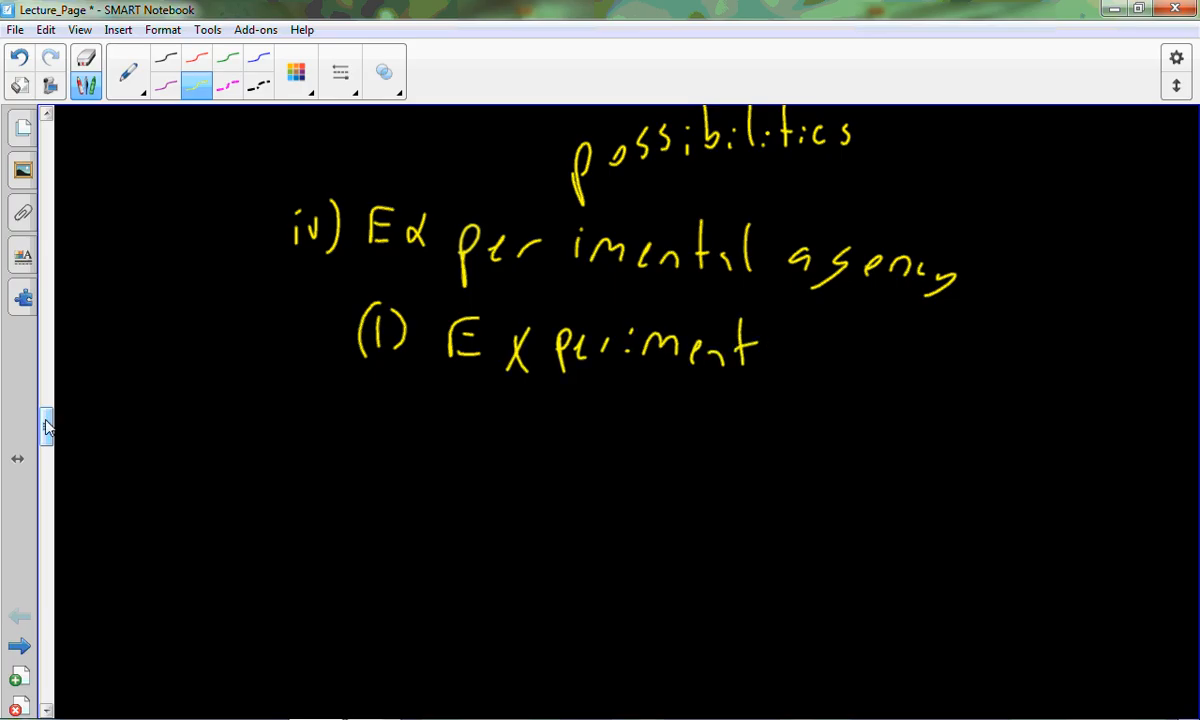
{"action": "left_click_drag", "start_coordinate": [770, 350], "coordinate": [890, 340]}
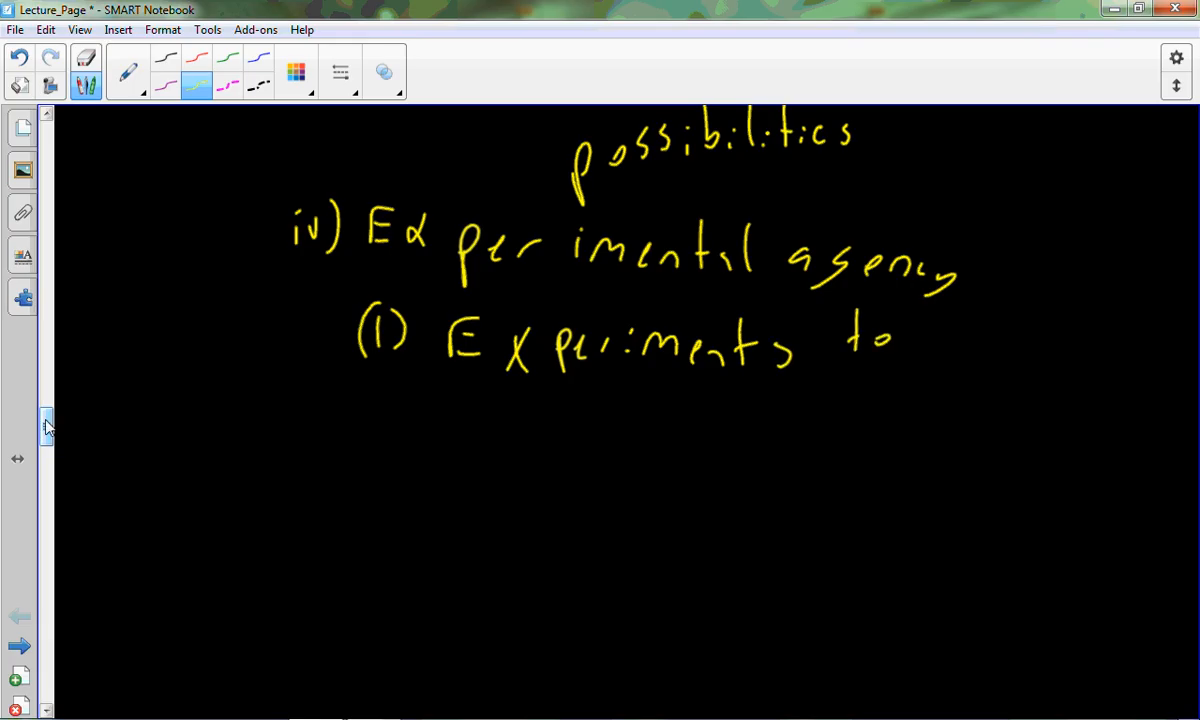
{"action": "left_click_drag", "start_coordinate": [930, 336], "coordinate": [1070, 340]}
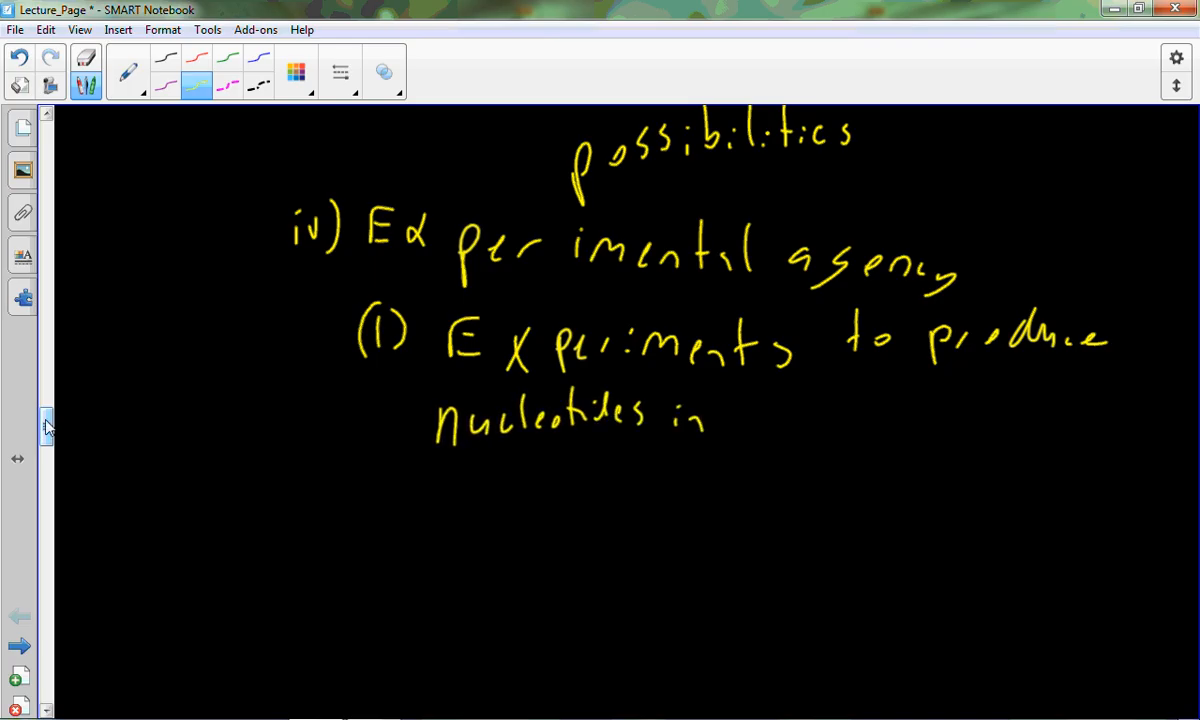
{"action": "left_click_drag", "start_coordinate": [730, 420], "coordinate": [796, 400]}
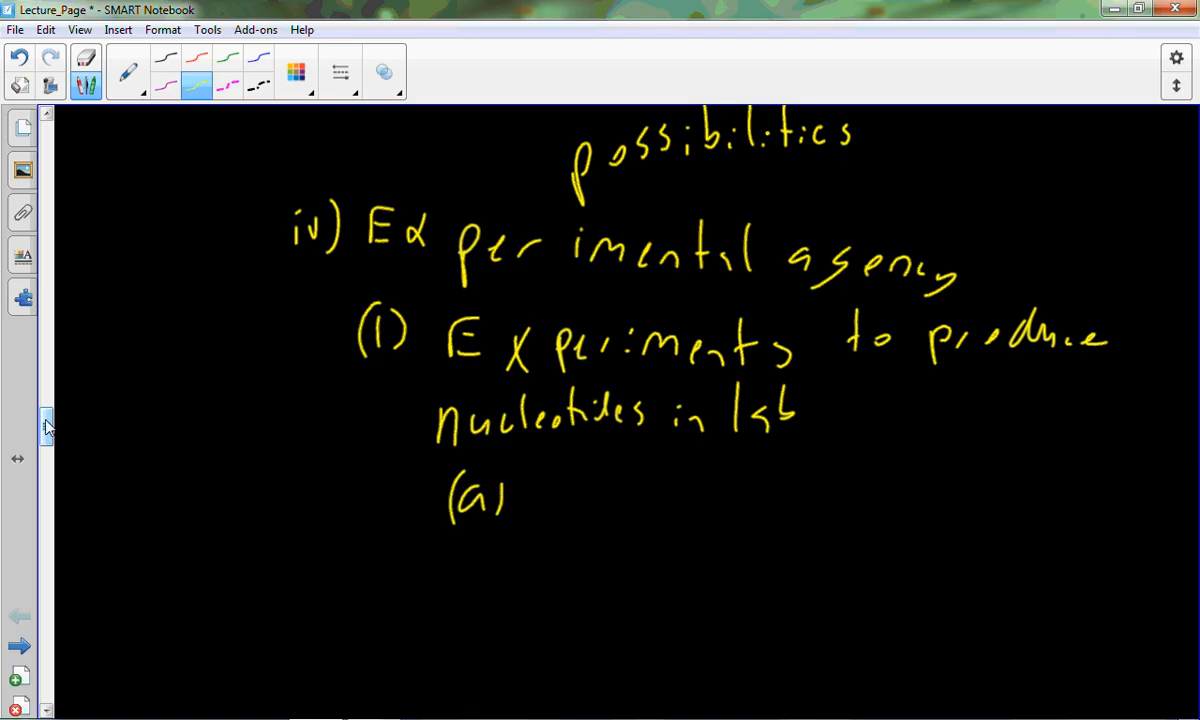
Handwrite sub-point '(a) Required operator' and point '(2) Agency acting upon mechanism'.
{"action": "left_click_drag", "start_coordinate": [536, 464], "coordinate": [576, 510]}
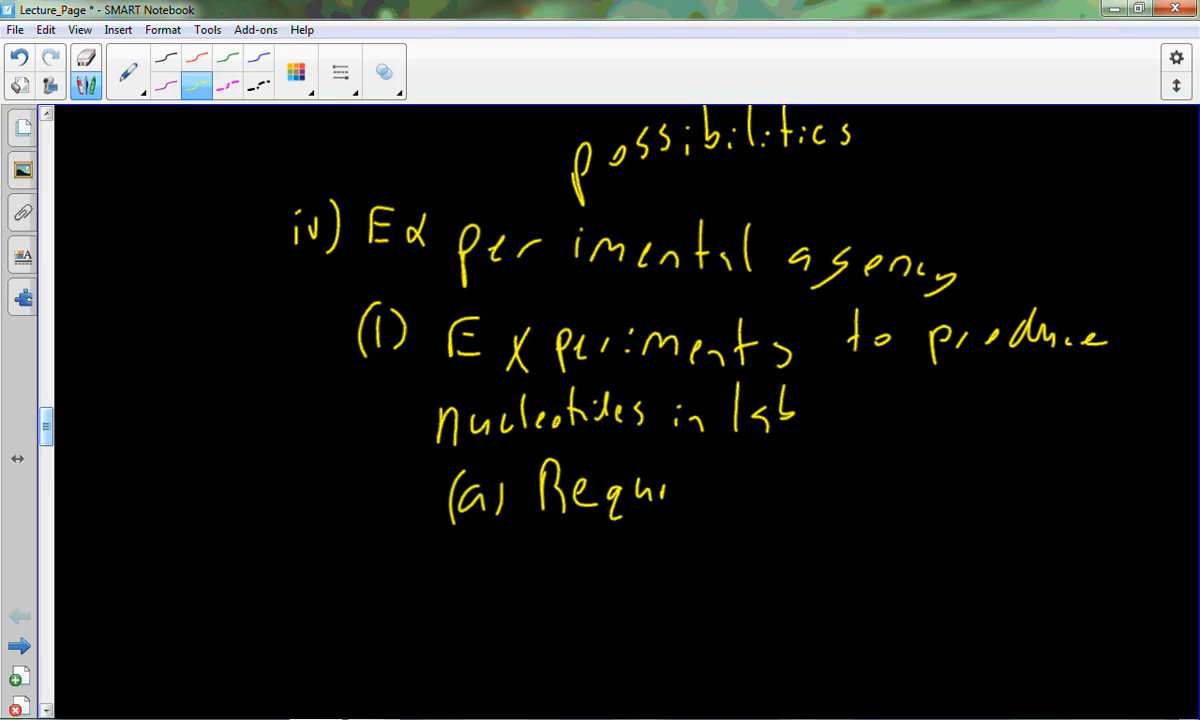
{"action": "left_click_drag", "start_coordinate": [660, 490], "coordinate": [770, 490]}
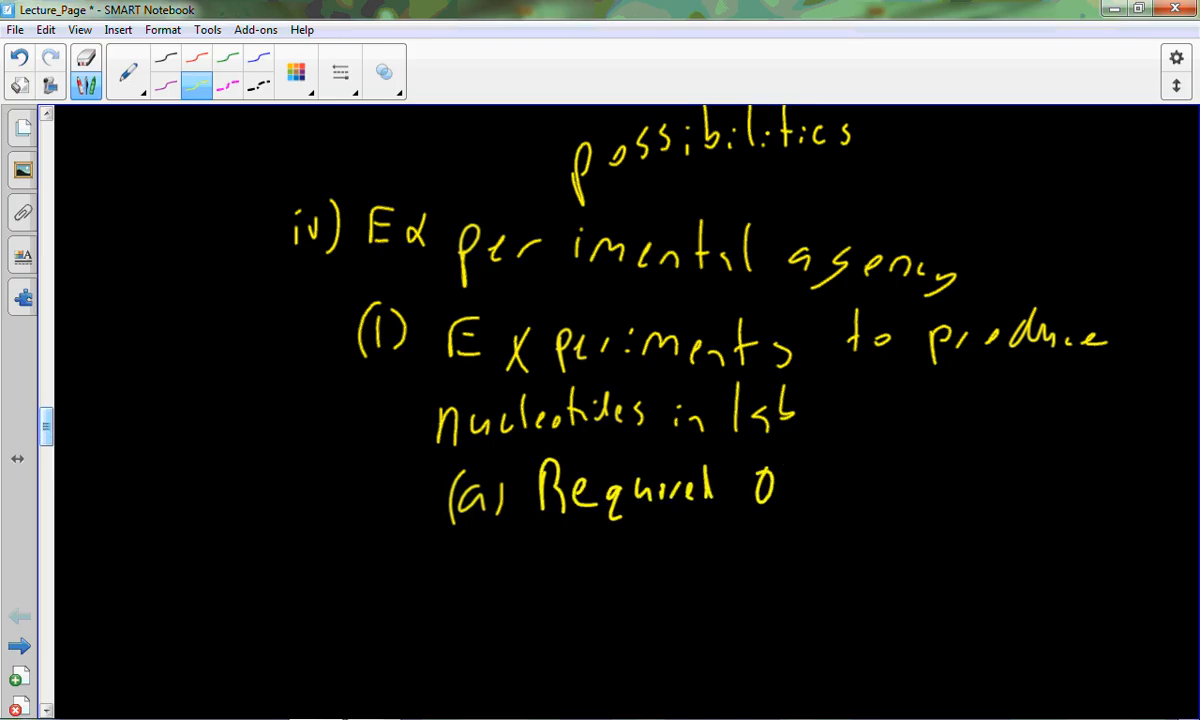
{"action": "left_click_drag", "start_coordinate": [780, 486], "coordinate": [904, 486]}
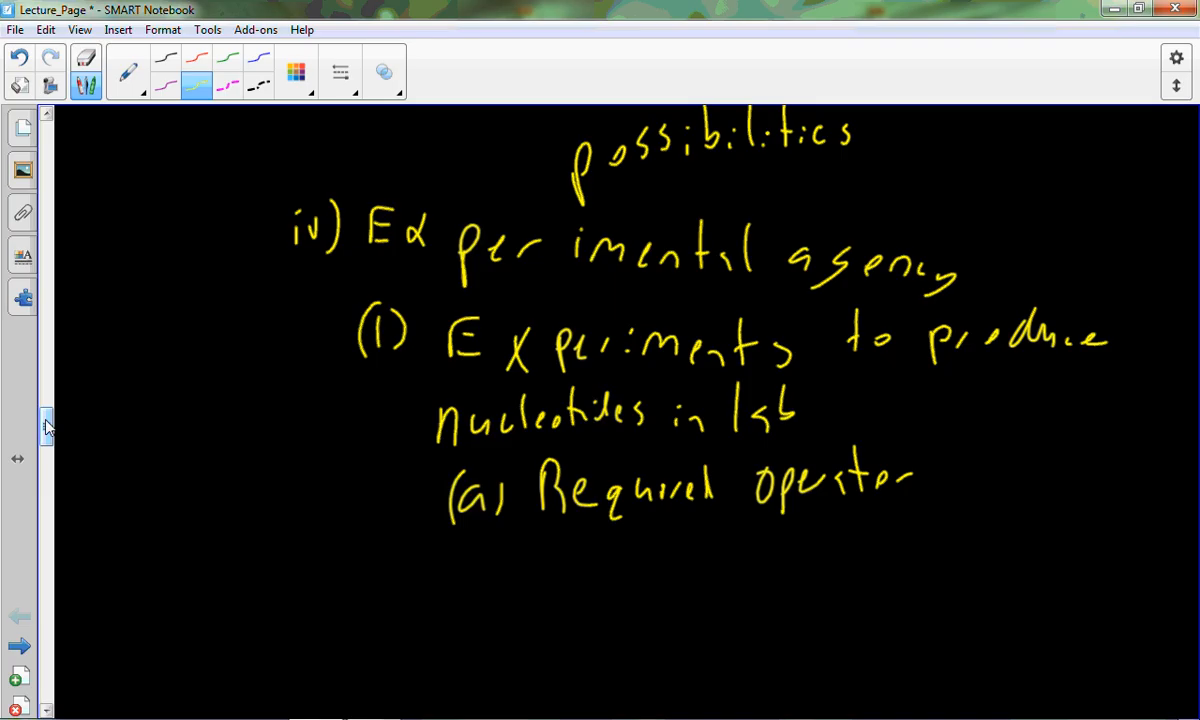
{"action": "left_click_drag", "start_coordinate": [364, 540], "coordinate": [404, 576]}
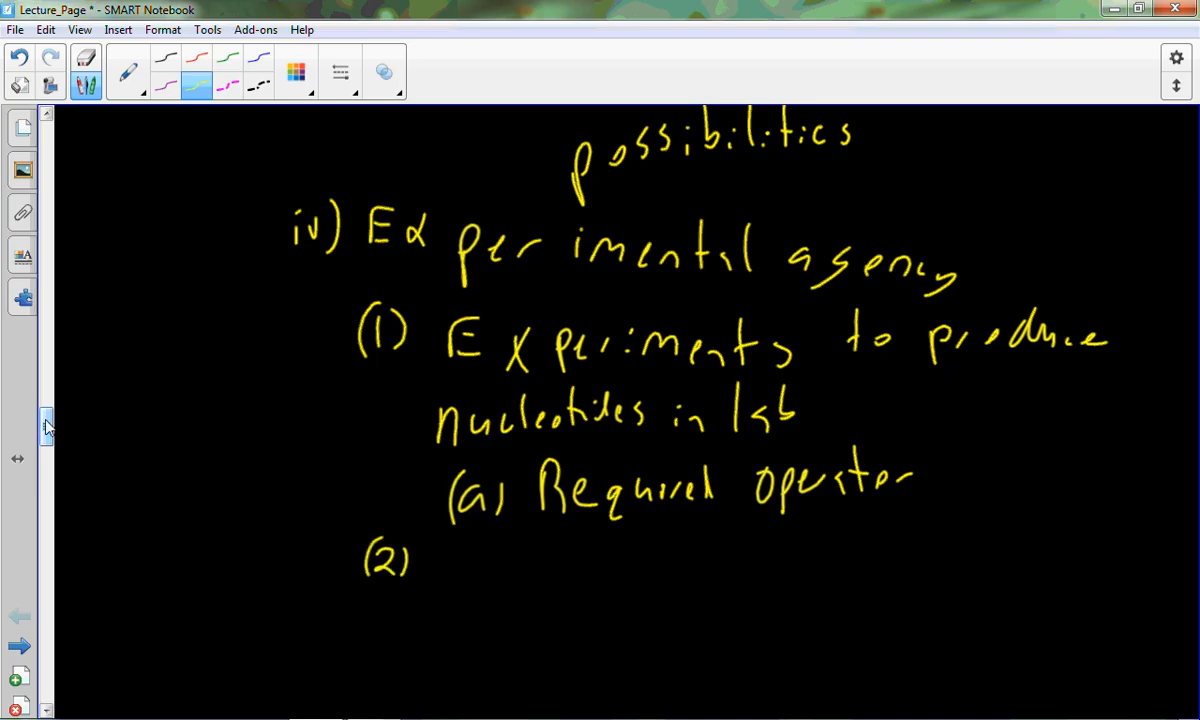
{"action": "scroll", "scroll_direction": "down", "scroll_amount": 3}
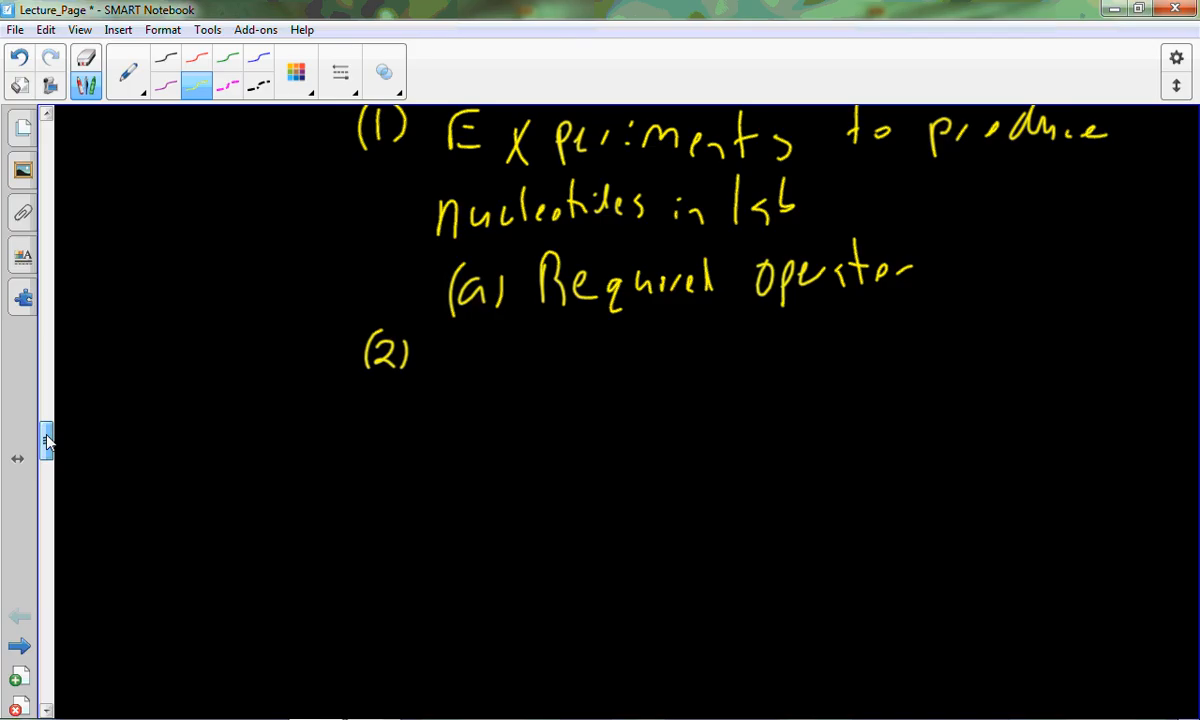
{"action": "left_click_drag", "start_coordinate": [436, 340], "coordinate": [456, 380]}
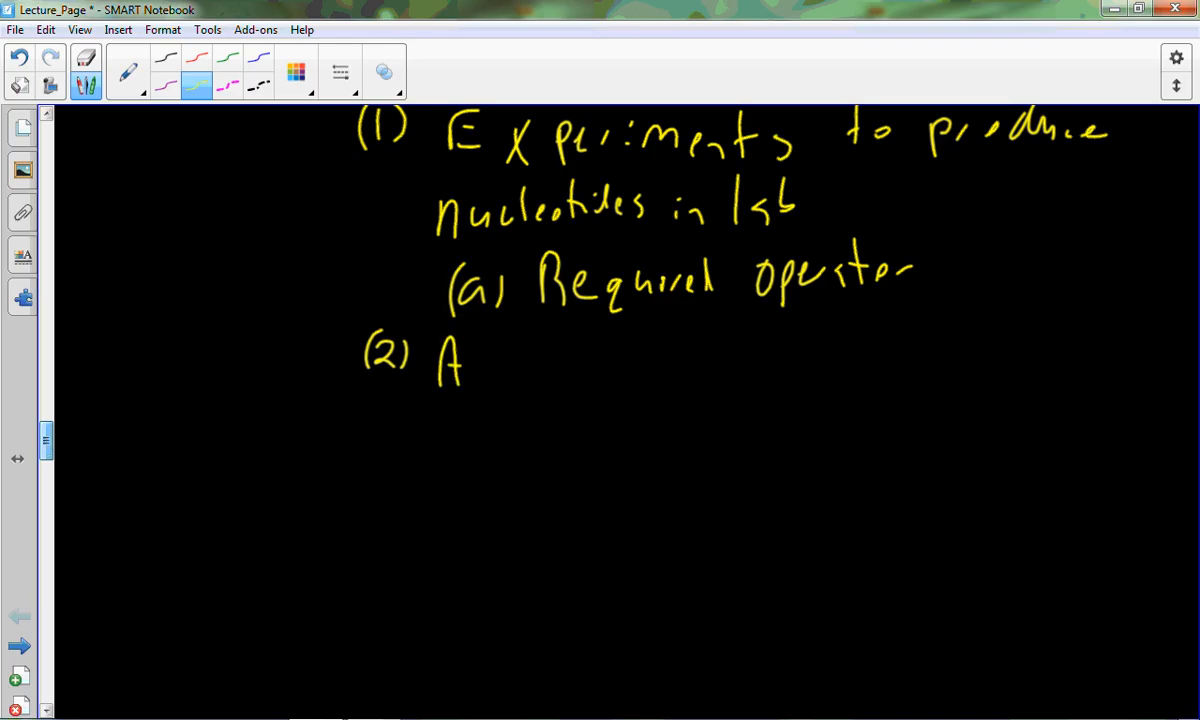
{"action": "left_click_drag", "start_coordinate": [470, 370], "coordinate": [584, 376]}
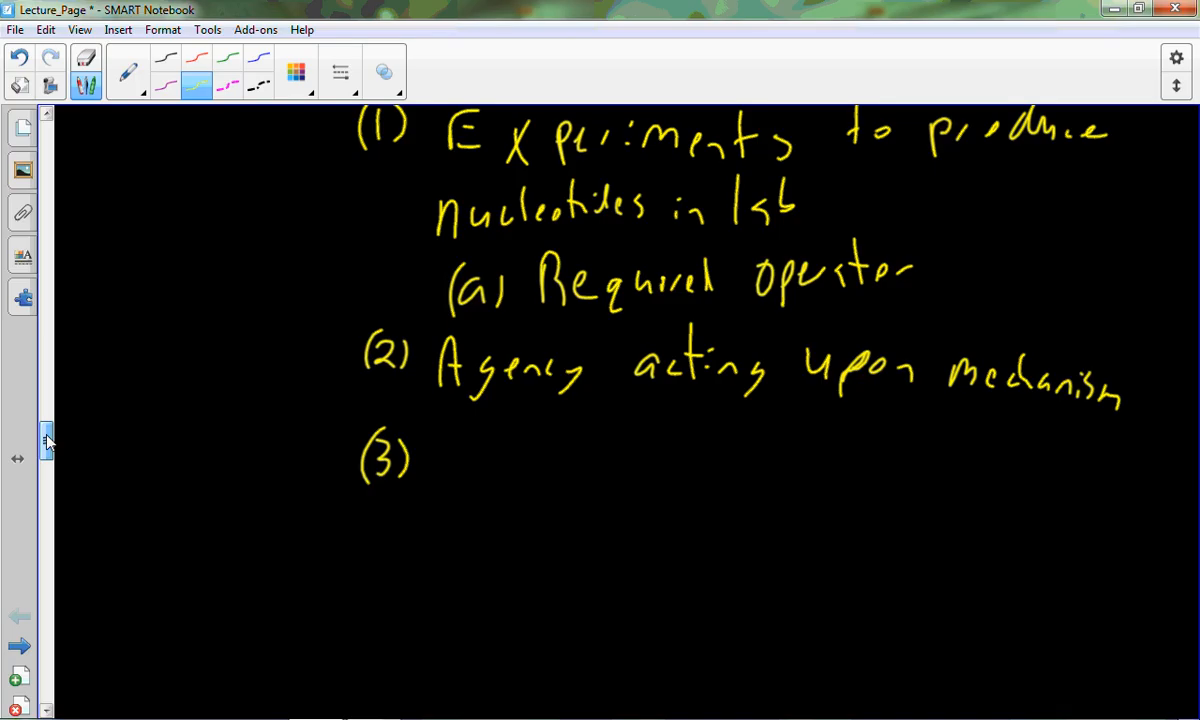
Handwrite '(3) Agency @ beginning of life?' with sub-point '(a) Very reasonable to suggest → agent'.
{"action": "left_click_drag", "start_coordinate": [444, 444], "coordinate": [504, 480]}
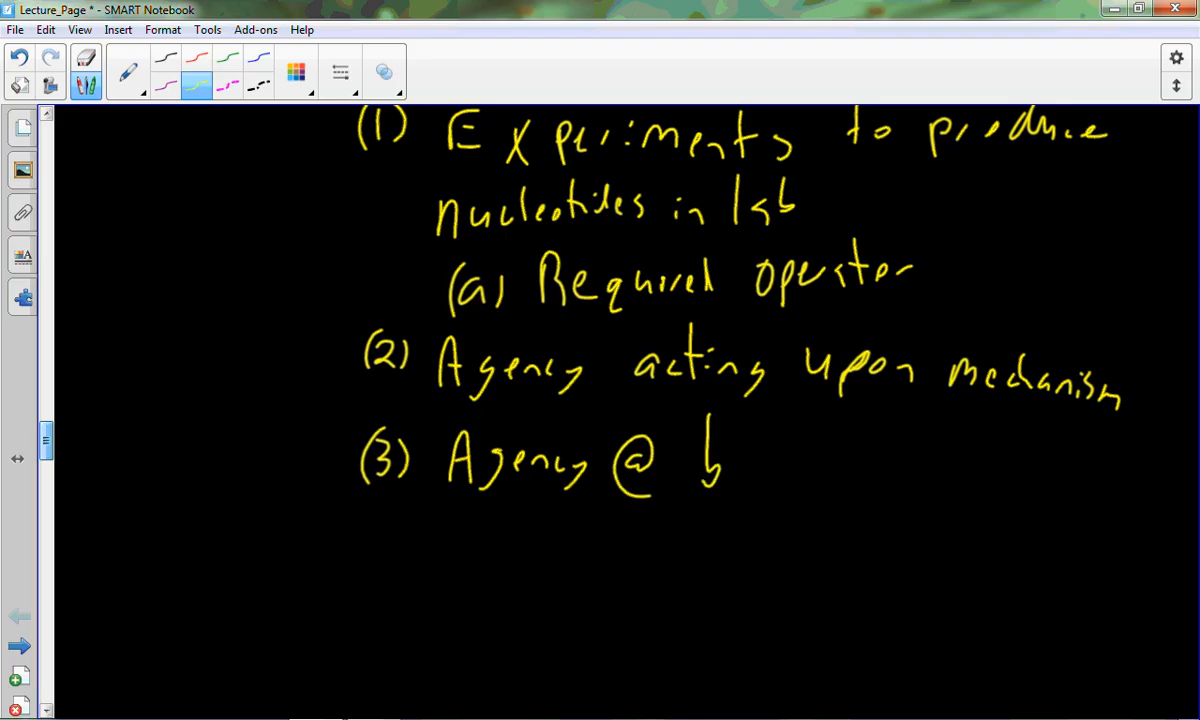
{"action": "left_click_drag", "start_coordinate": [700, 460], "coordinate": [856, 464]}
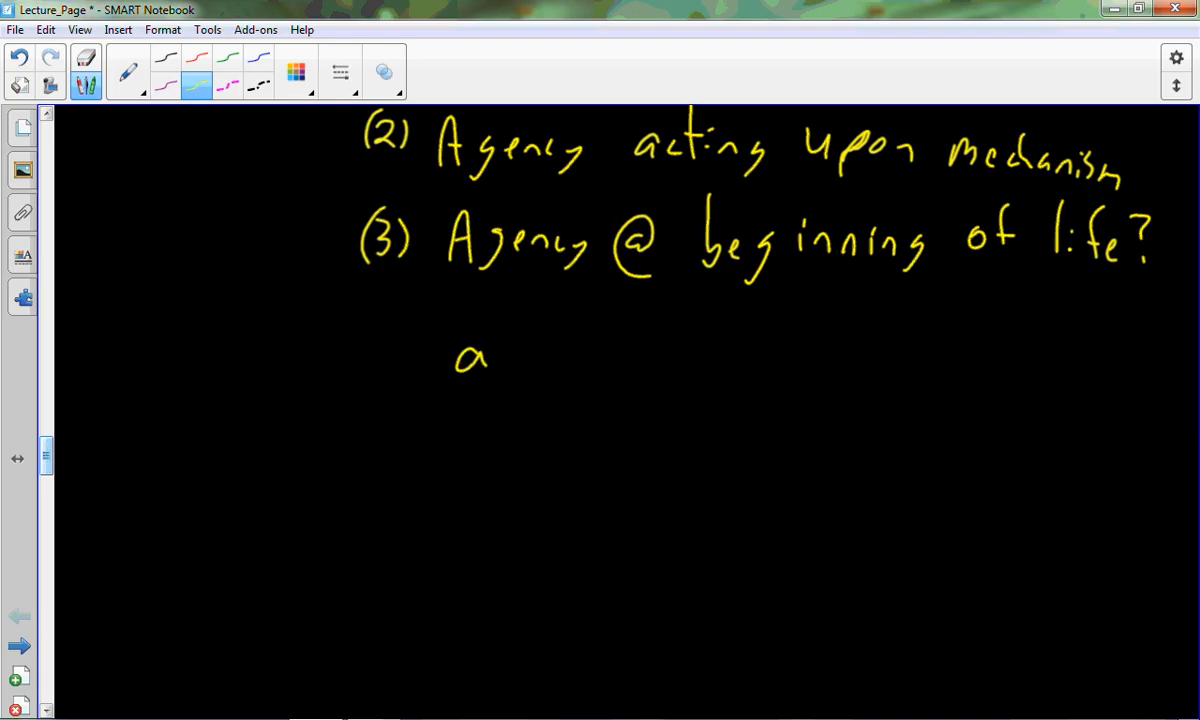
{"action": "left_click_drag", "start_coordinate": [440, 360], "coordinate": [630, 380]}
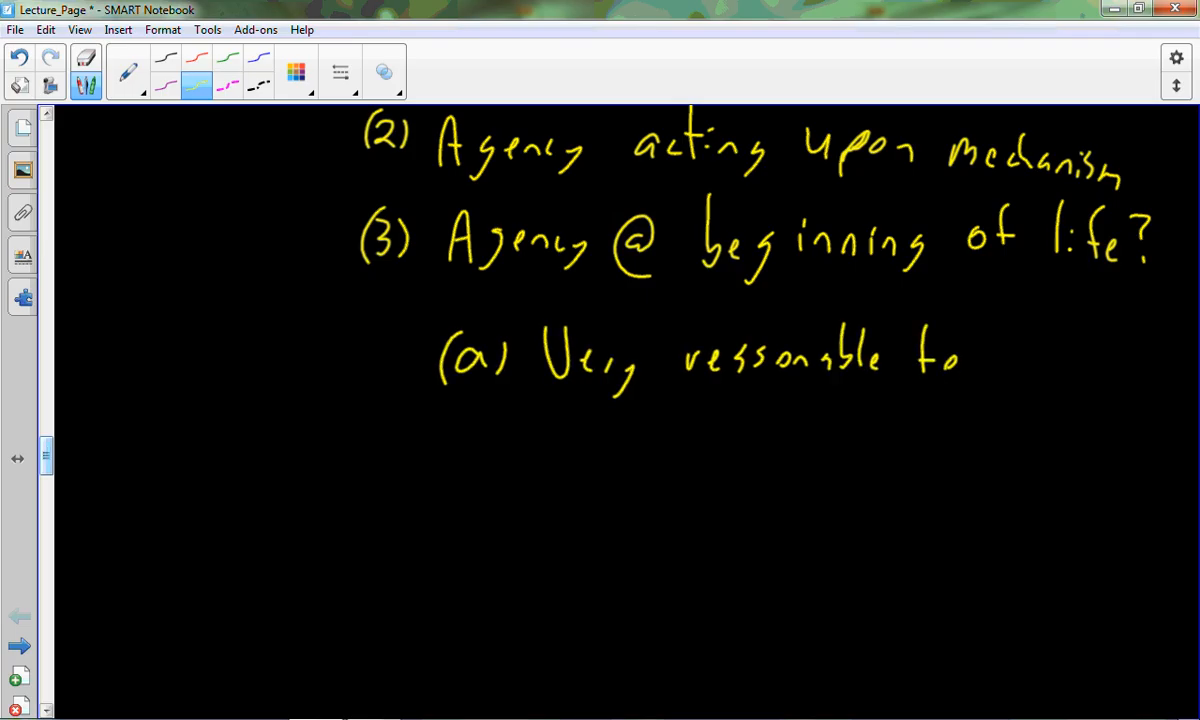
{"action": "left_click_drag", "start_coordinate": [990, 360], "coordinate": [1120, 360]}
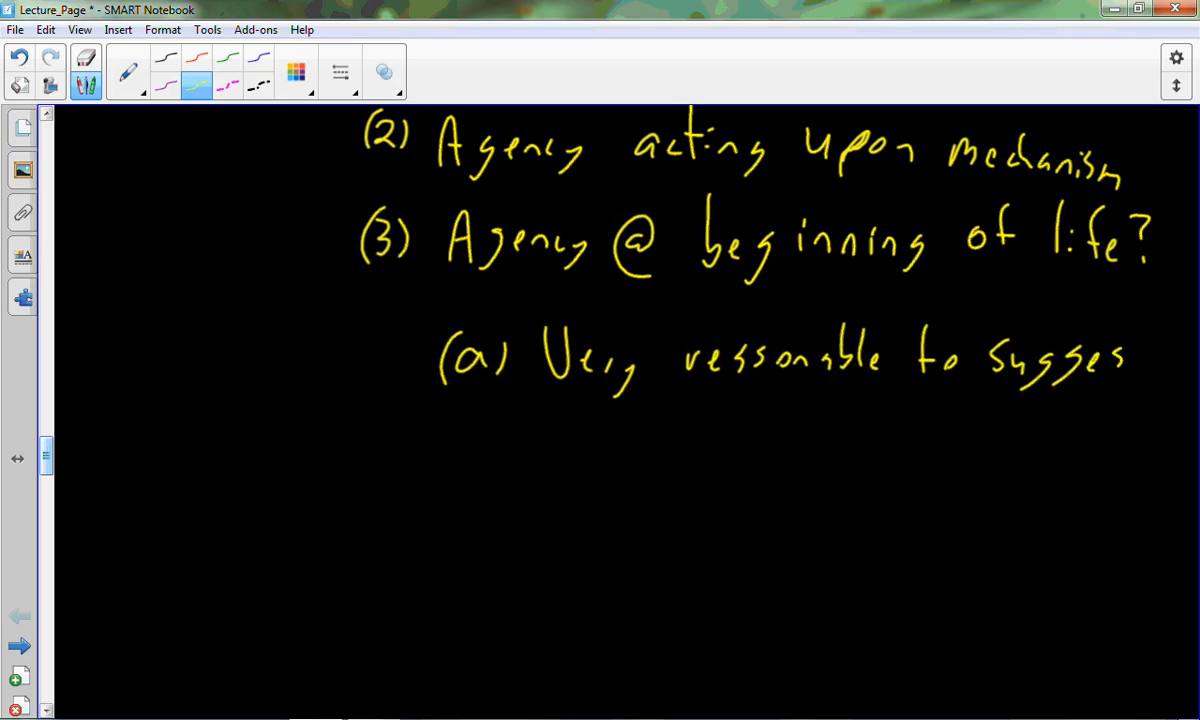
{"action": "left_click_drag", "start_coordinate": [1110, 360], "coordinate": [1180, 360]}
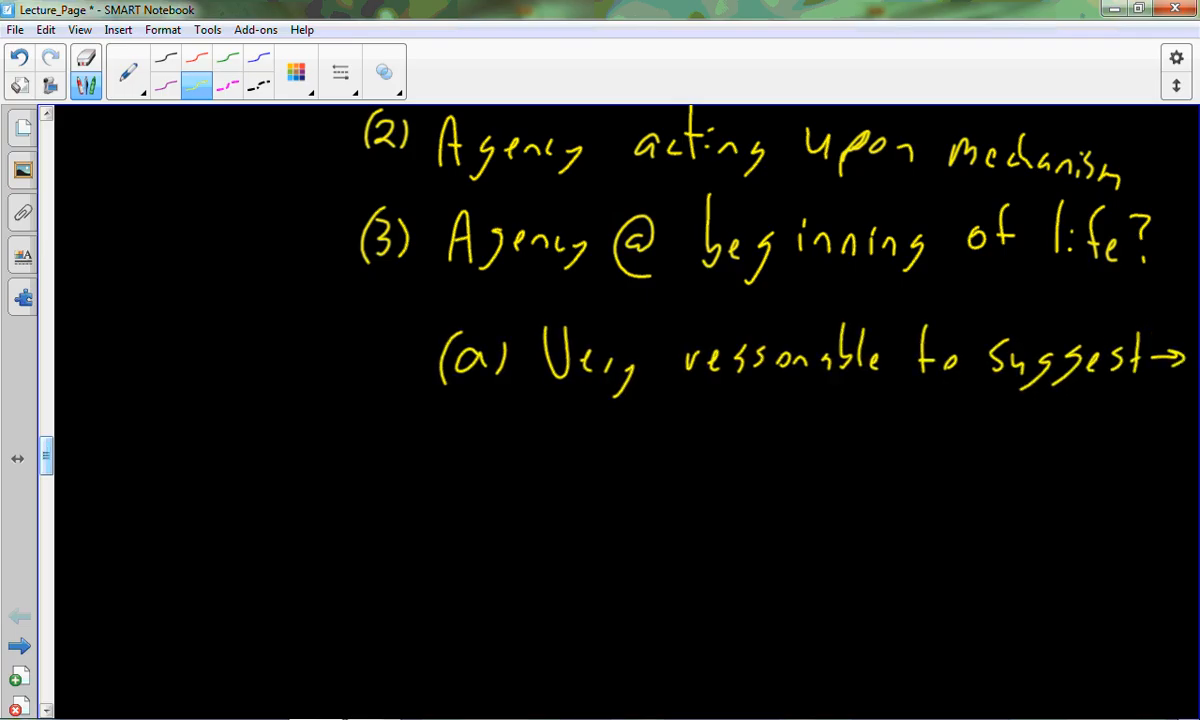
{"action": "left_click_drag", "start_coordinate": [544, 450], "coordinate": [630, 456]}
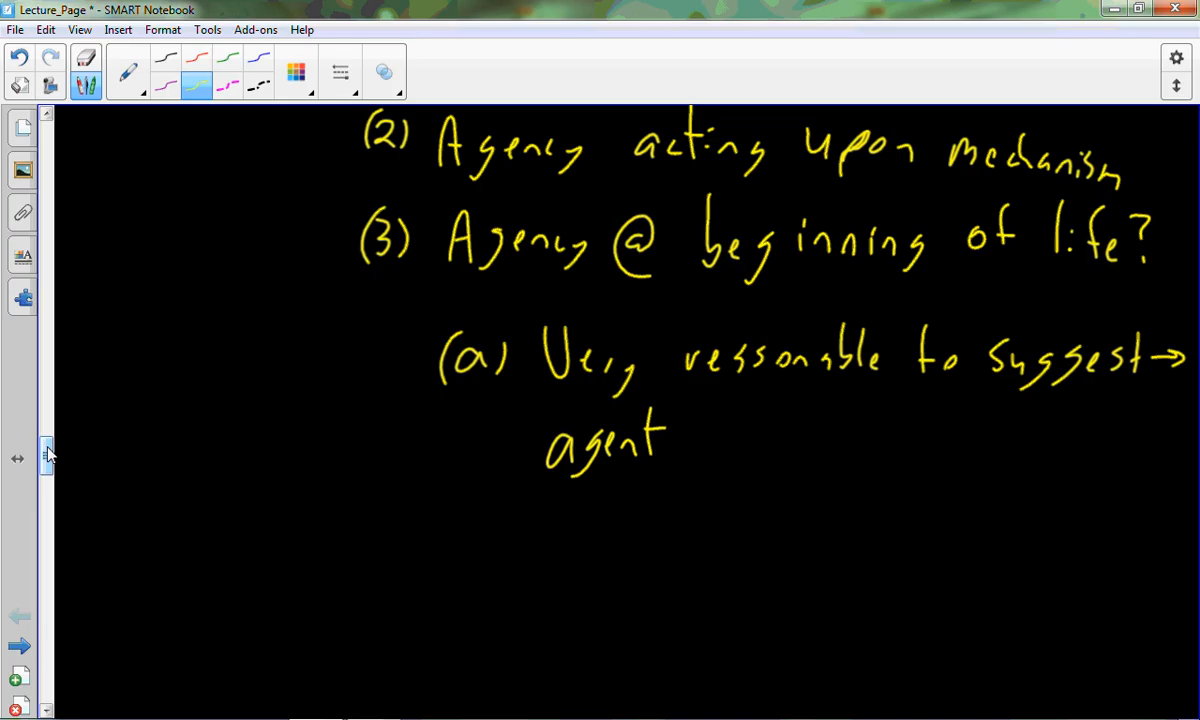
Handwrite the new heading '7) Are humans special?' in yellow below the agent note.
{"action": "scroll", "scroll_direction": "down", "scroll_amount": 3}
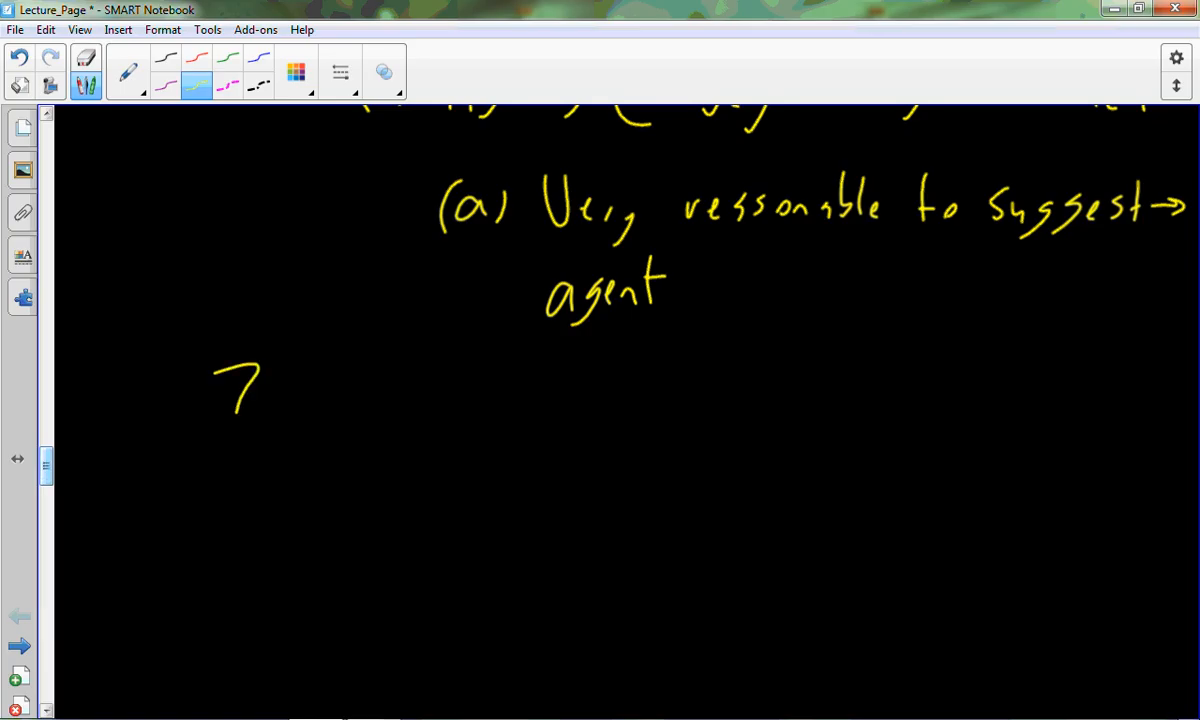
{"action": "left_click_drag", "start_coordinate": [278, 356], "coordinate": [270, 440]}
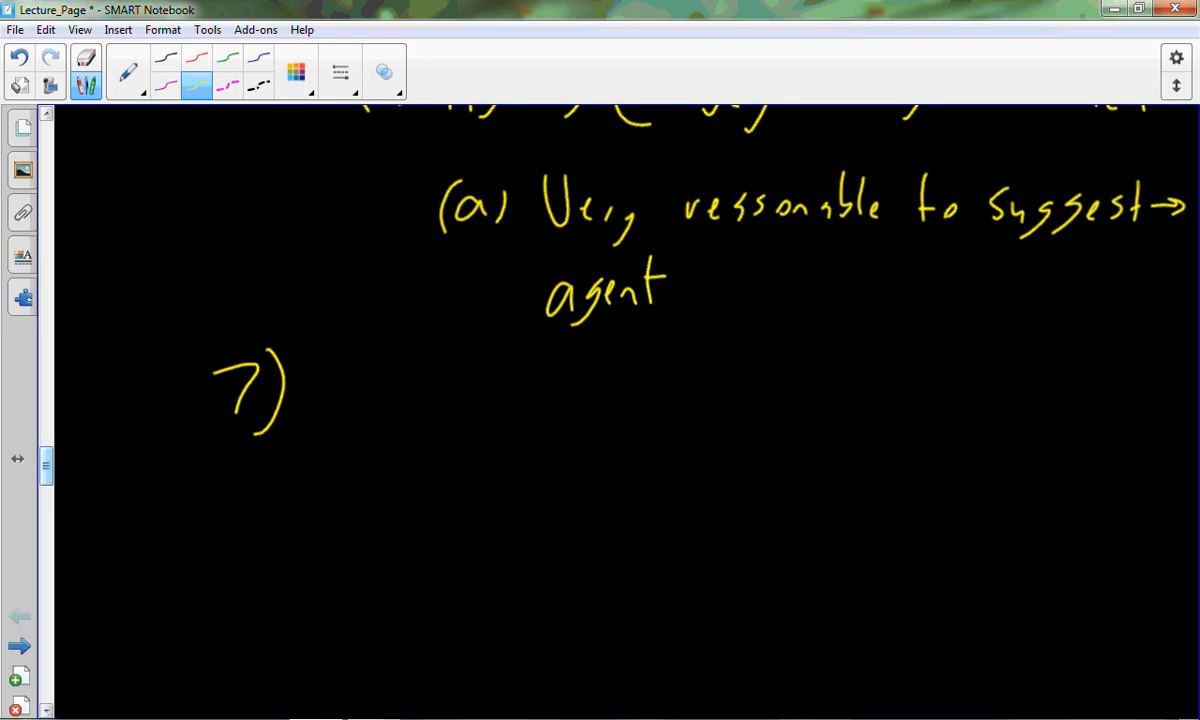
{"action": "left_click_drag", "start_coordinate": [320, 400], "coordinate": [500, 400]}
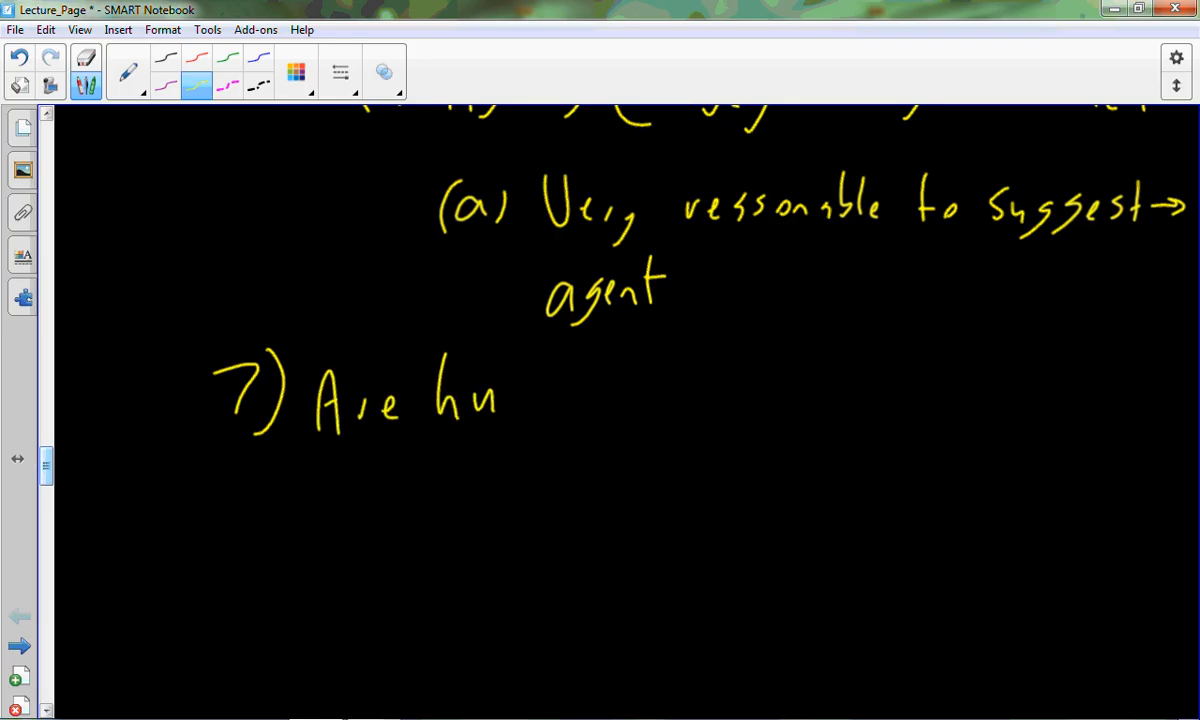
{"action": "left_click_drag", "start_coordinate": [496, 396], "coordinate": [600, 396]}
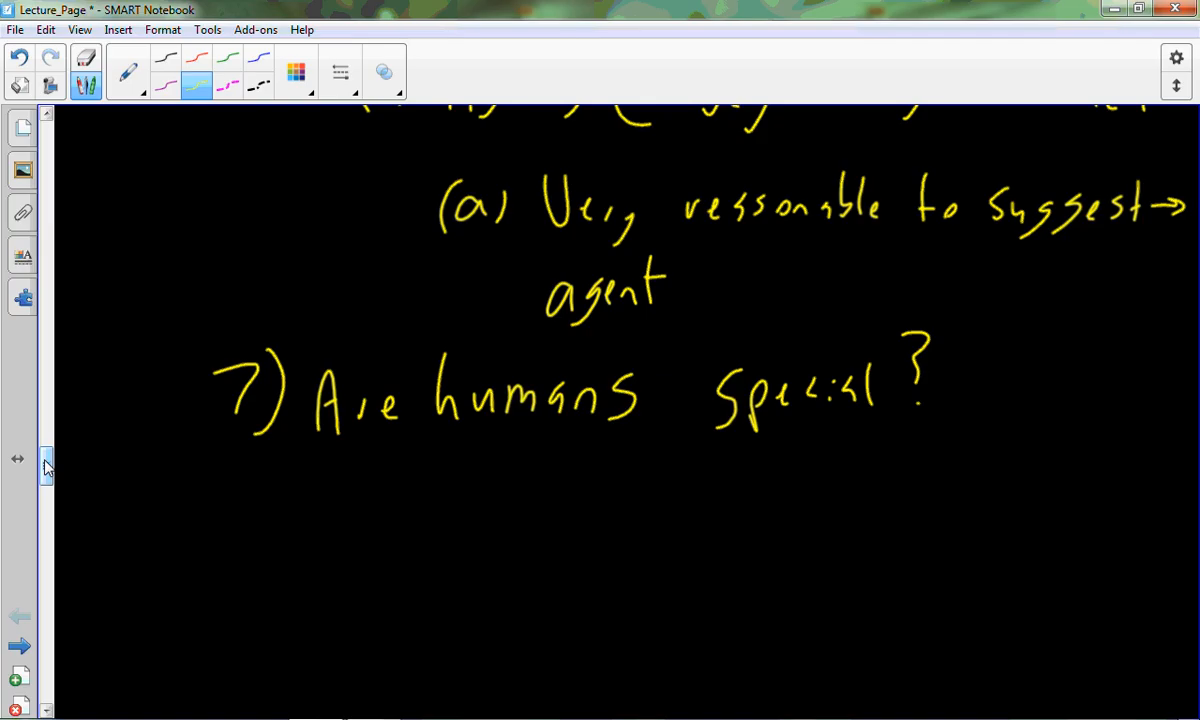
Underline 'special' in item 7 and begin sub-point 'a)' beneath it.
{"action": "left_click_drag", "start_coordinate": [708, 430], "coordinate": [882, 414]}
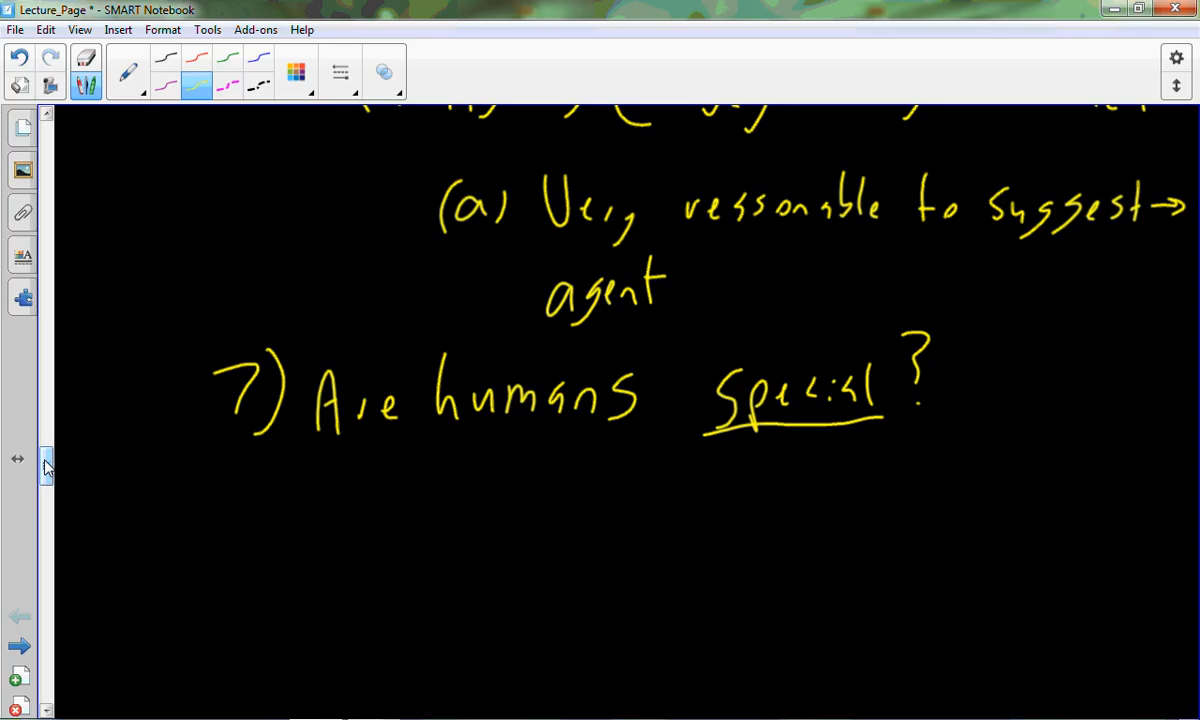
{"action": "left_click_drag", "start_coordinate": [304, 500], "coordinate": [330, 476]}
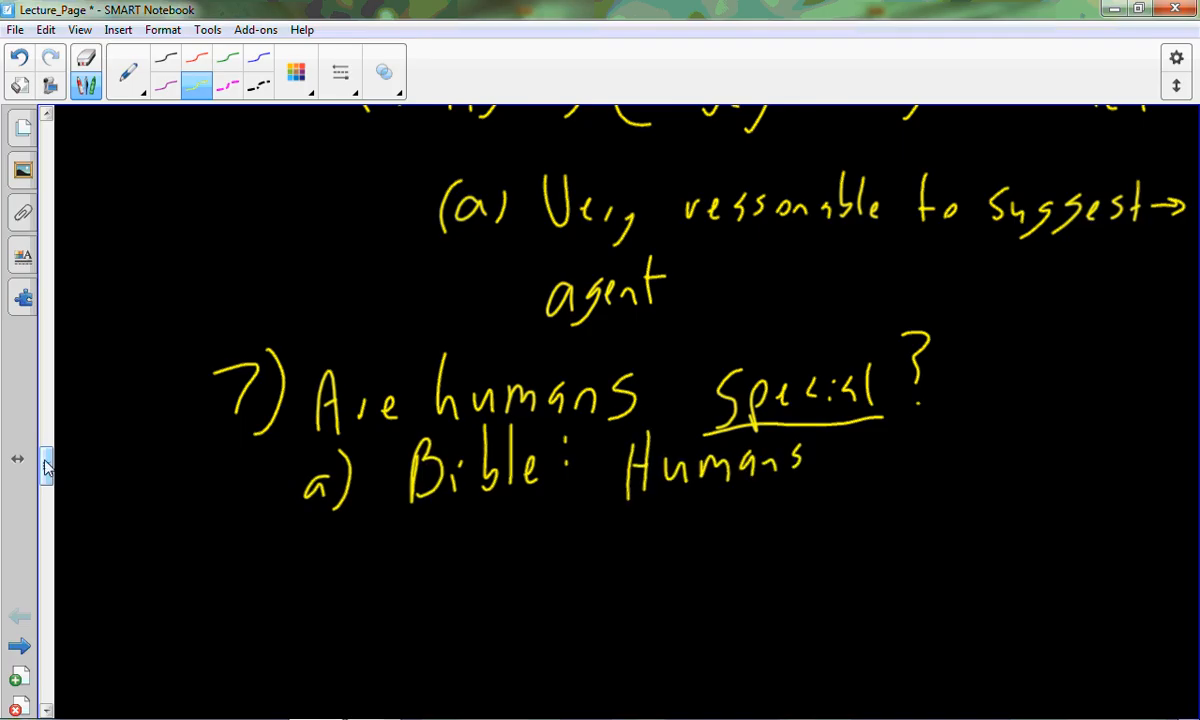
Handwrite 'were specially created' after 'Bible: Humans', wrapping 'created' to the next line.
{"action": "left_click_drag", "start_coordinate": [830, 456], "coordinate": [1040, 460]}
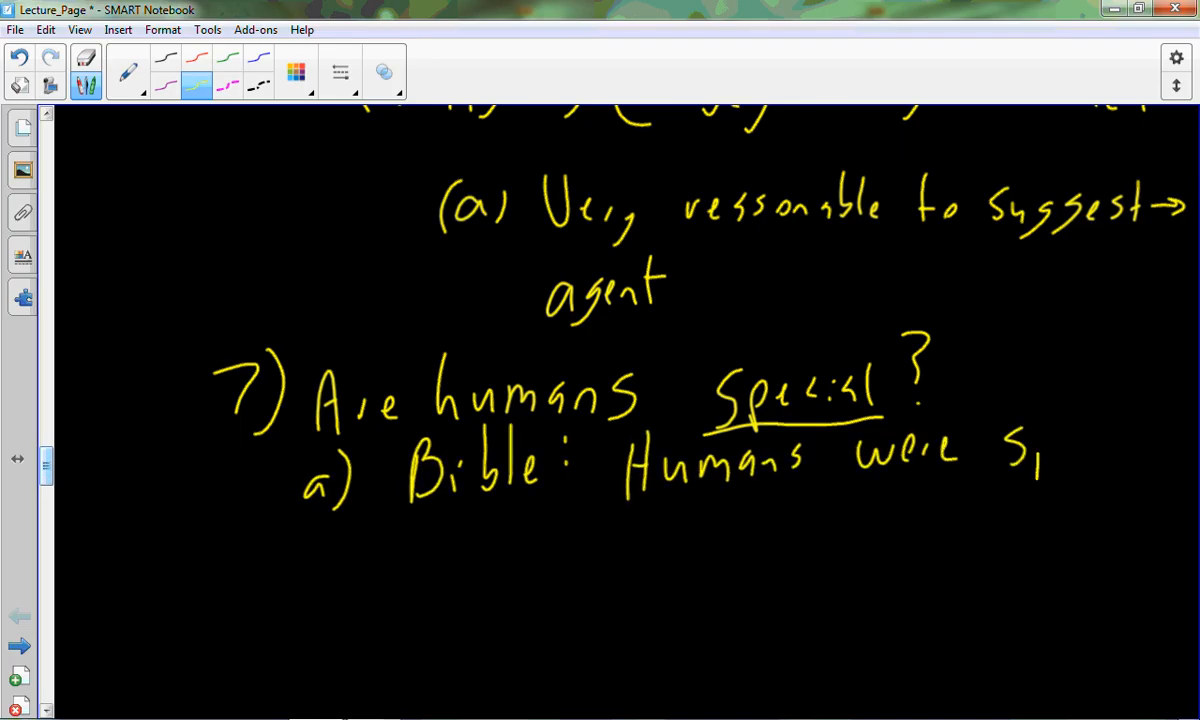
{"action": "left_click_drag", "start_coordinate": [1040, 470], "coordinate": [1160, 450]}
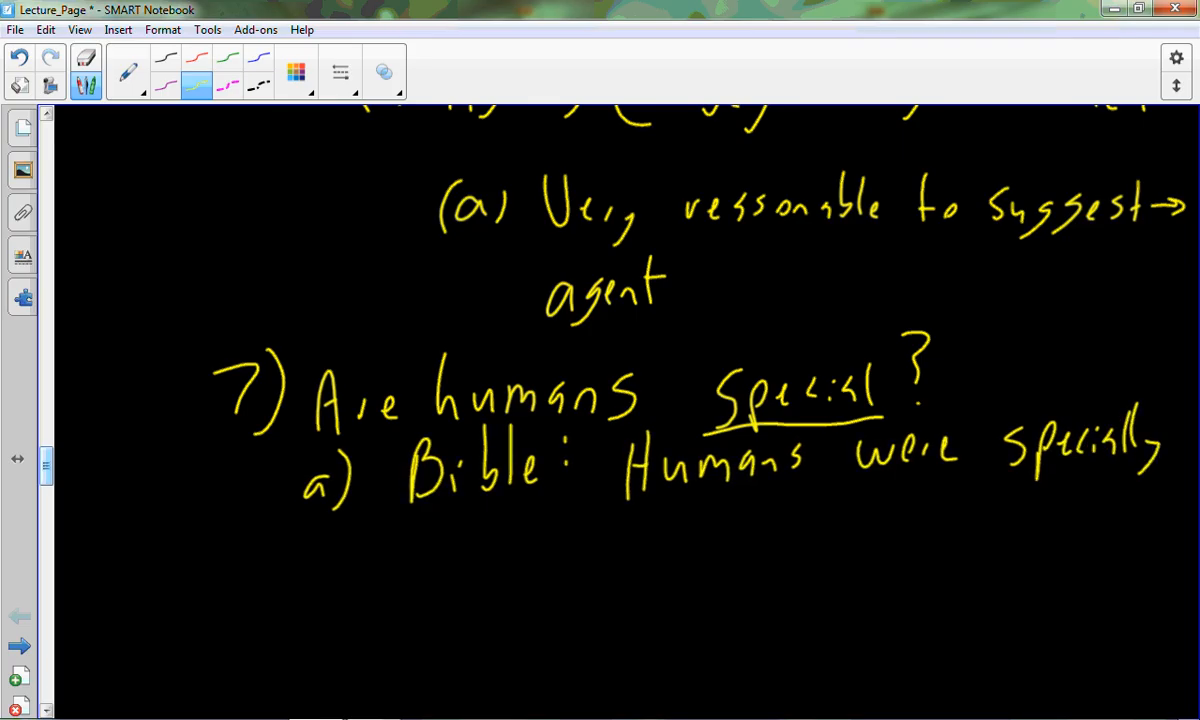
{"action": "left_click_drag", "start_coordinate": [390, 524], "coordinate": [380, 580]}
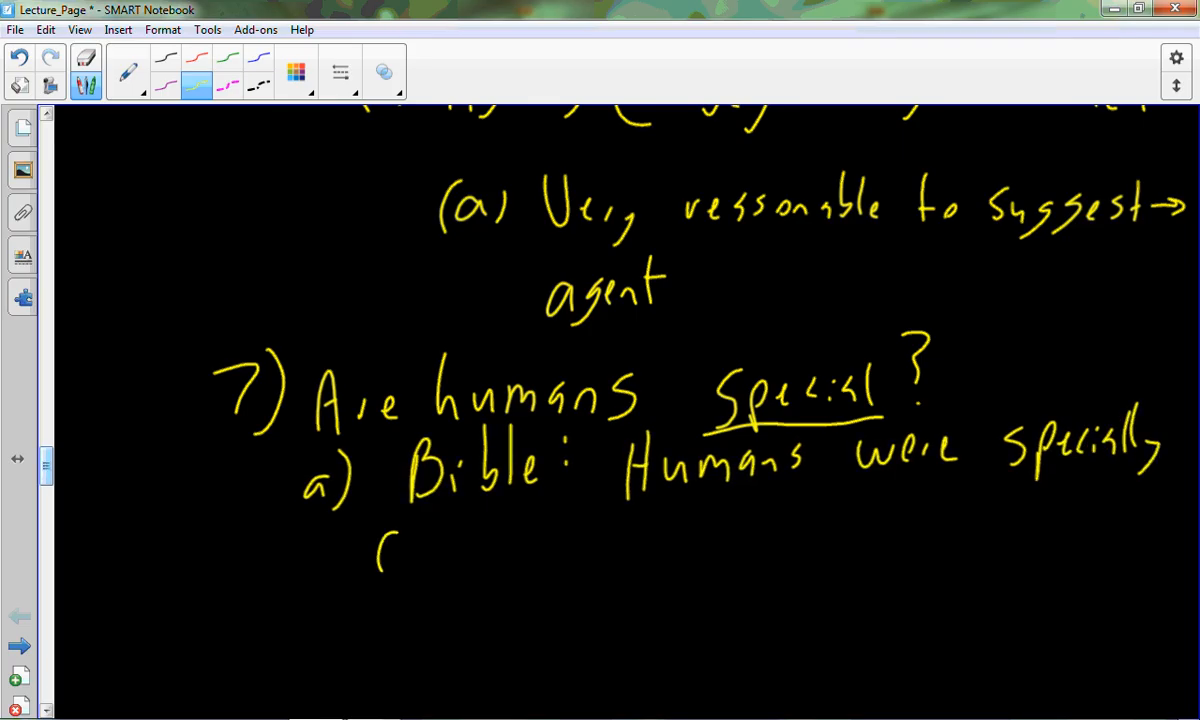
{"action": "left_click_drag", "start_coordinate": [380, 540], "coordinate": [540, 540]}
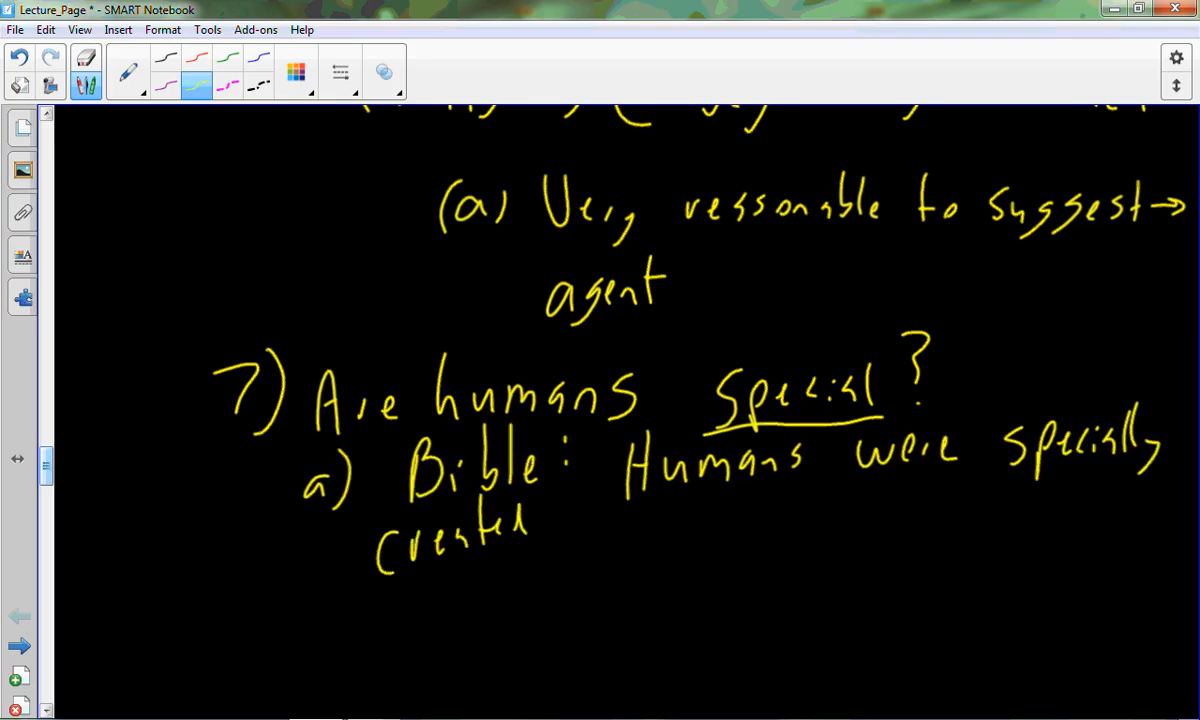